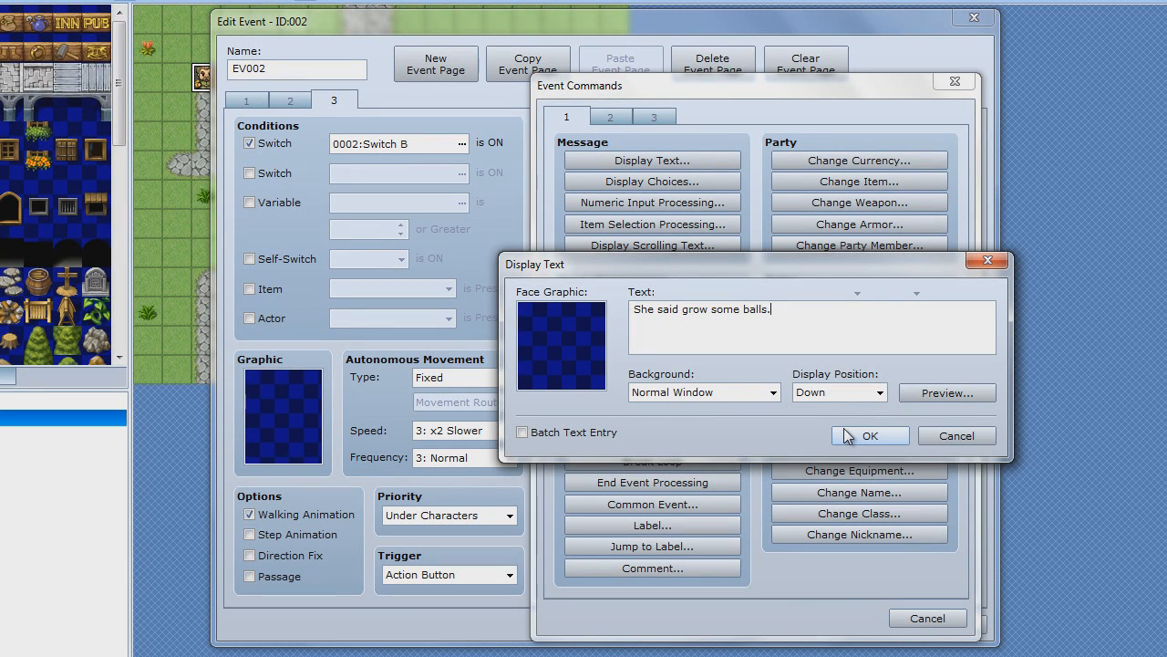
# Step: Add the man's reply 'Oh... Thats hurtful... Well take this anyway for telling her.'
pyautogui.click(869, 435)
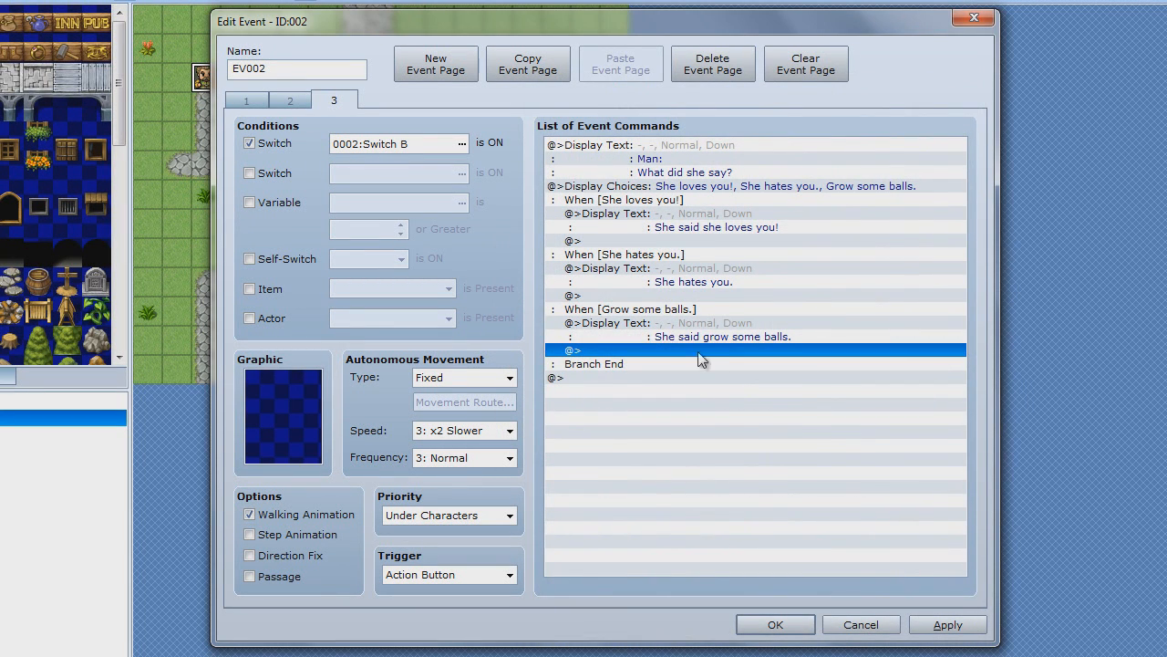
pyautogui.moveTo(1026, 335)
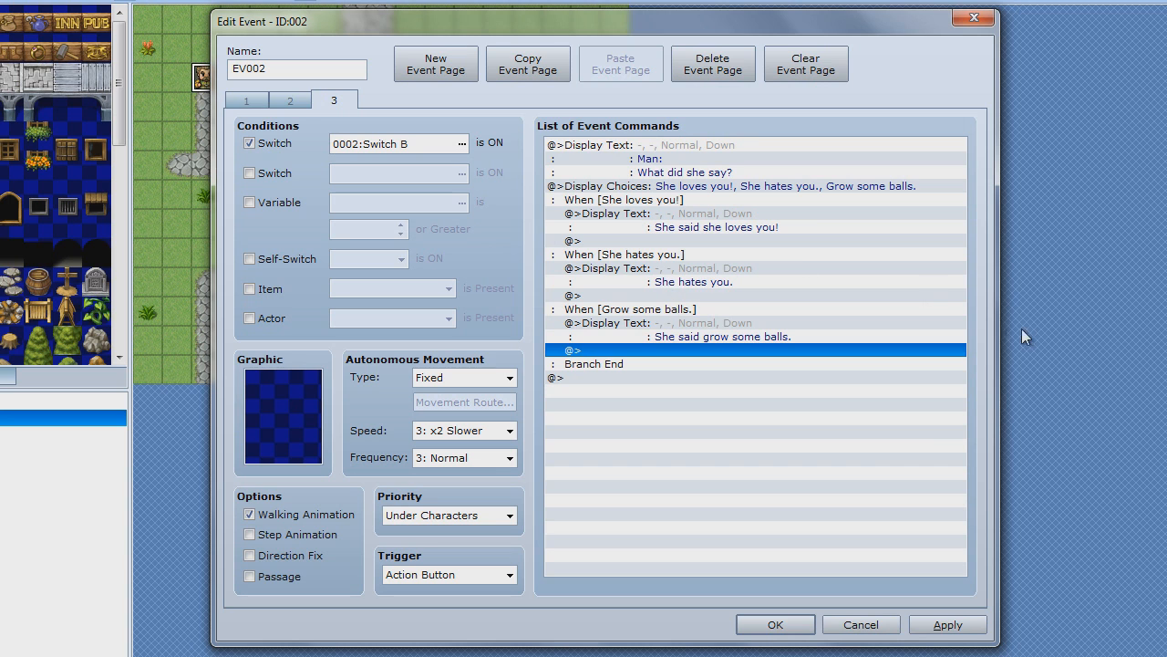
pyautogui.moveTo(636, 365)
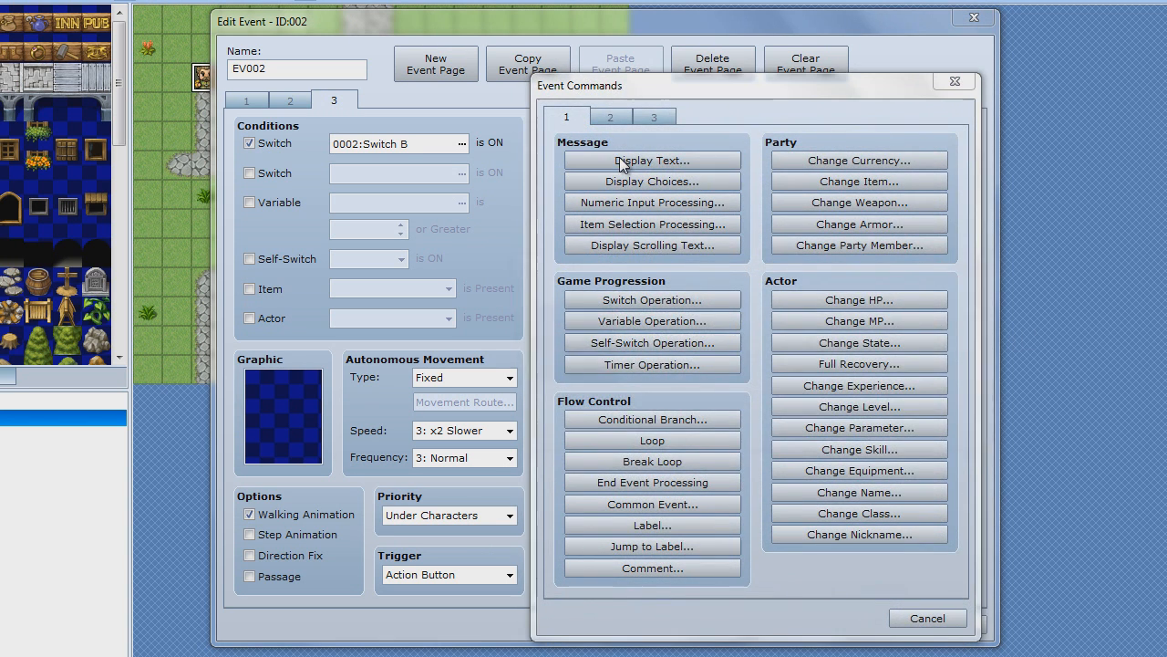
pyautogui.click(652, 159)
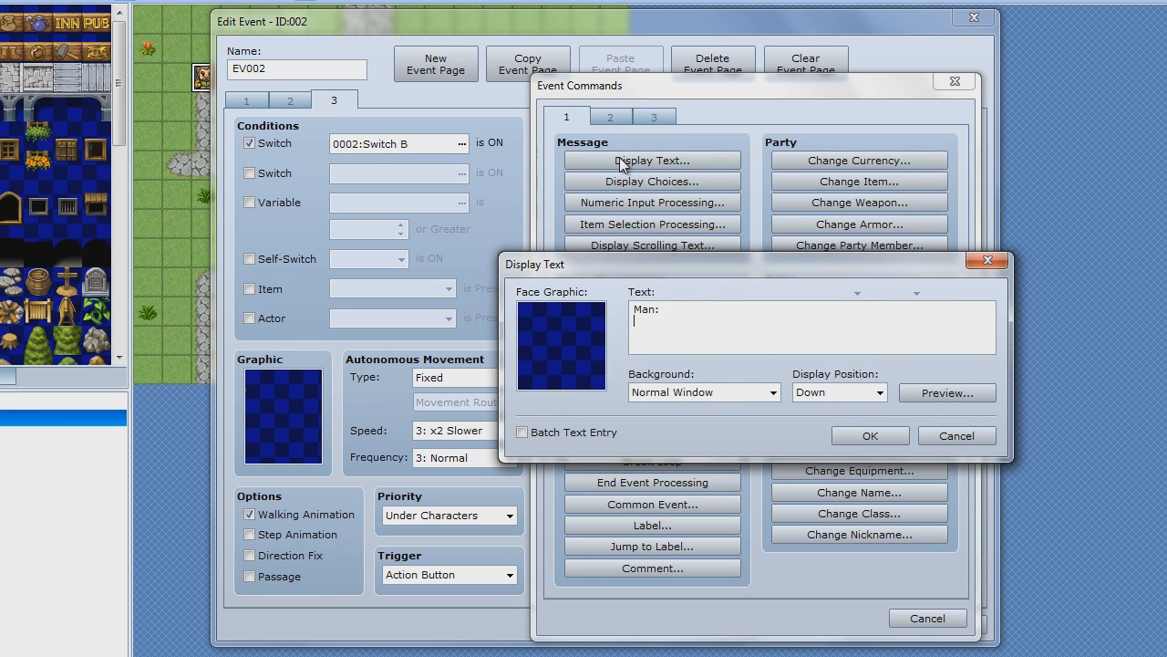
pyautogui.write('Oh.')
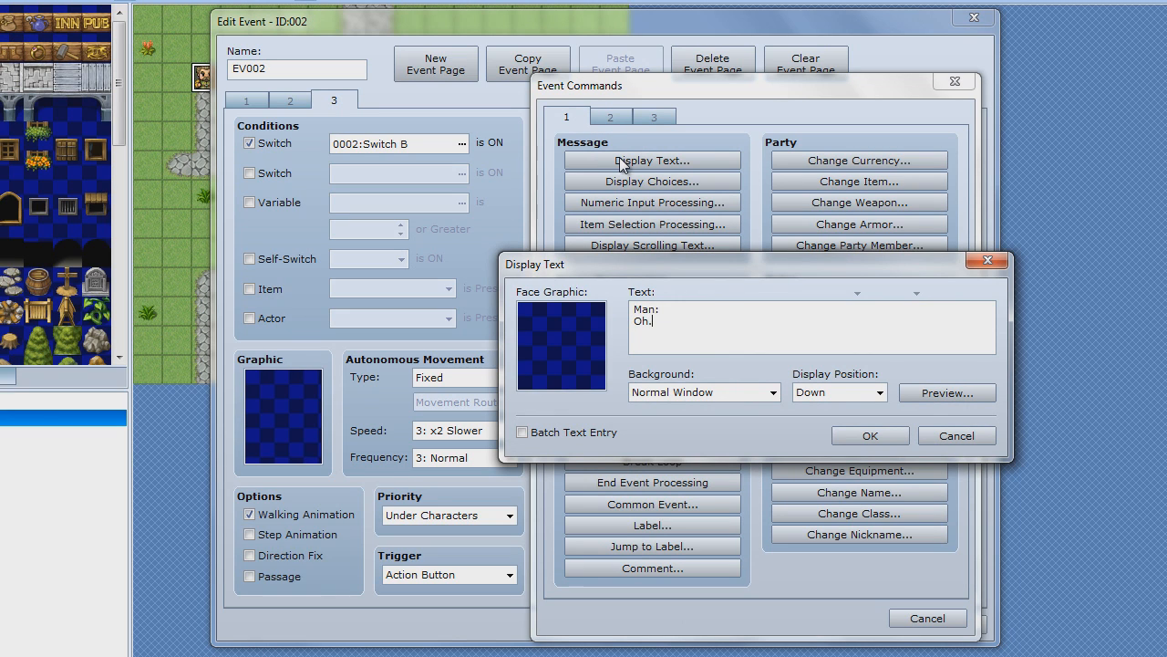
pyautogui.write('..')
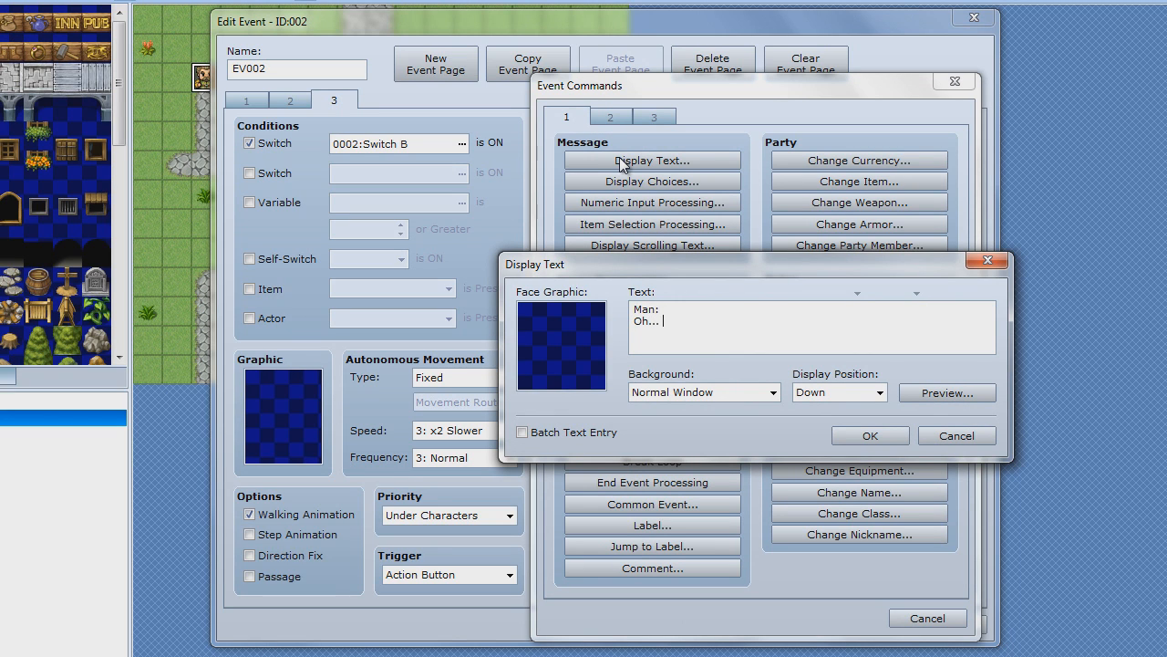
pyautogui.write('Thats')
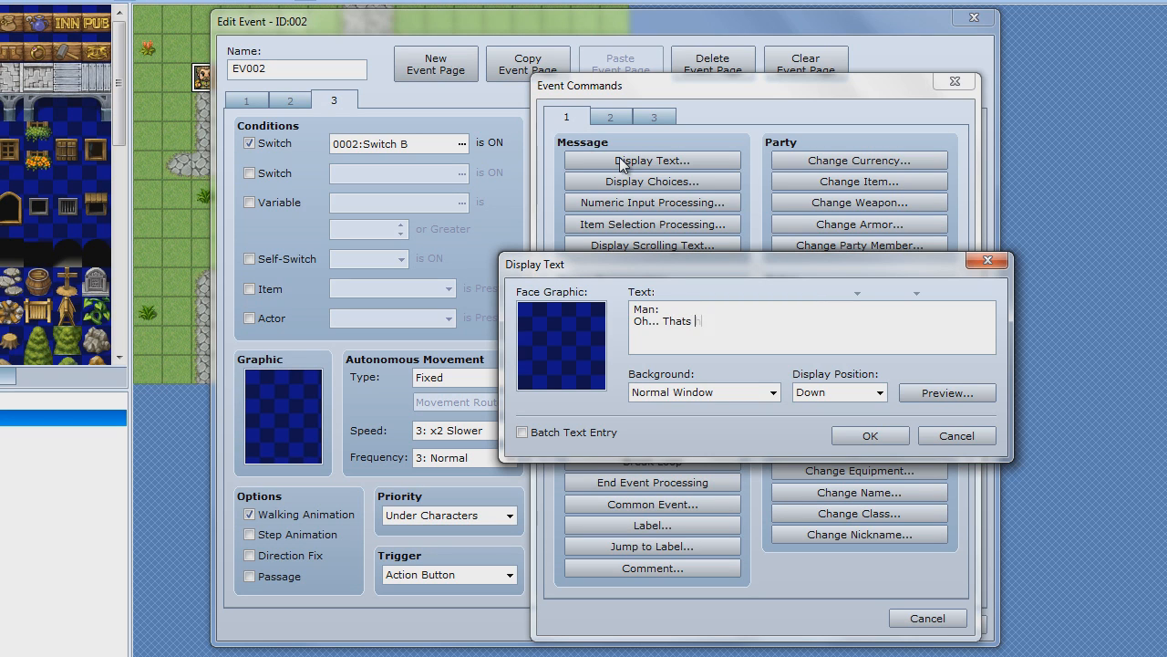
pyautogui.write('hurtful...')
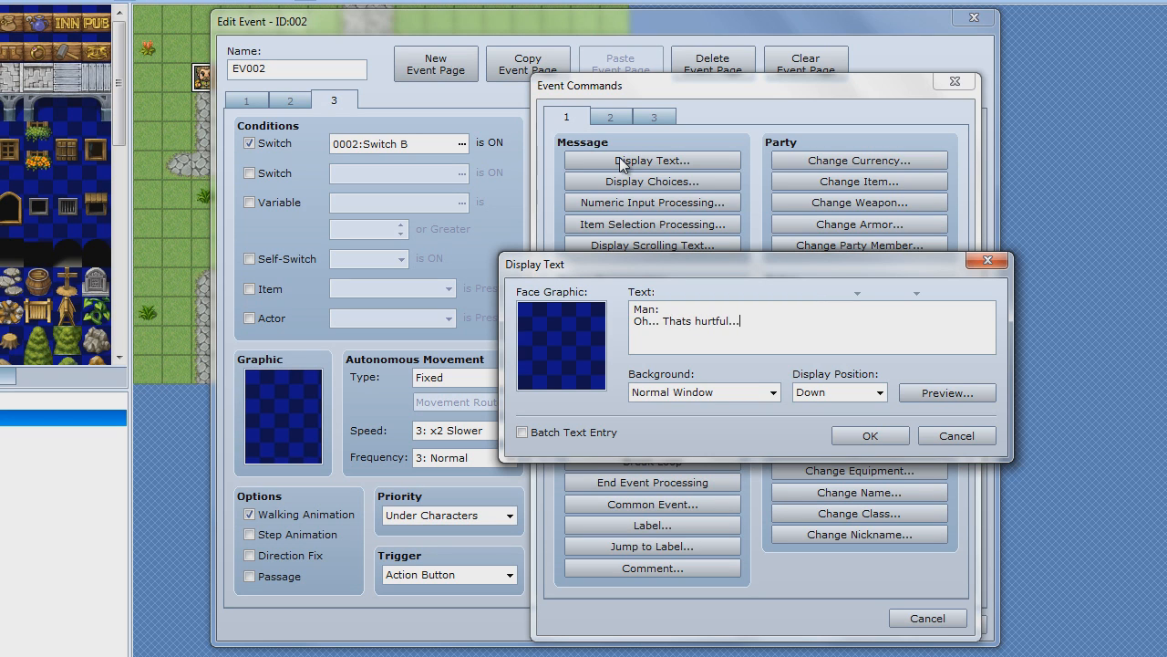
pyautogui.write('Well take th')
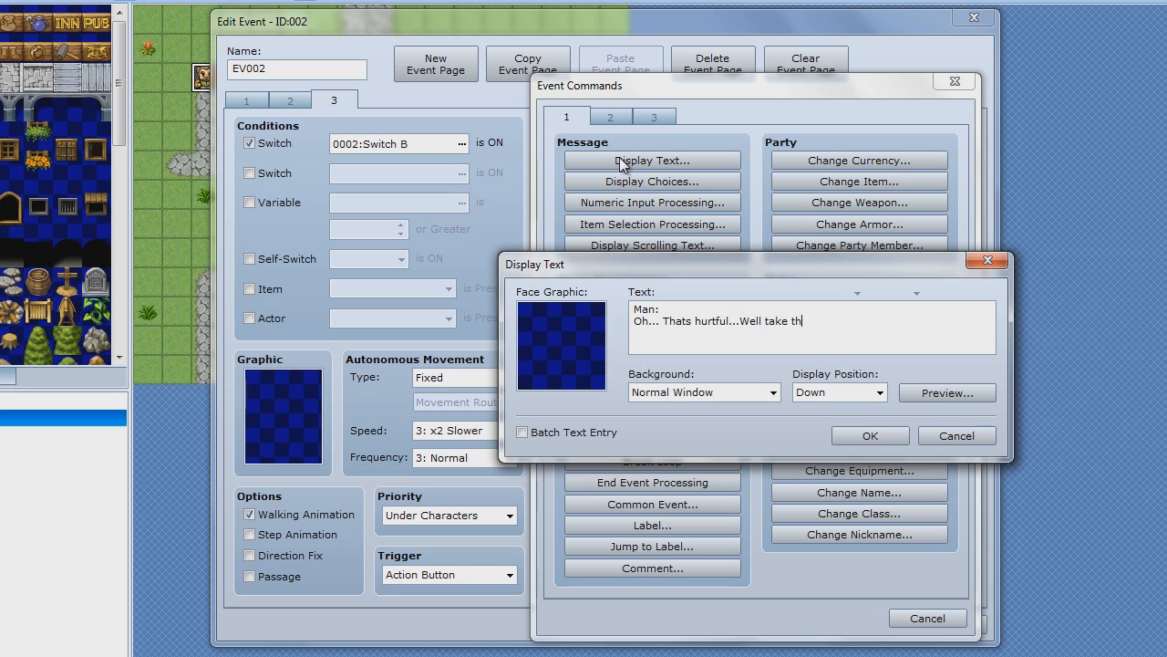
pyautogui.write('is anyway for')
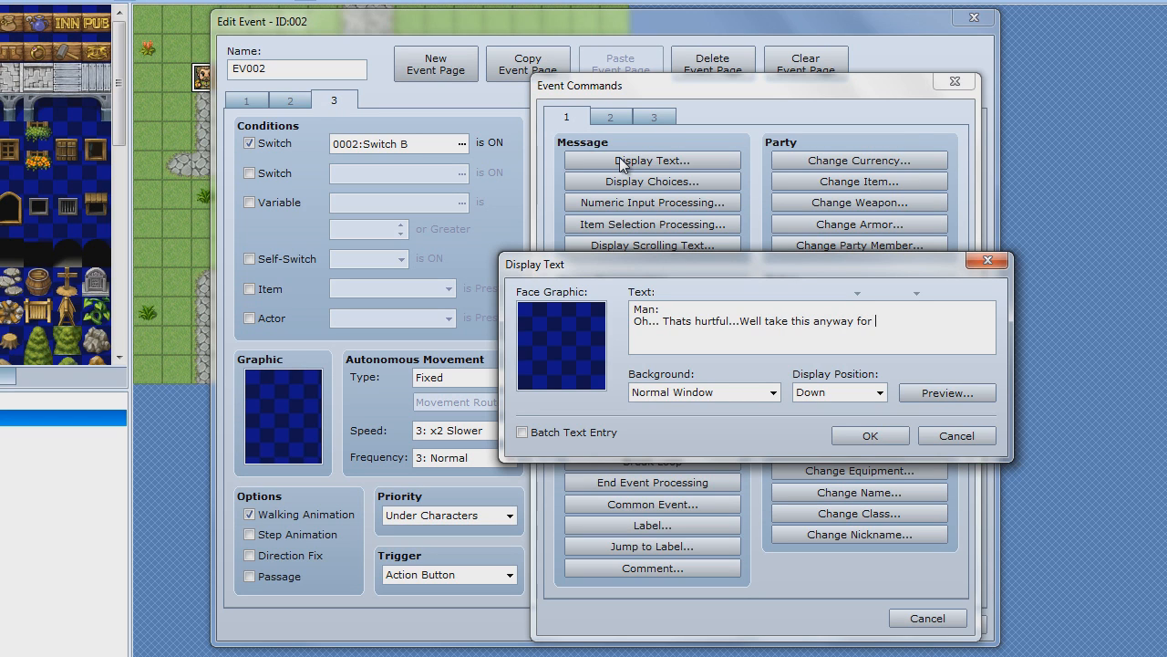
pyautogui.write('tell')
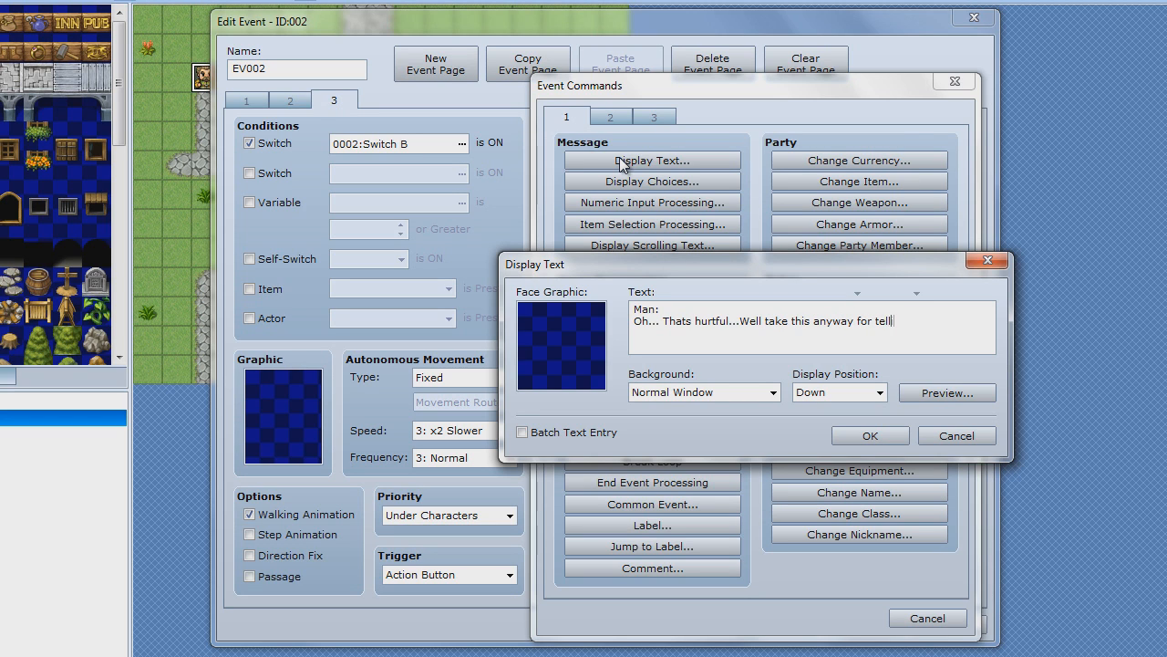
pyautogui.write('ing her.')
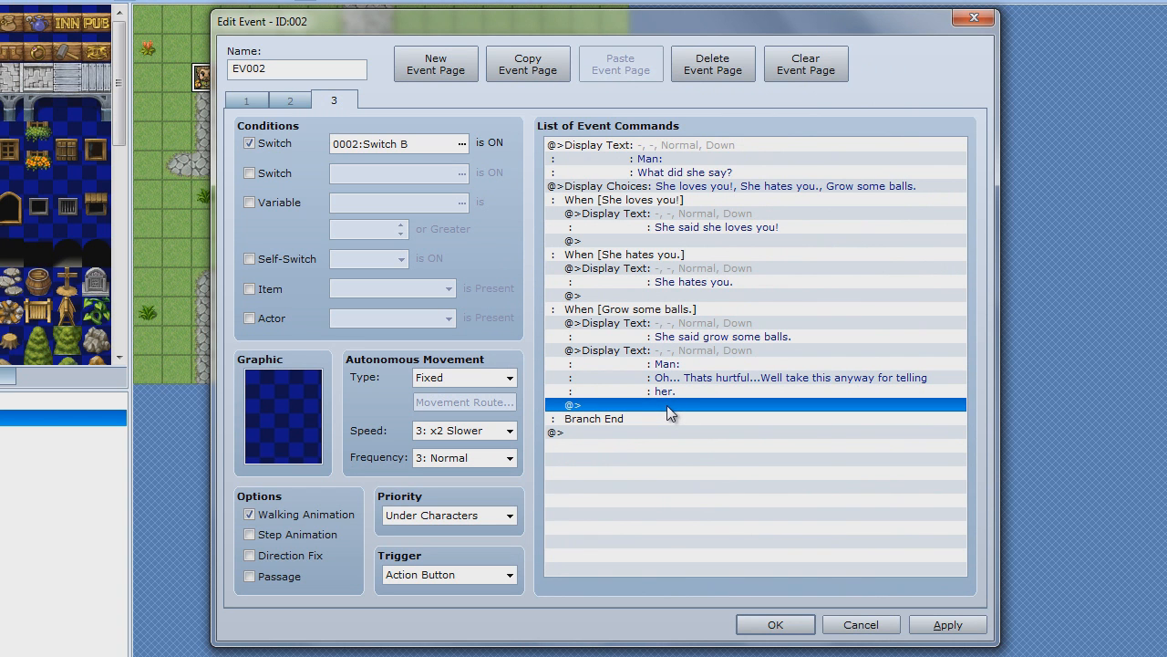
# Step: Open the event command list below the reply and browse command pages 3, 2, then 1
pyautogui.doubleClick(670, 404)
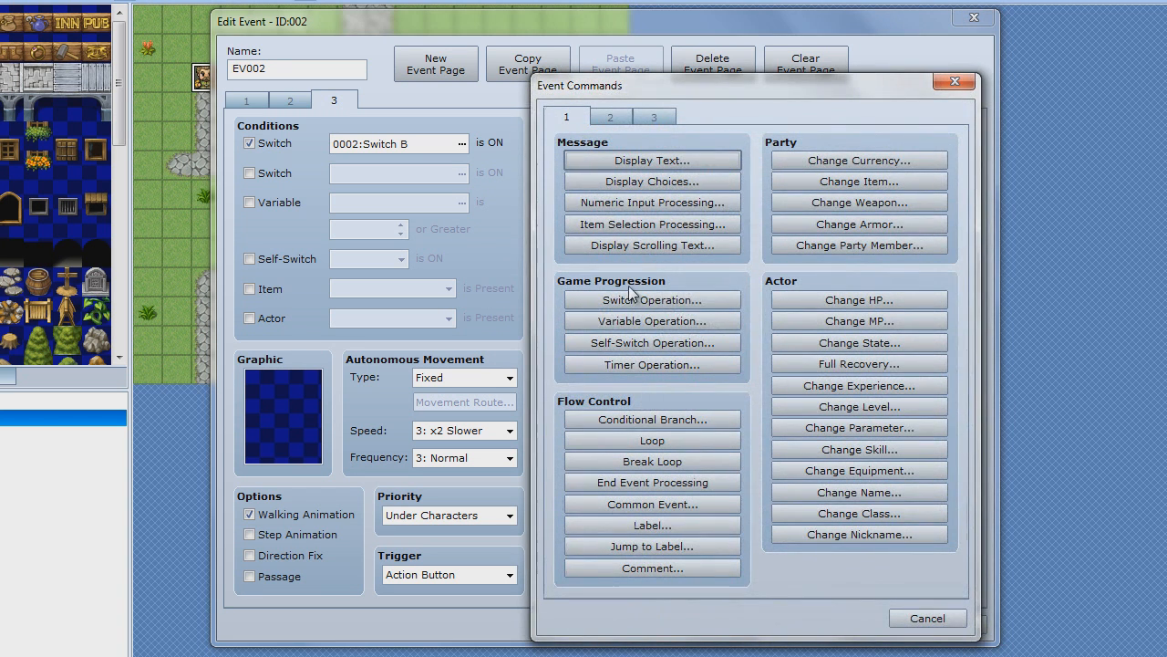
pyautogui.moveTo(606, 134)
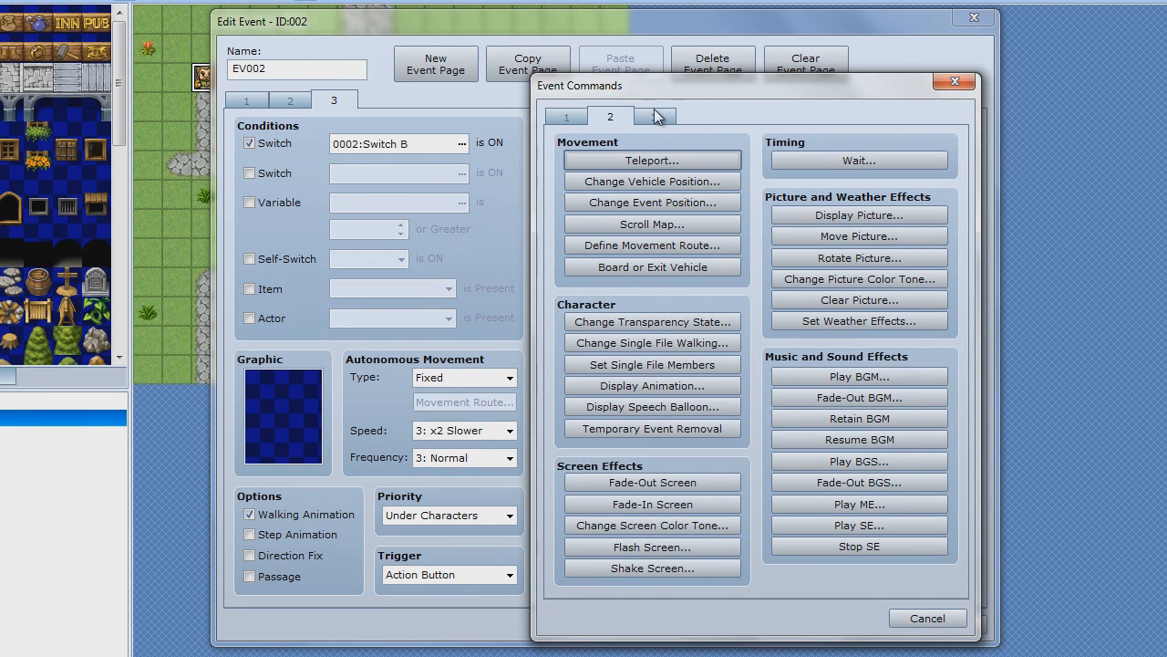
pyautogui.click(655, 116)
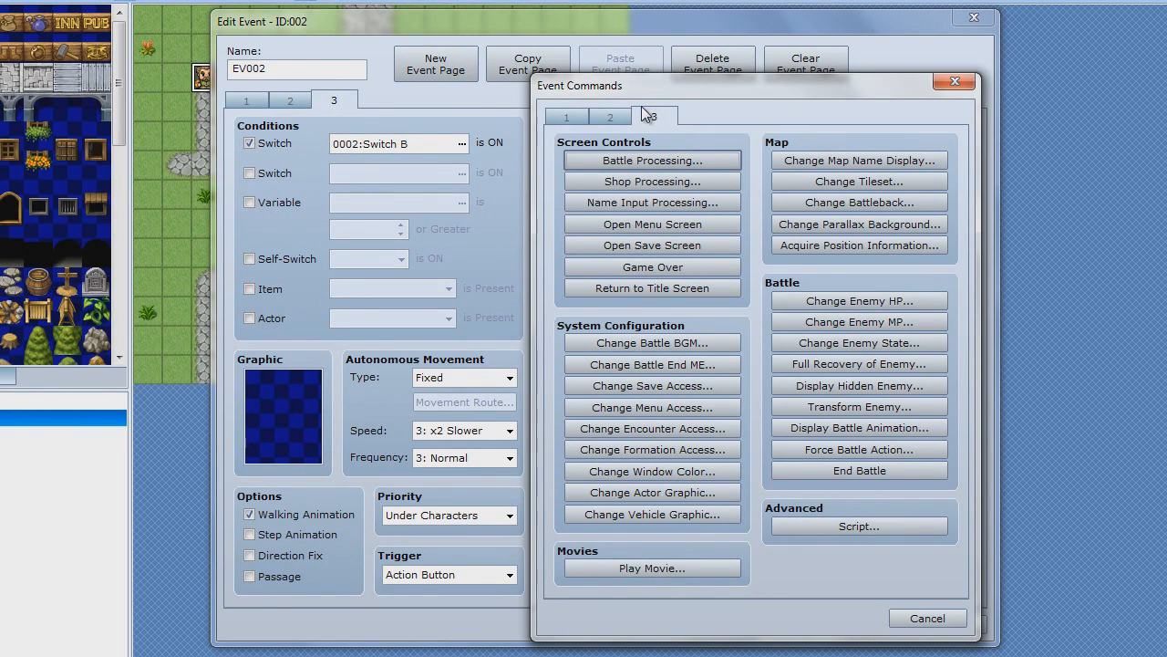
pyautogui.click(609, 117)
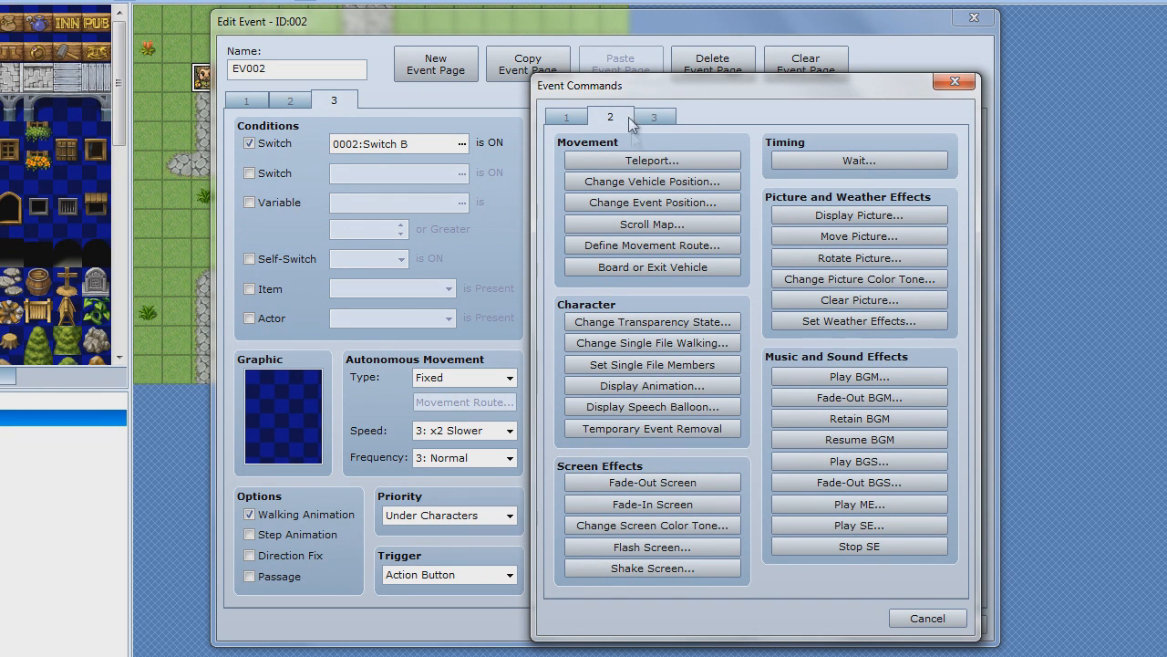
pyautogui.moveTo(584, 128)
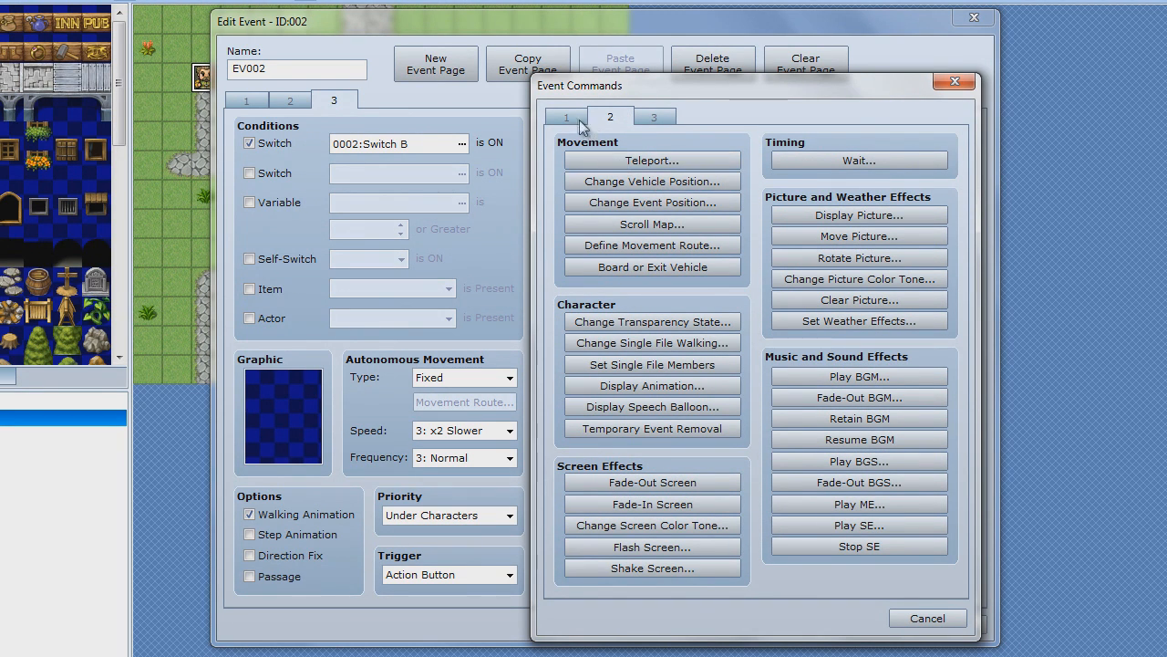
pyautogui.click(565, 117)
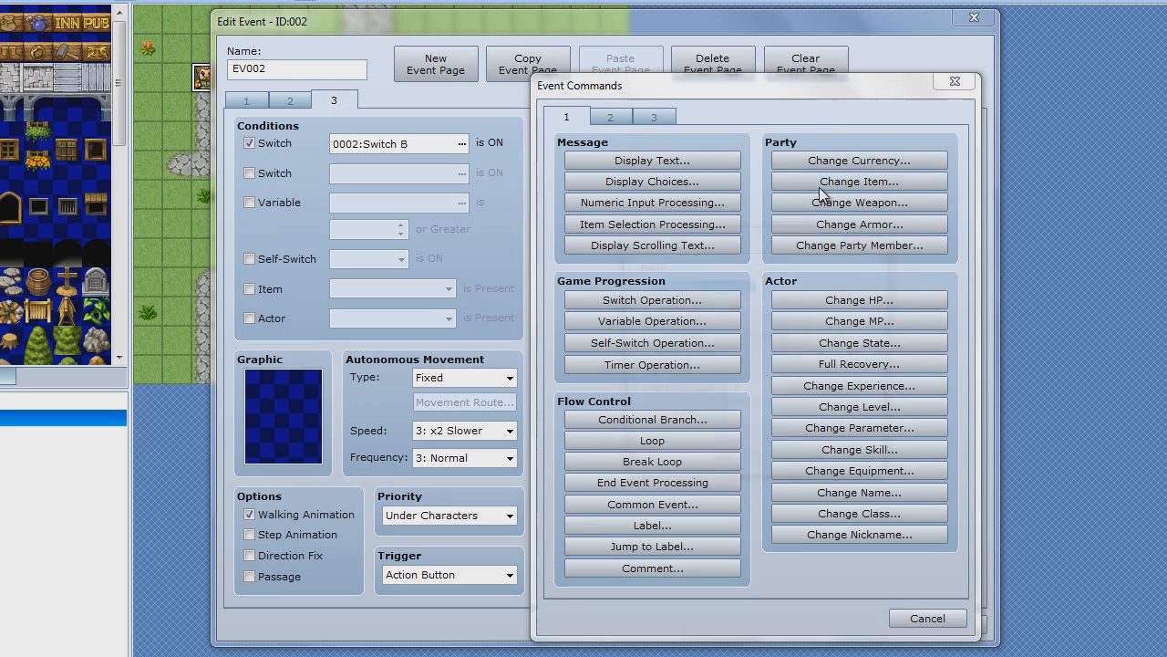
# Step: Give one Potion, then show a dimmed, centred 'The man gave you a potion!' message
pyautogui.click(857, 180)
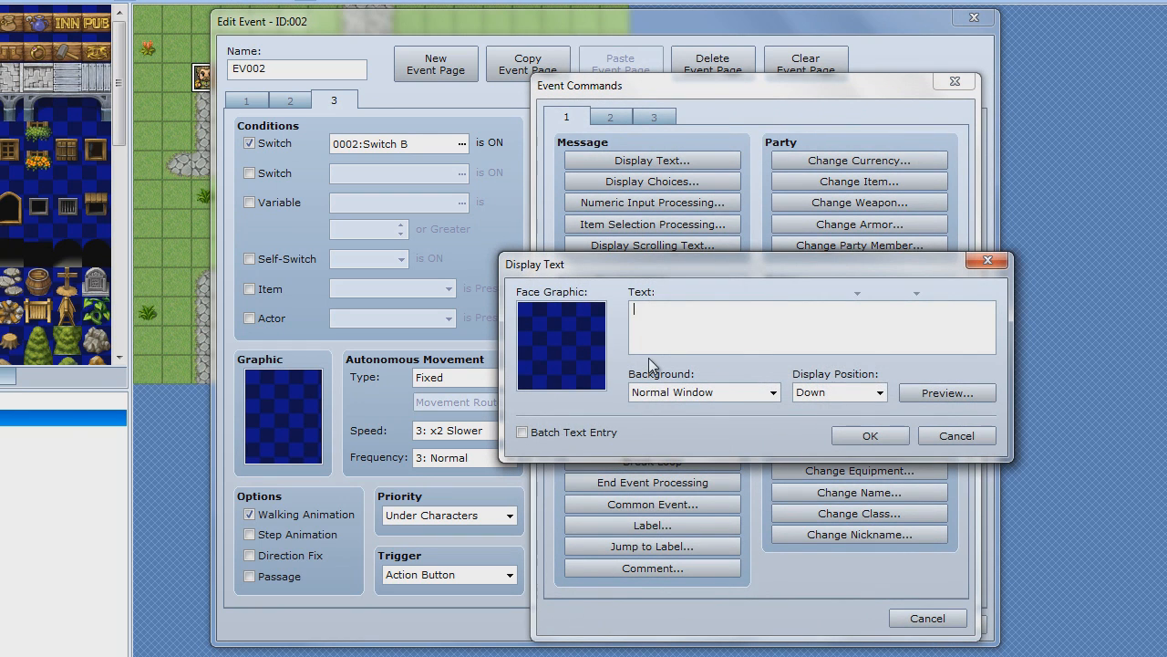
pyautogui.moveTo(734, 418)
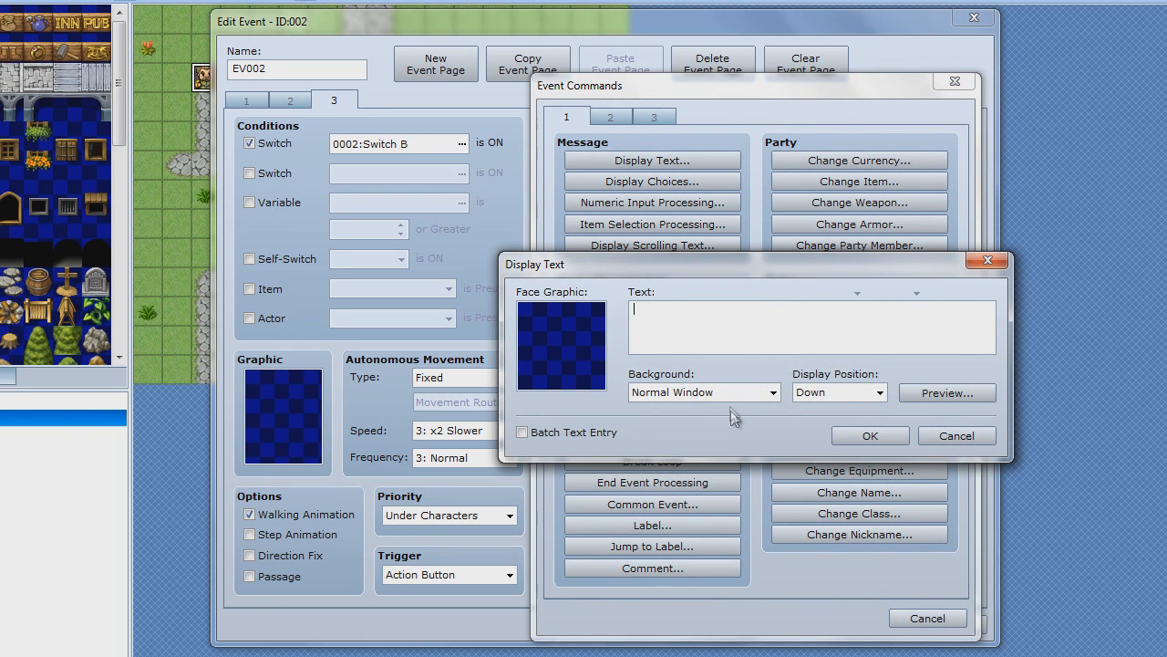
pyautogui.click(878, 392)
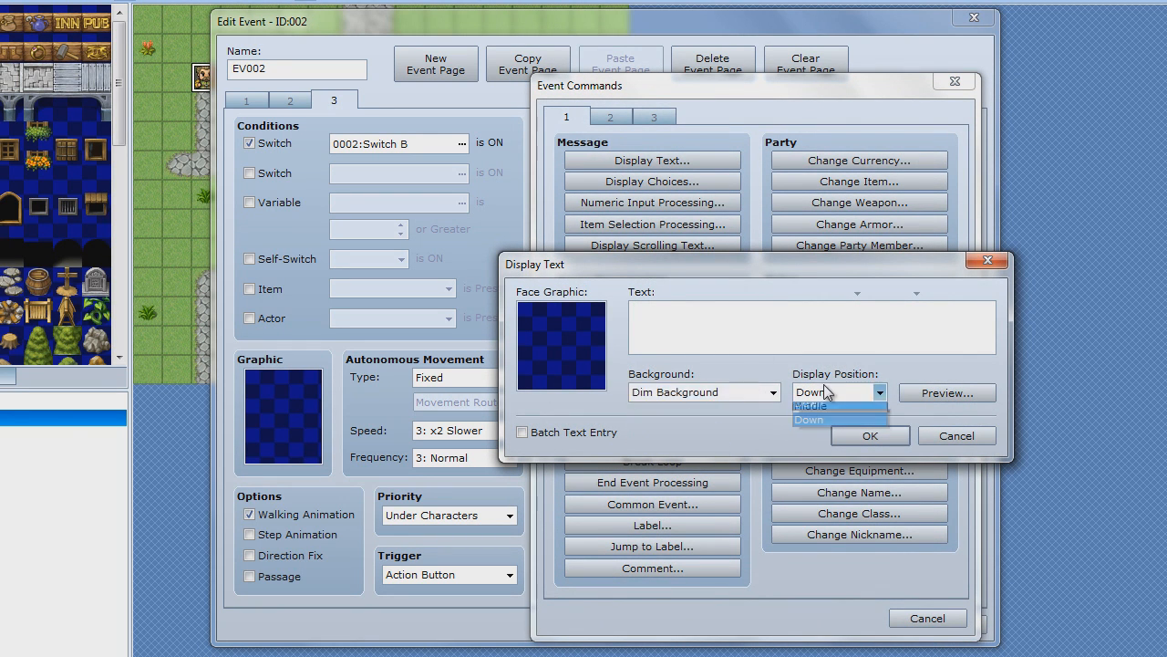
pyautogui.click(808, 406)
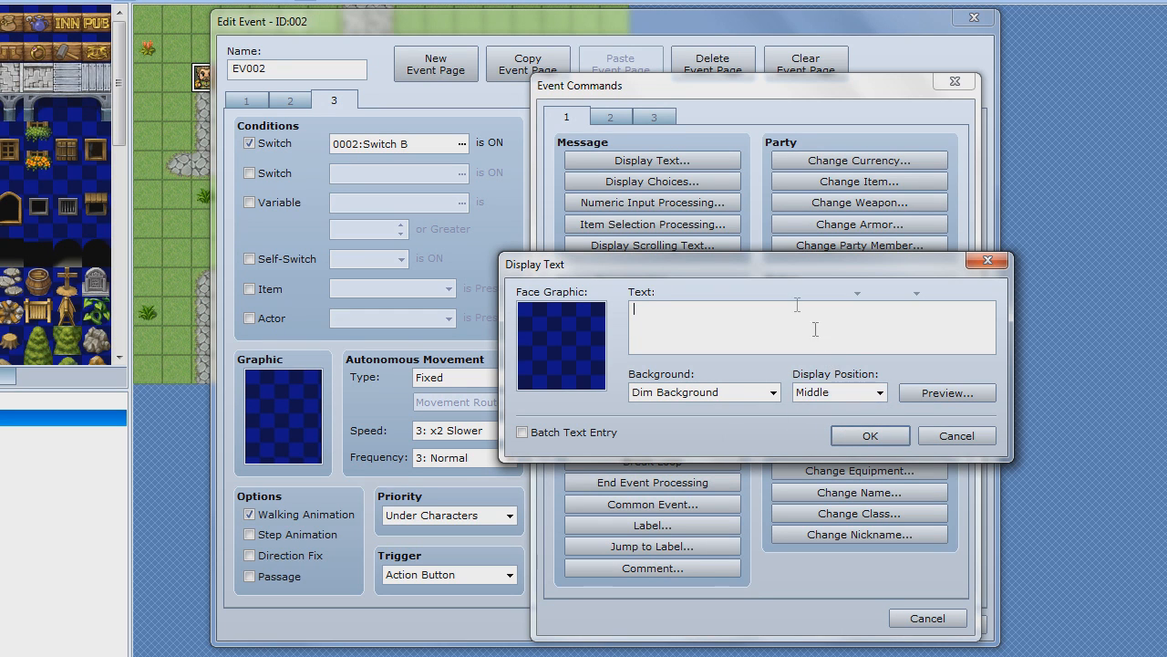
pyautogui.write('The man')
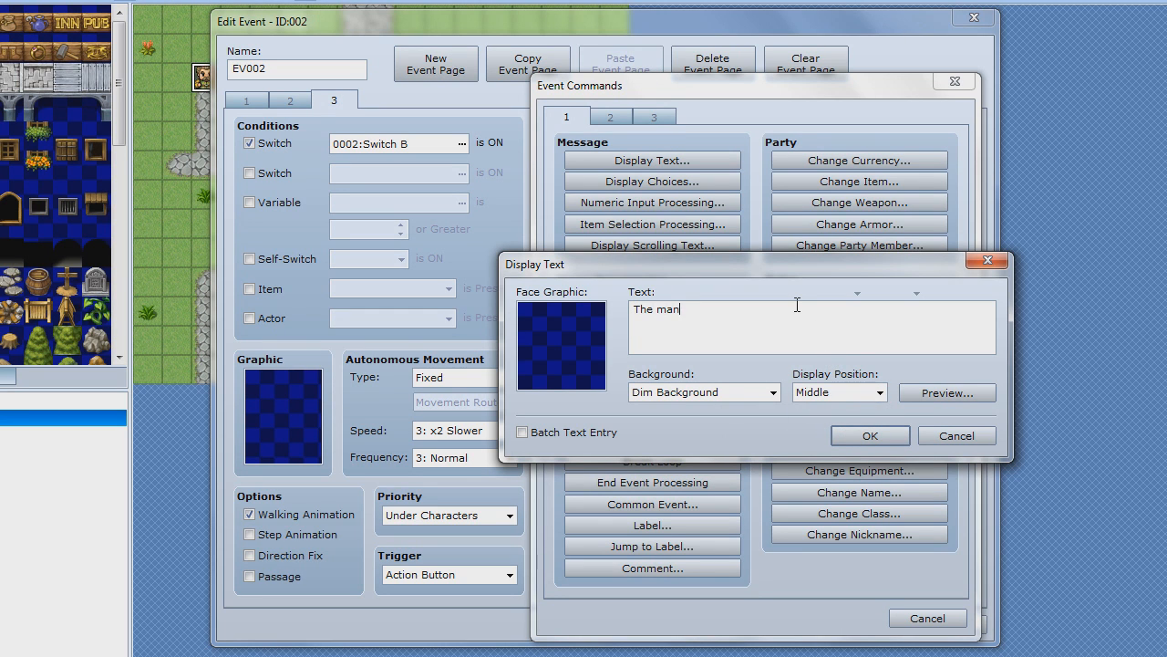
pyautogui.write('gave')
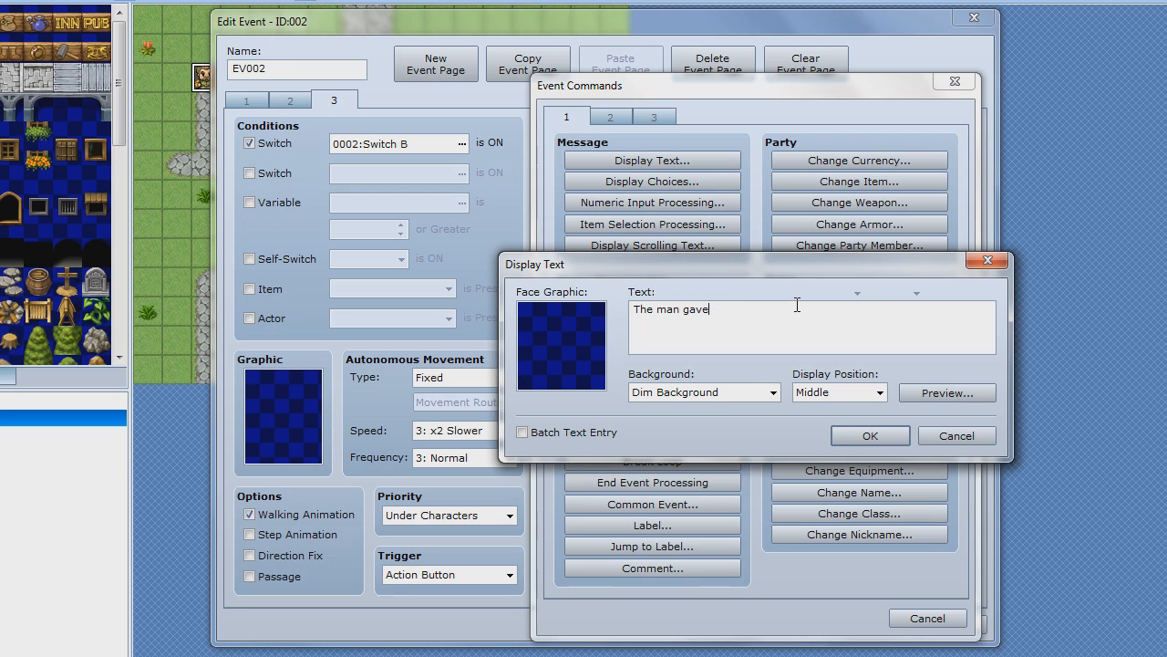
pyautogui.write('you a potion')
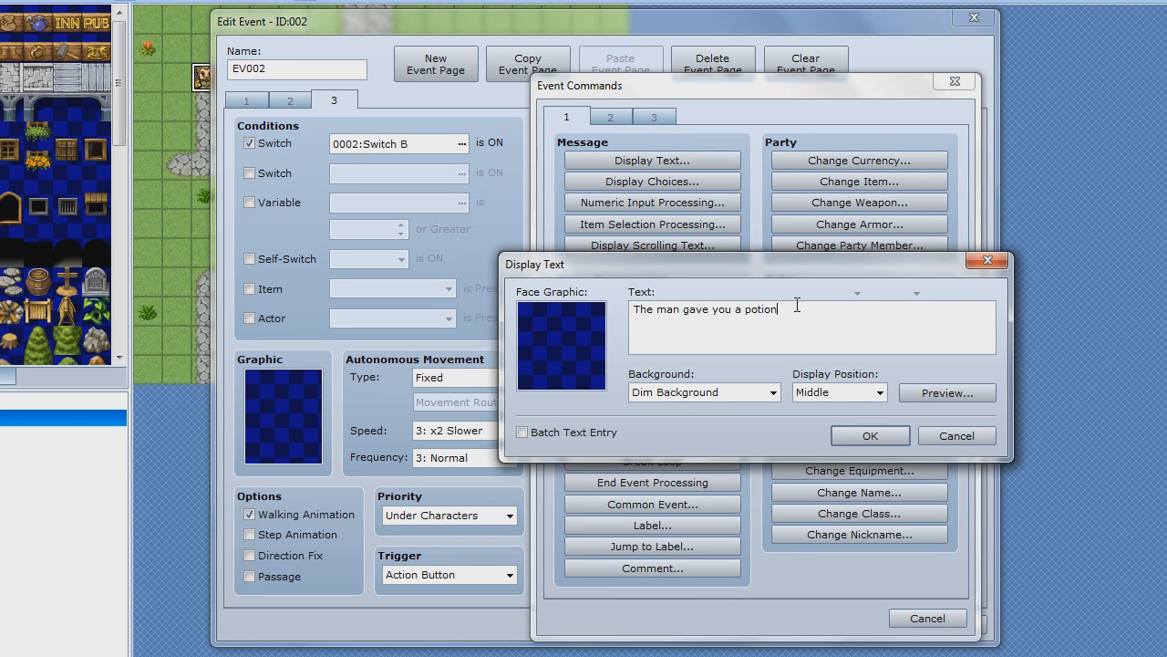
pyautogui.write('!')
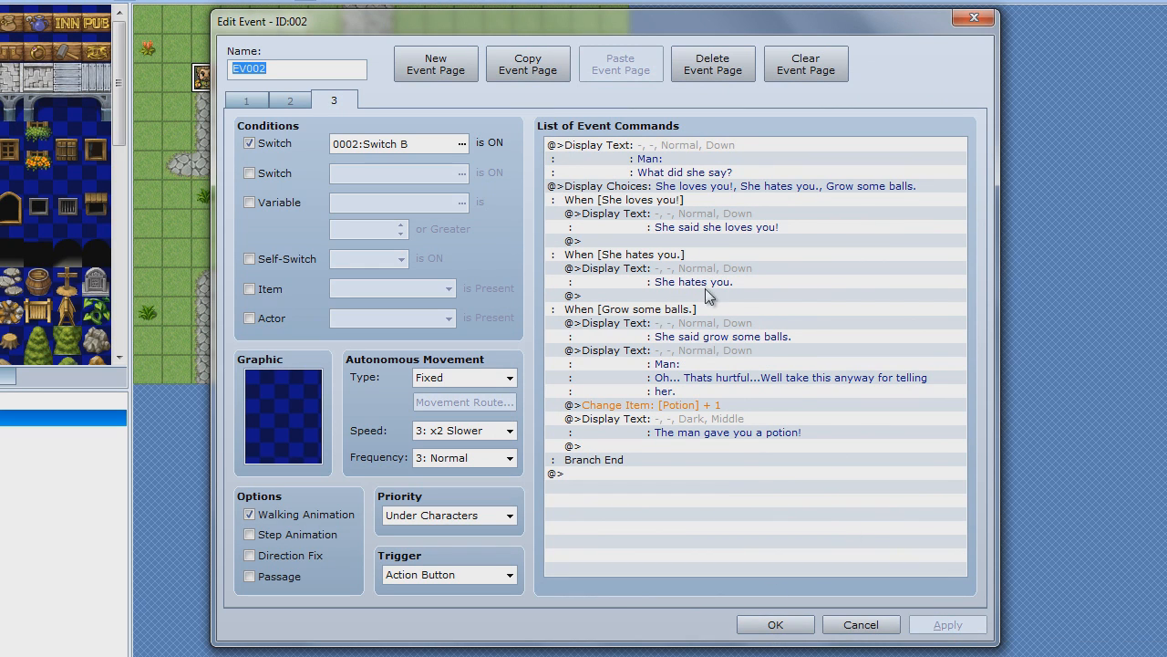
# Step: After the potion message, add a Self-Switch Operation setting B to ON
pyautogui.click(693, 405)
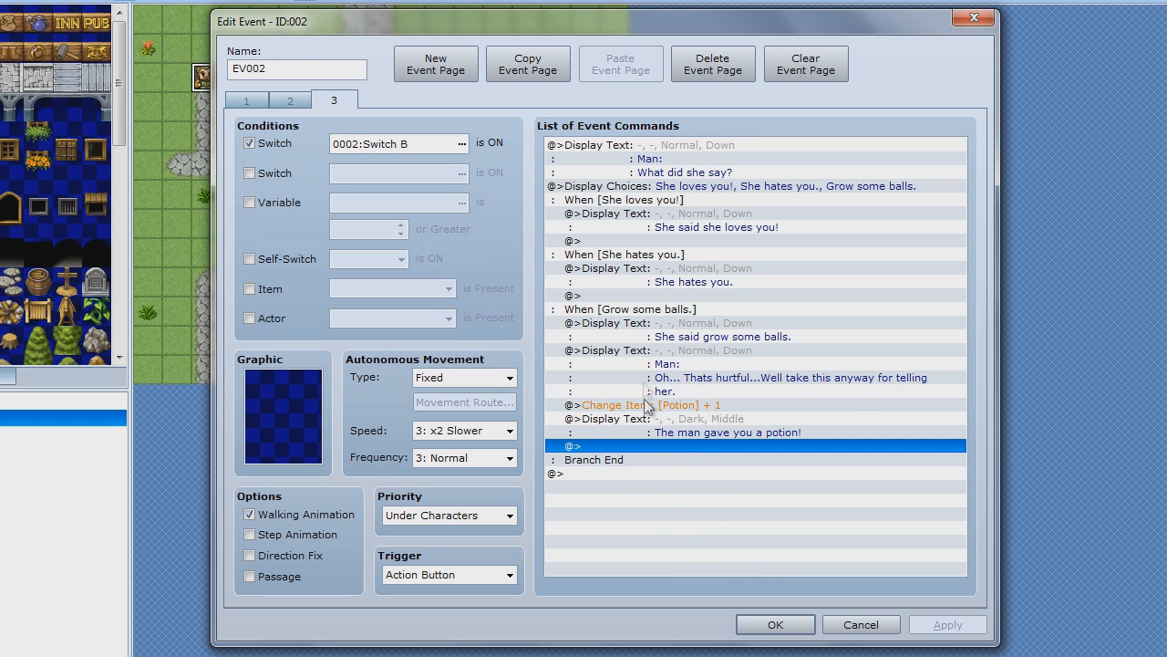
pyautogui.moveTo(675, 436)
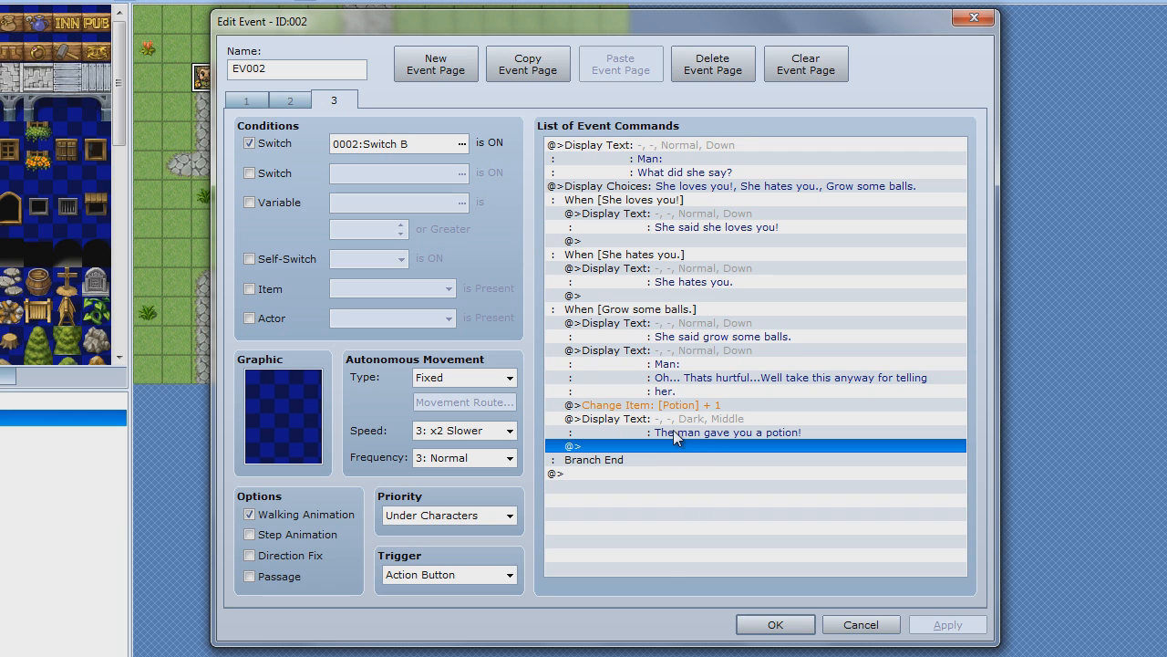
pyautogui.moveTo(657, 399)
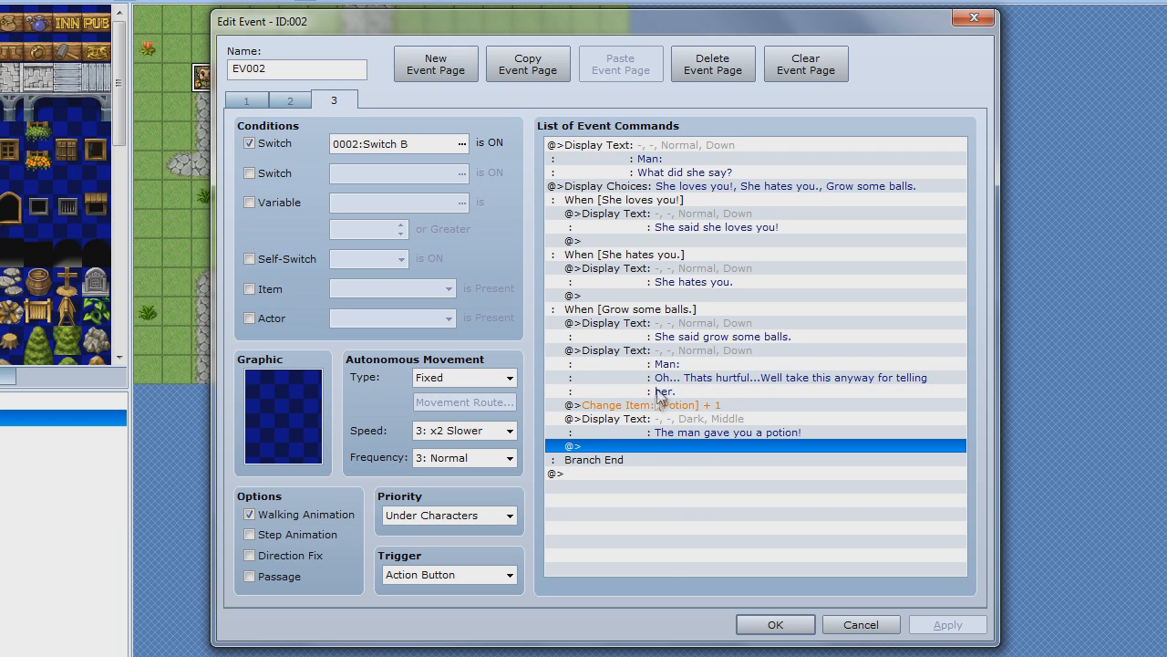
pyautogui.doubleClick(753, 446)
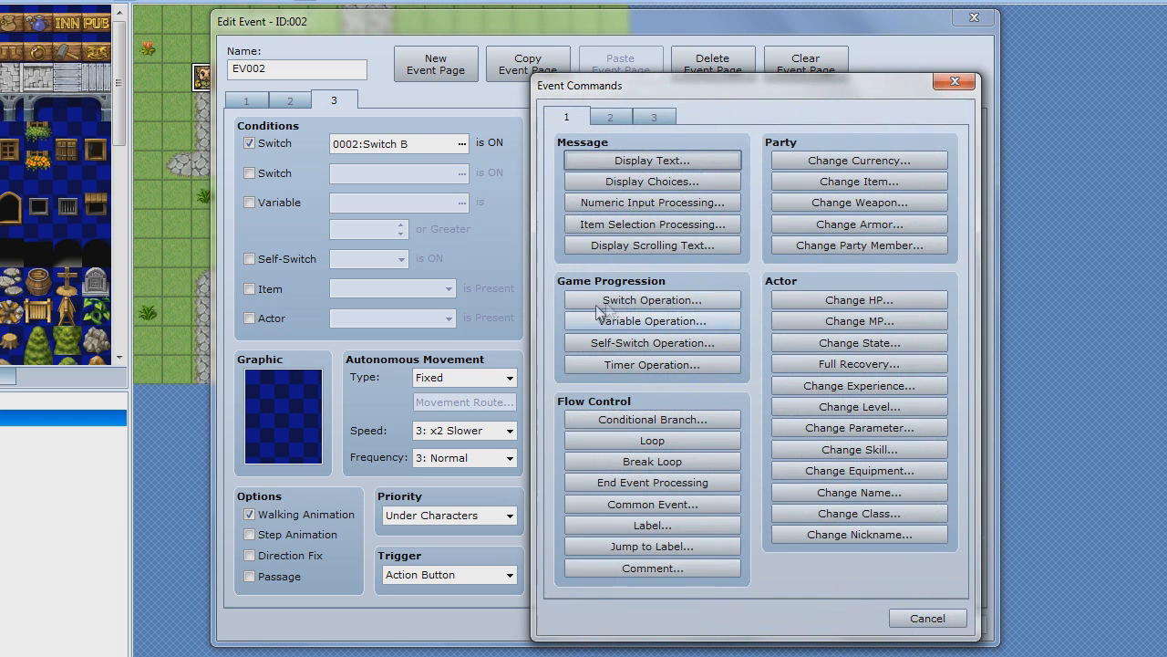
pyautogui.moveTo(652, 439)
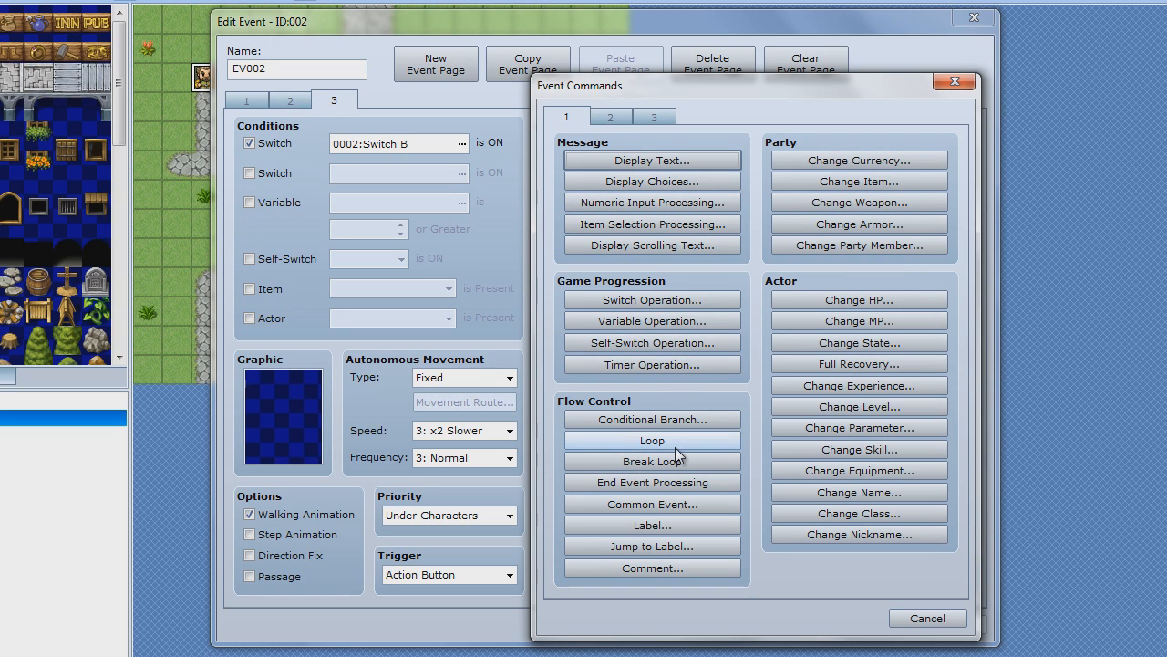
pyautogui.moveTo(652, 299)
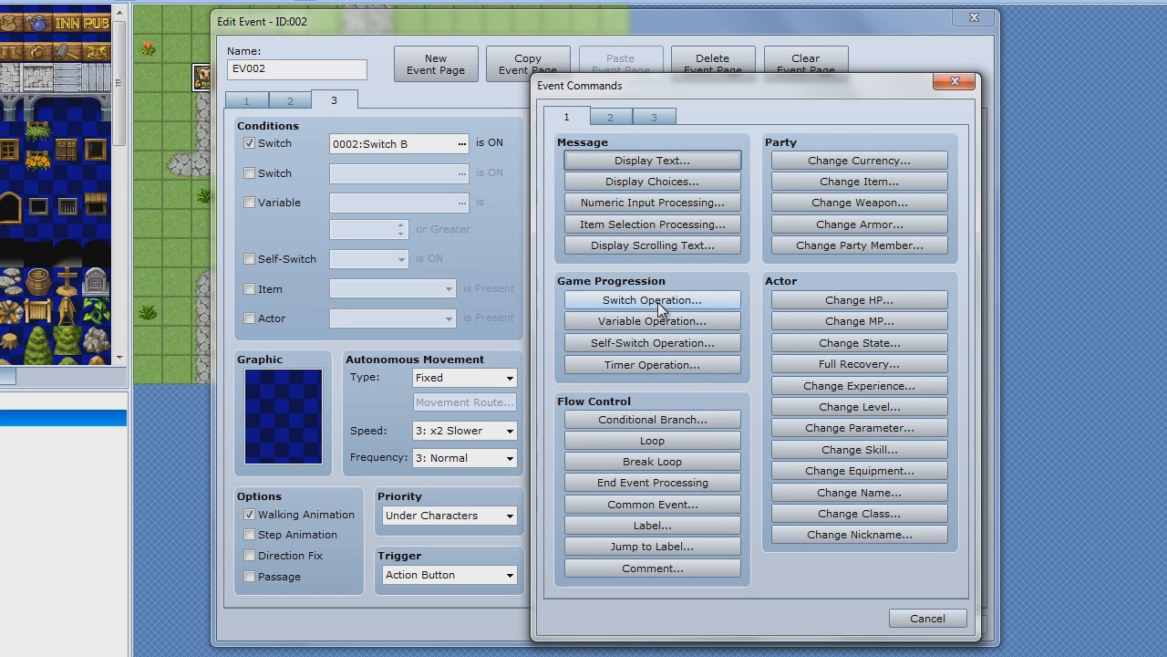
pyautogui.click(651, 299)
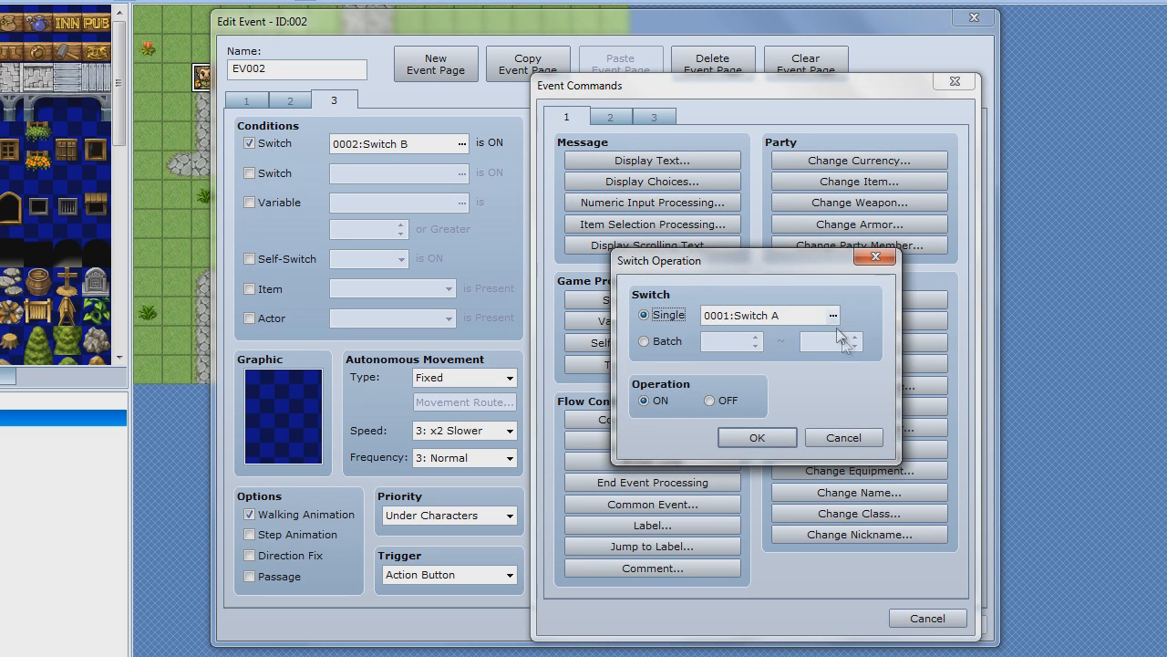
pyautogui.click(843, 437)
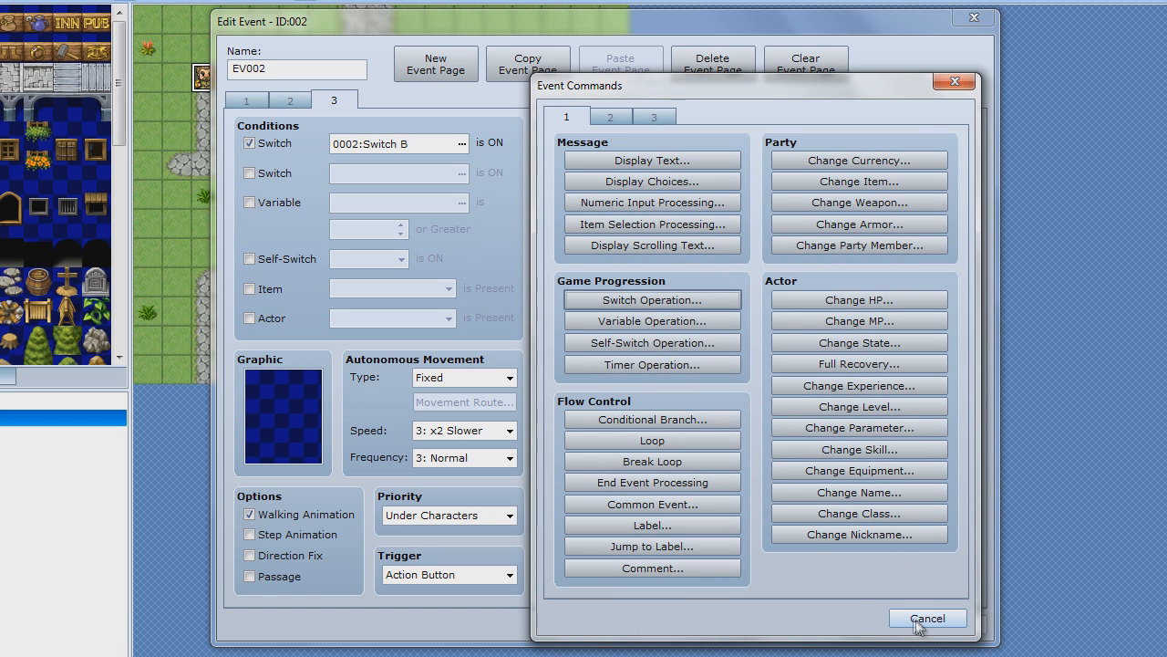
pyautogui.click(651, 342)
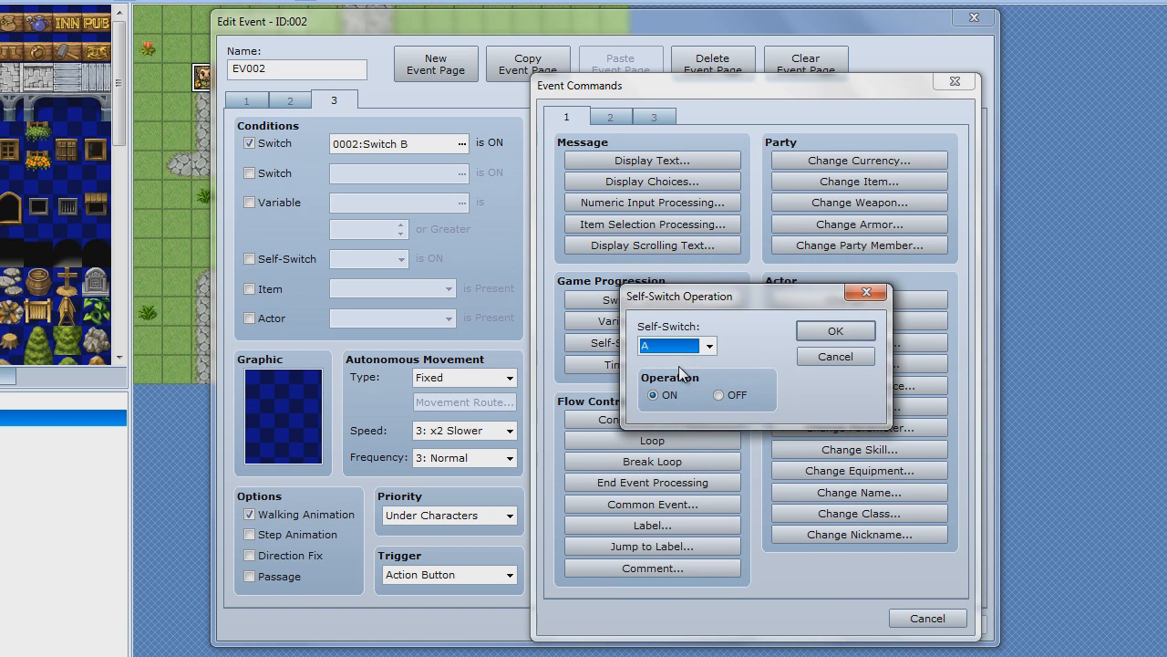
pyautogui.moveTo(1061, 63)
pyautogui.write('B')
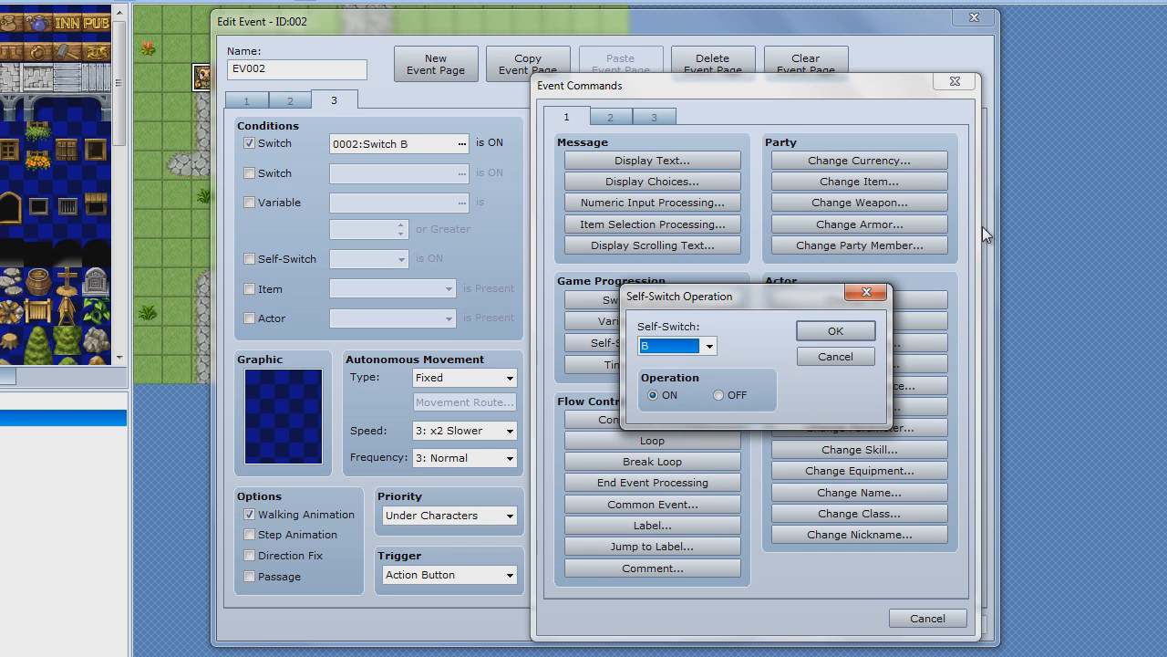
pyautogui.click(833, 331)
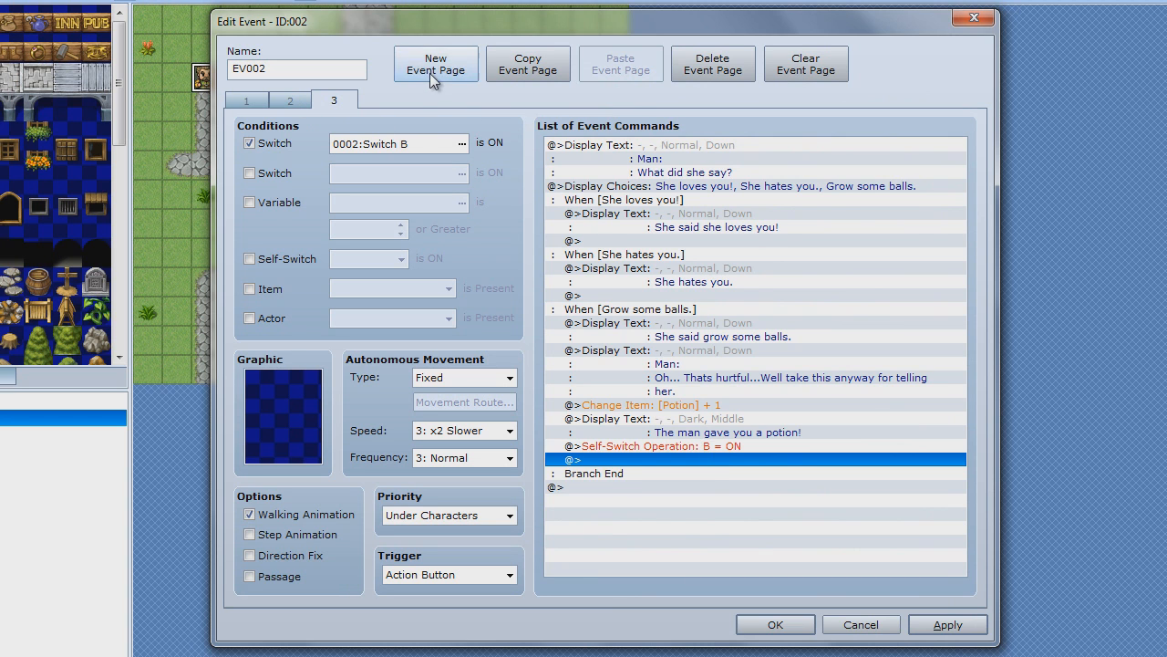
# Step: Create page 4 conditioned on self-switch B, with a People1 villager sprite
pyautogui.click(435, 63)
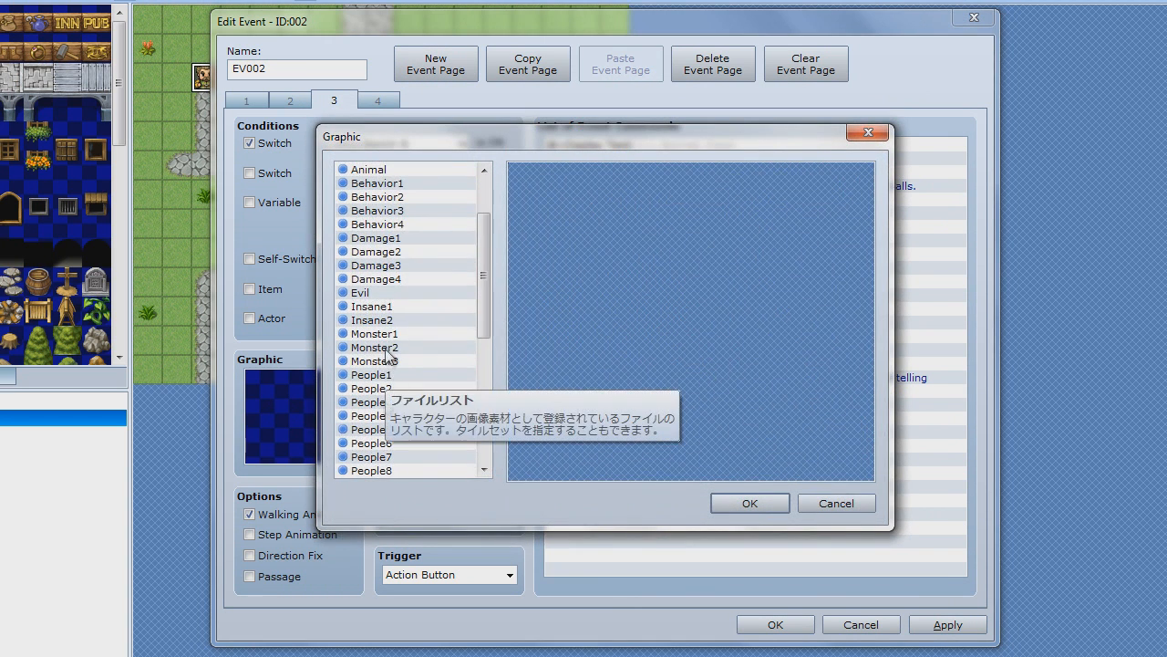
pyautogui.click(371, 415)
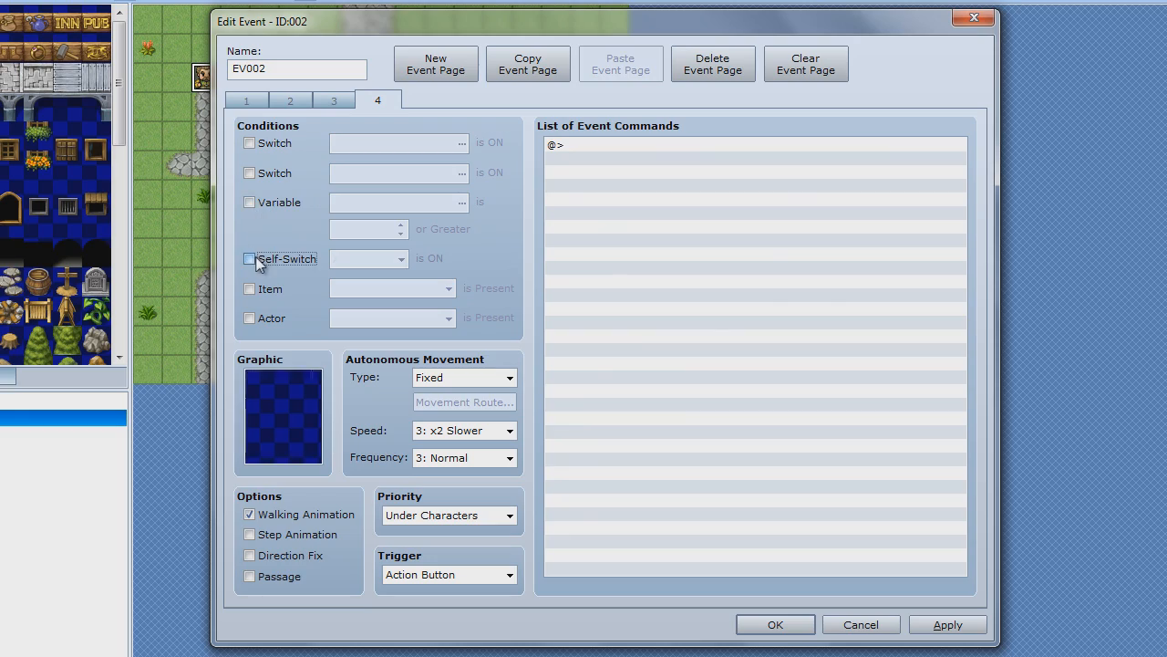
pyautogui.click(249, 259)
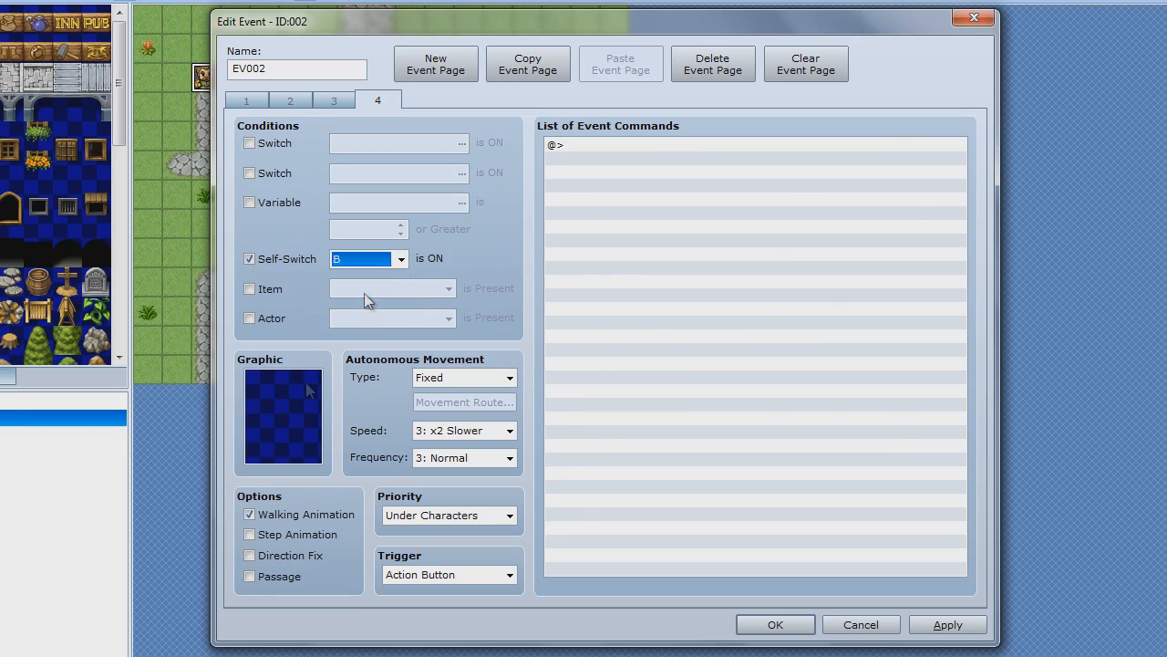
pyautogui.doubleClick(283, 416)
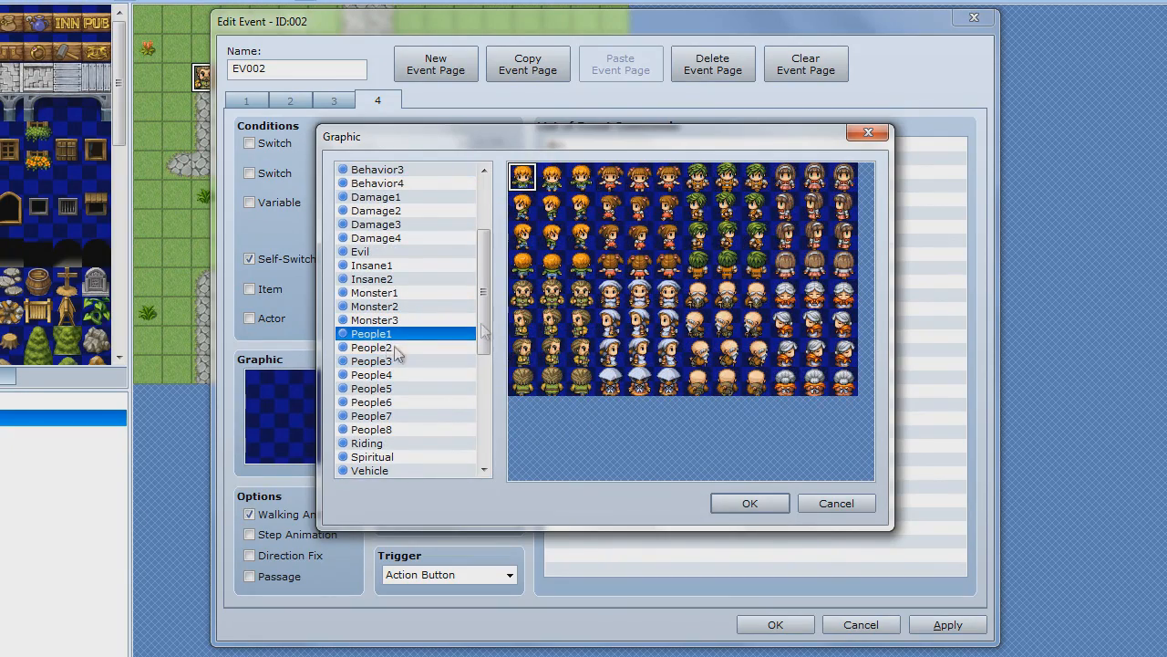
pyautogui.click(749, 502)
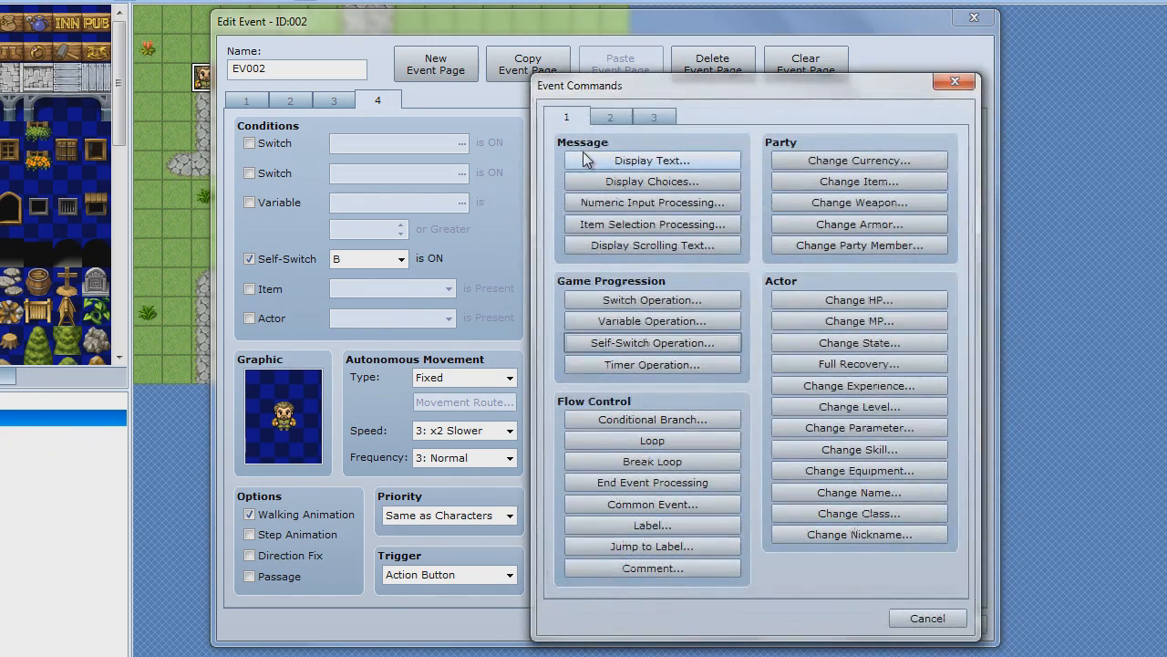
# Step: Start page 4's thank-you message, typing 'Thanks fore'
pyautogui.click(652, 160)
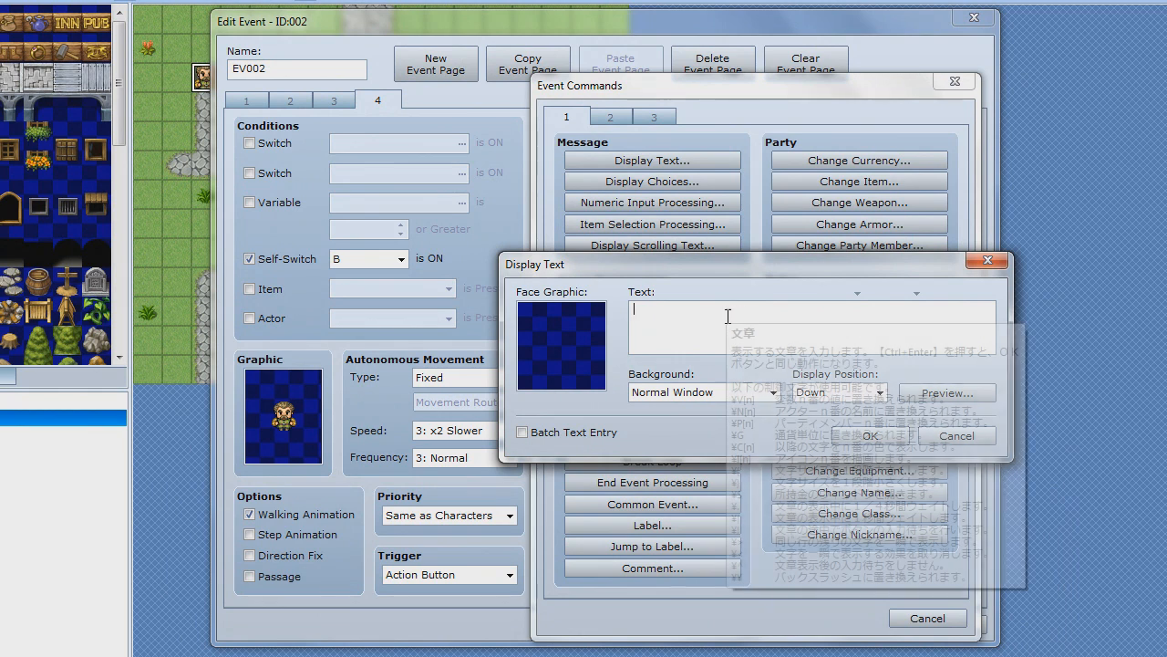
pyautogui.write('T')
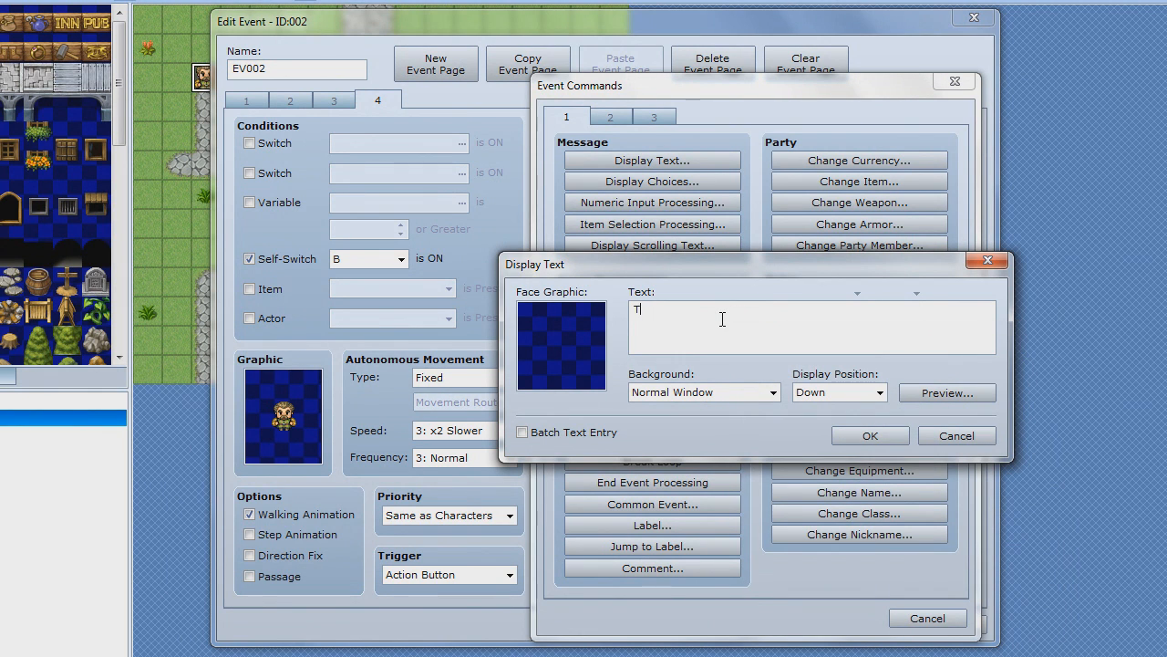
pyautogui.write('hanks fore')
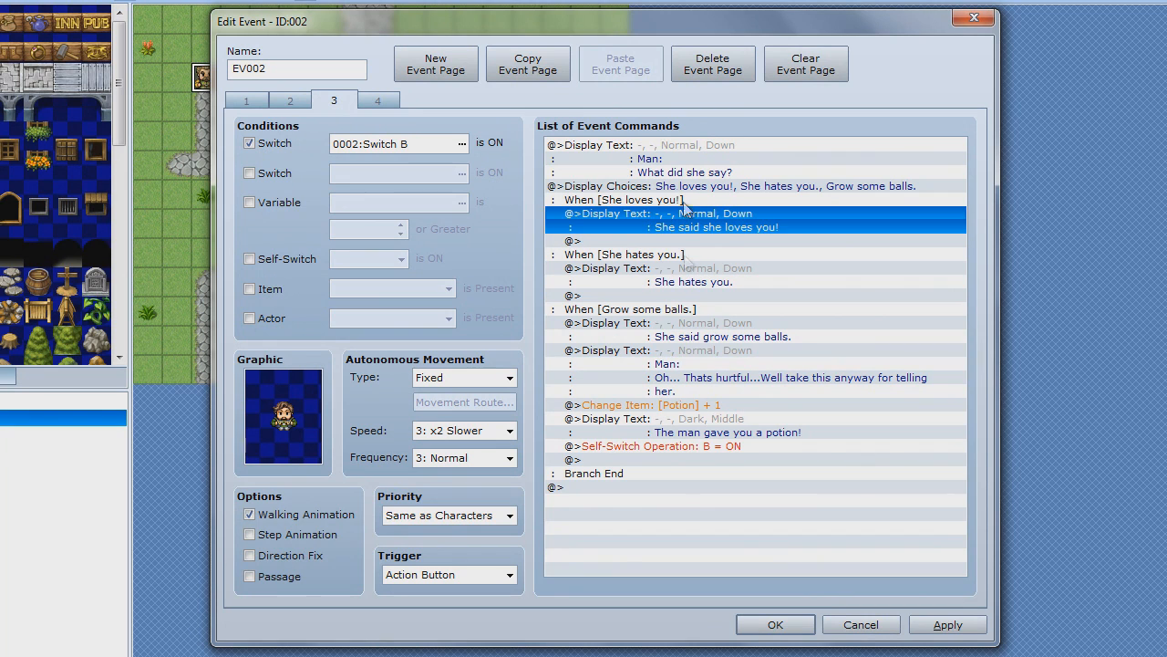
pyautogui.click(377, 100)
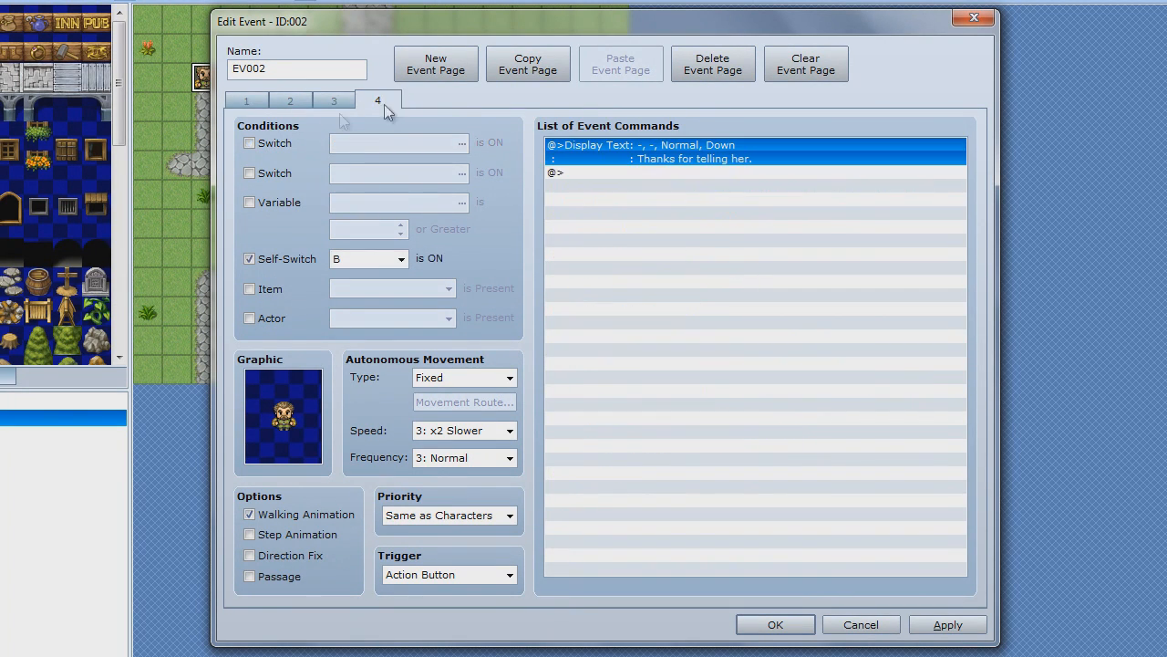
pyautogui.click(333, 100)
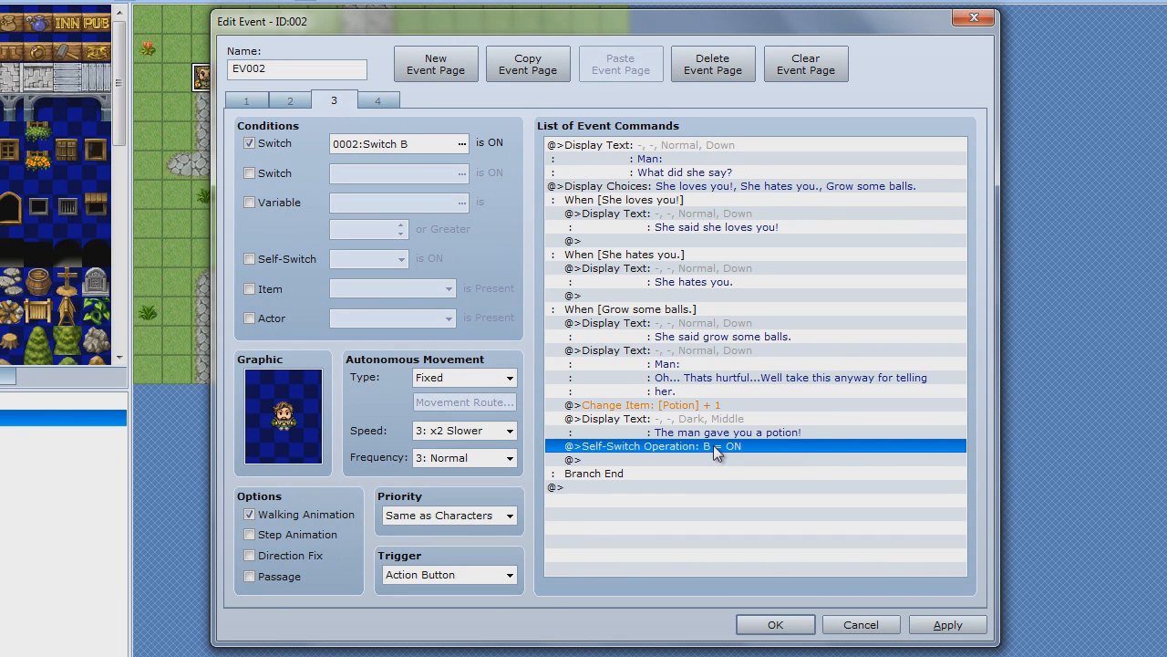
pyautogui.moveTo(809, 428)
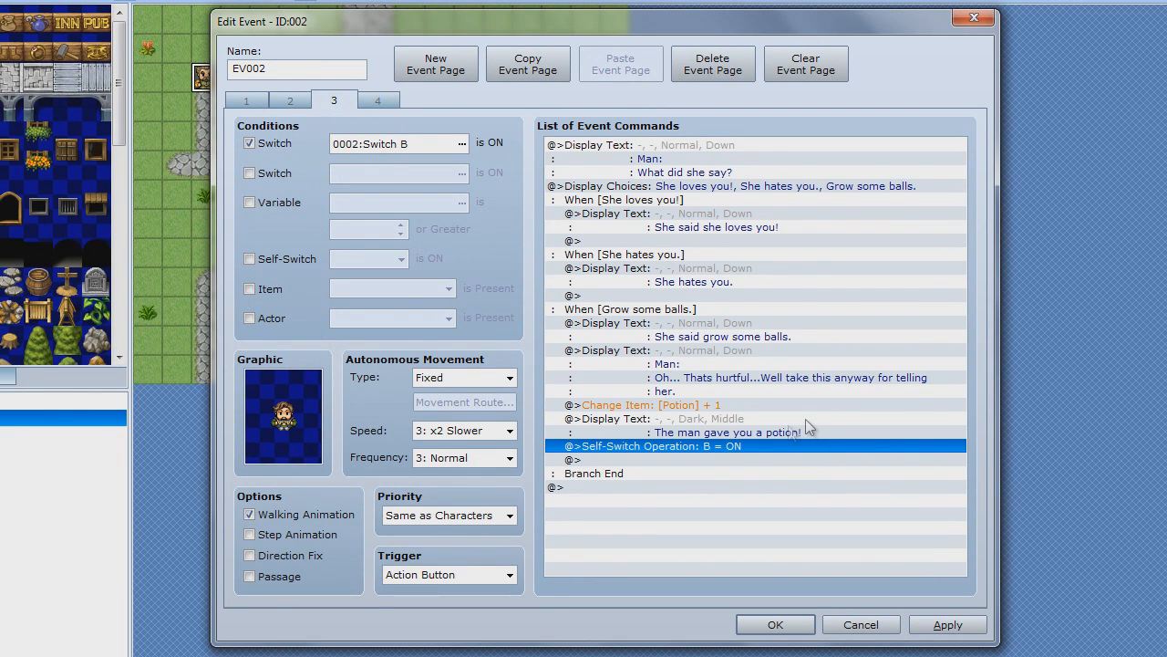
pyautogui.moveTo(780, 483)
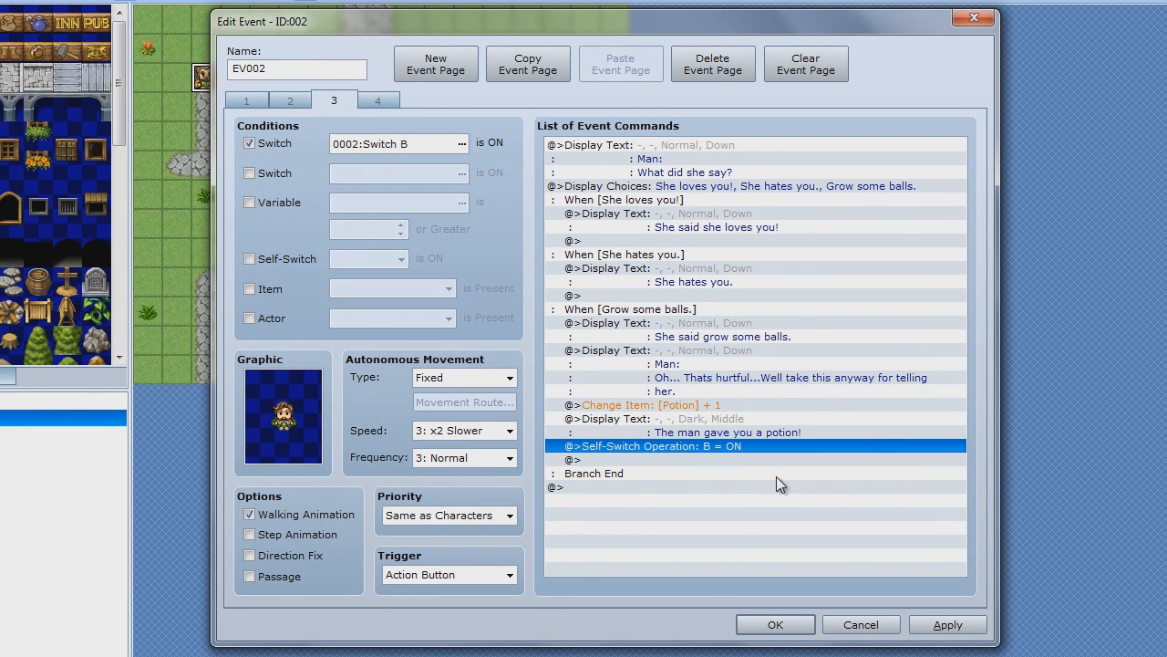
pyautogui.click(378, 100)
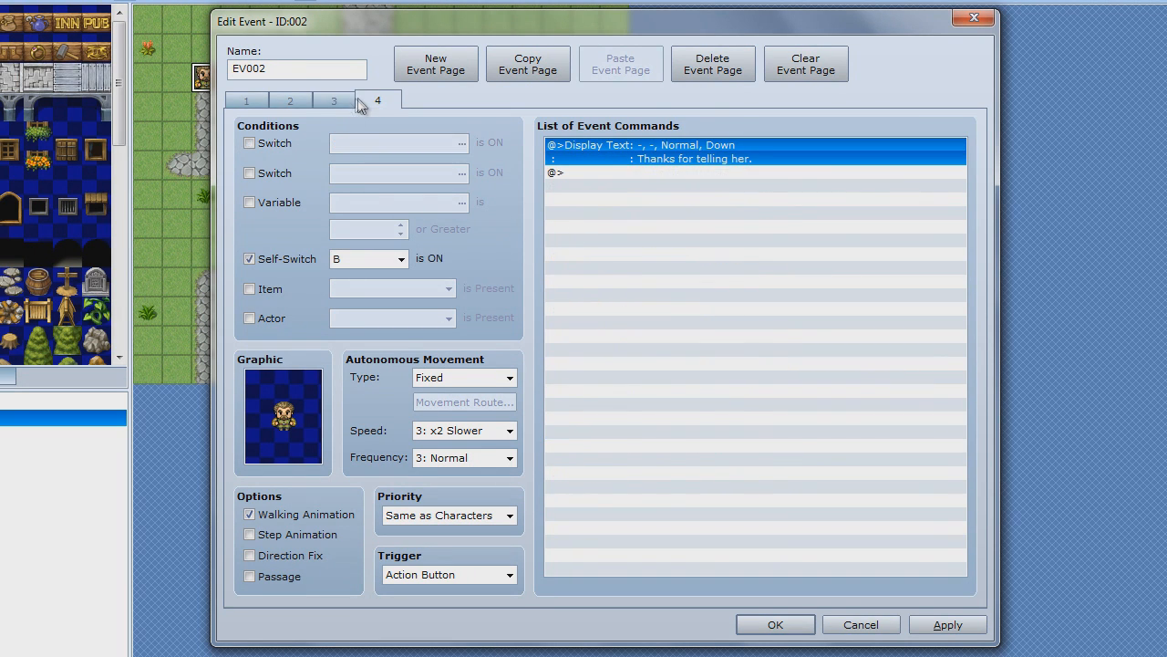
pyautogui.click(246, 101)
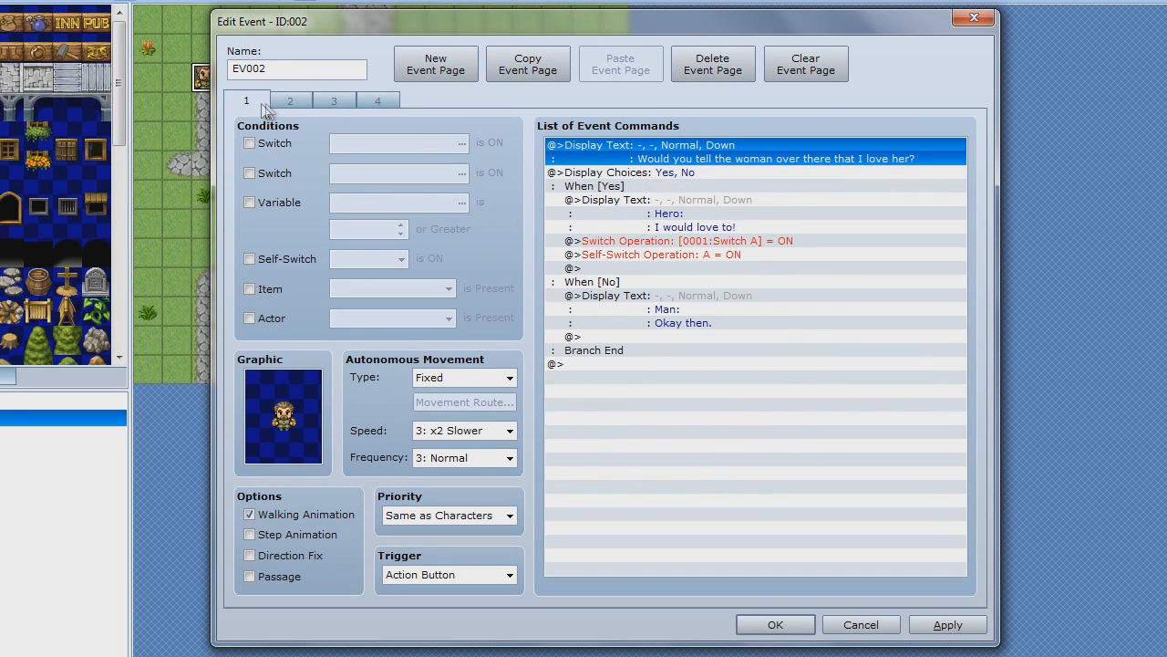
pyautogui.click(289, 100)
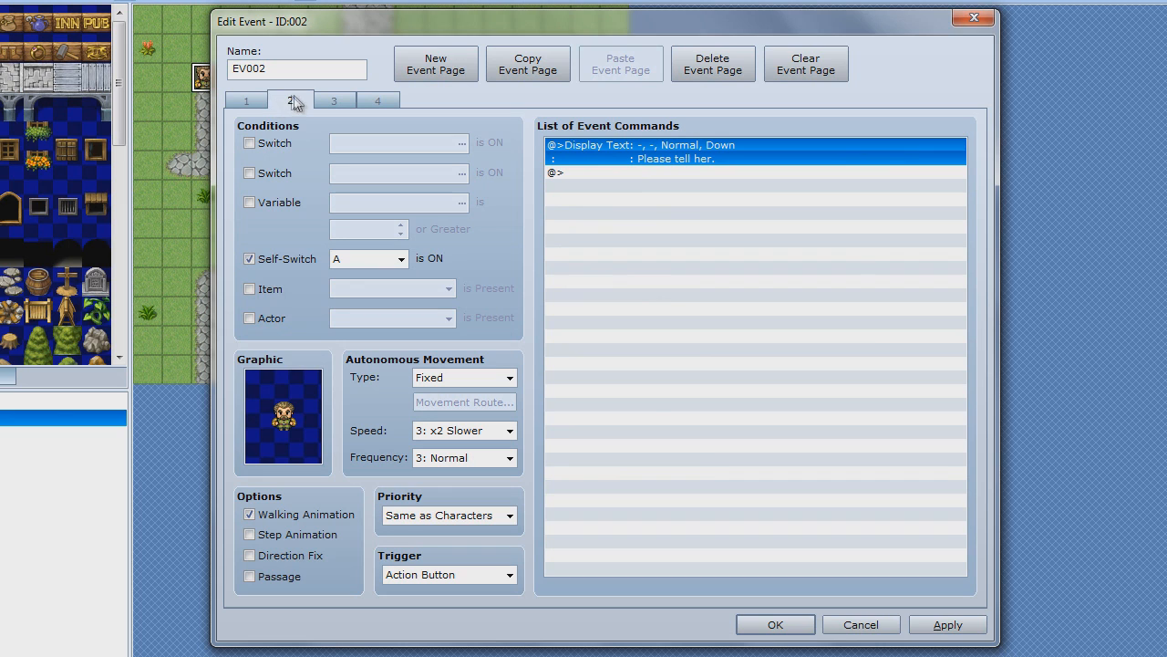
pyautogui.click(333, 100)
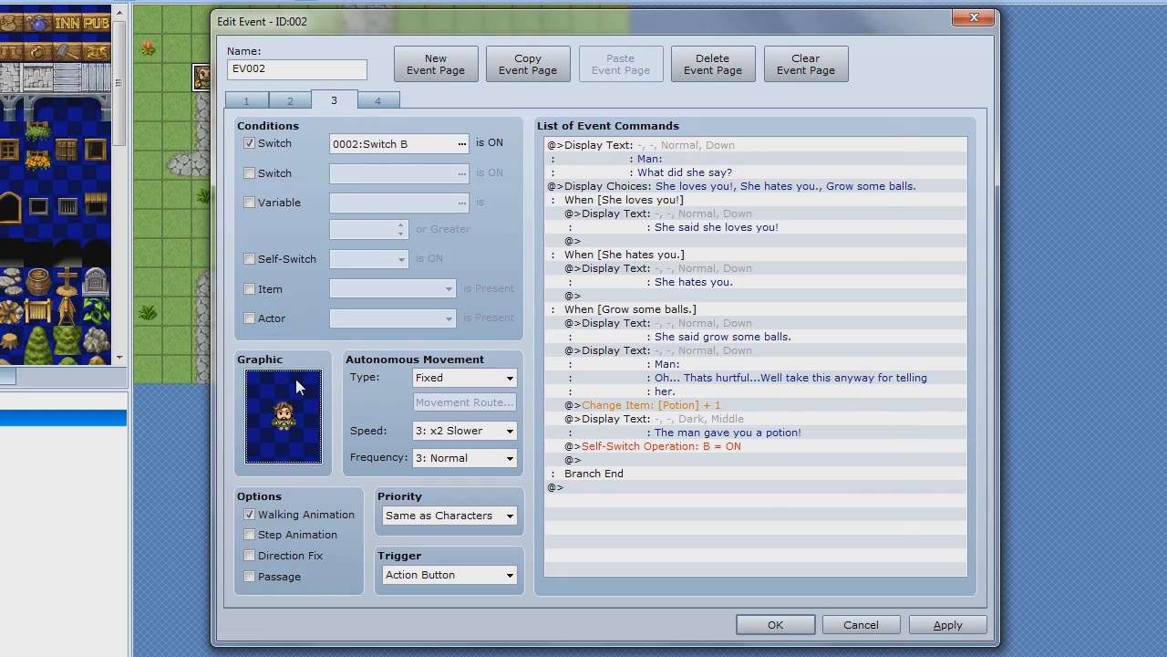
# Step: Change page 3's character graphic to a sprite from the People2 sheet
pyautogui.doubleClick(282, 415)
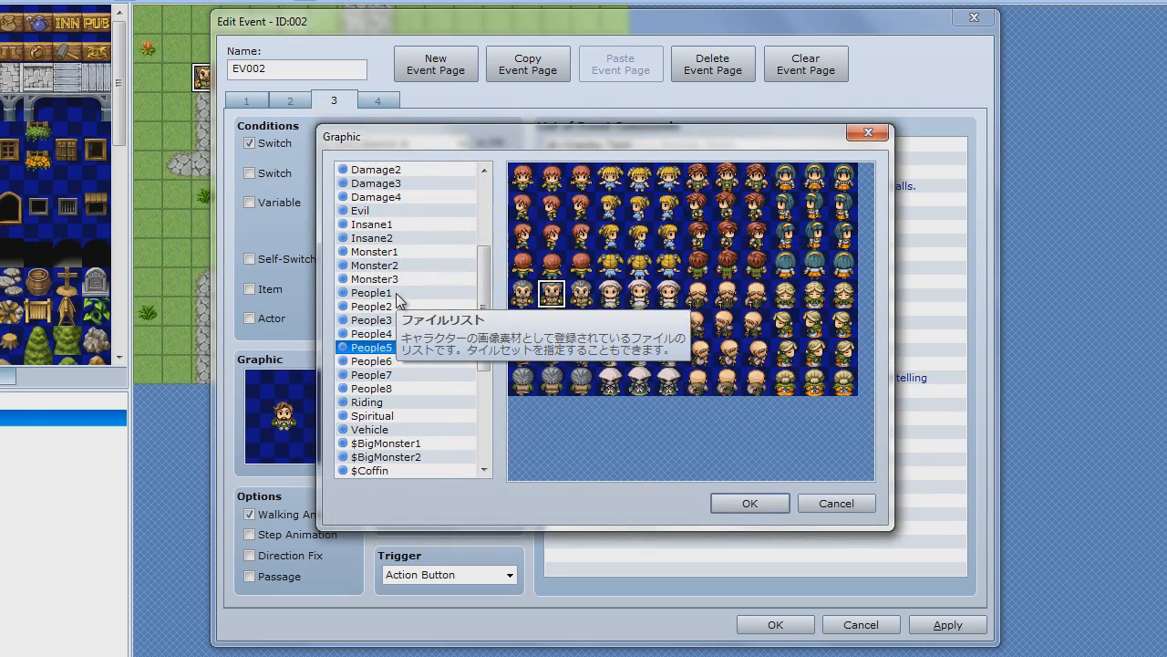
pyautogui.click(372, 305)
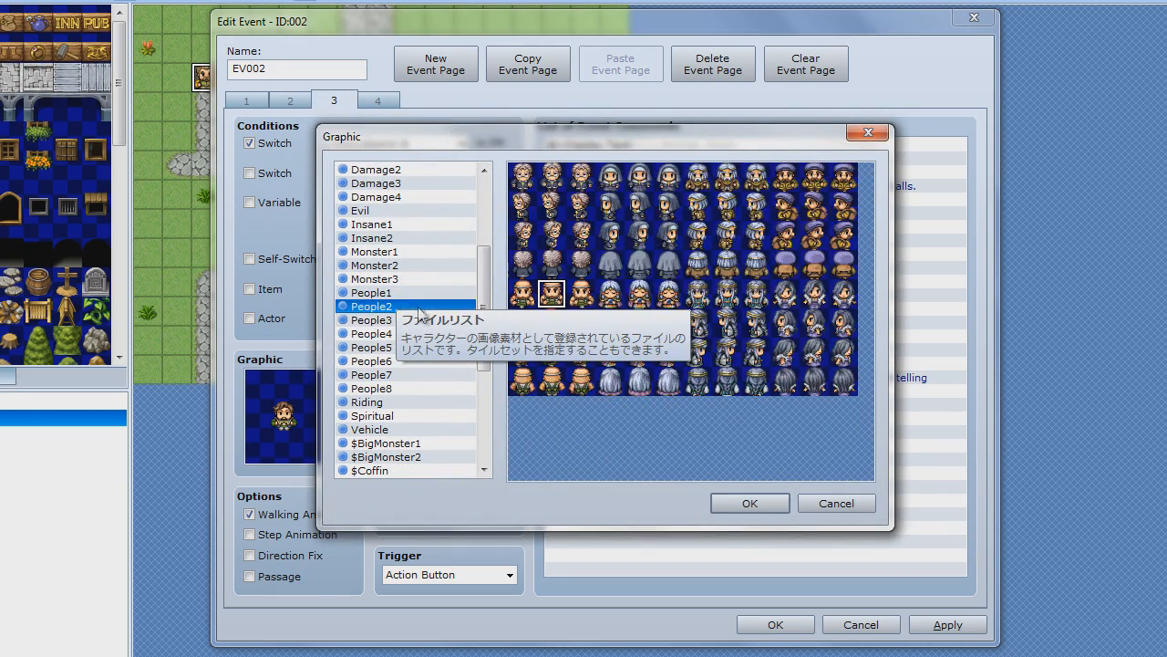
pyautogui.click(371, 292)
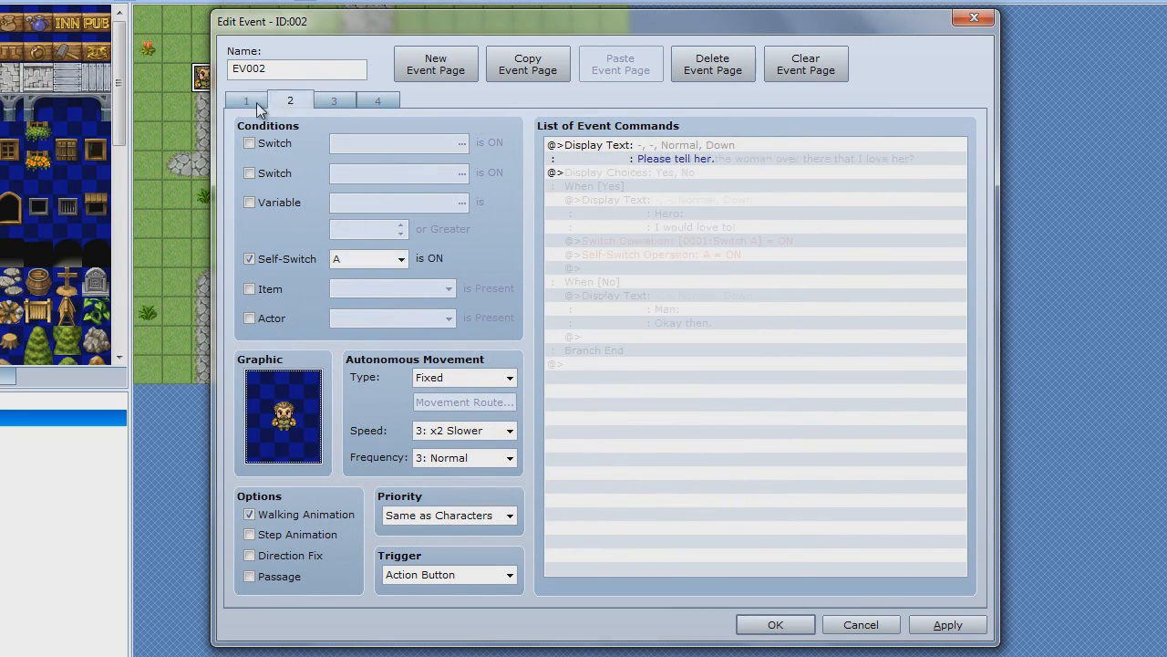
# Step: Review pages 3 and 4, apply the event changes, and reselect the man's reply
pyautogui.click(377, 100)
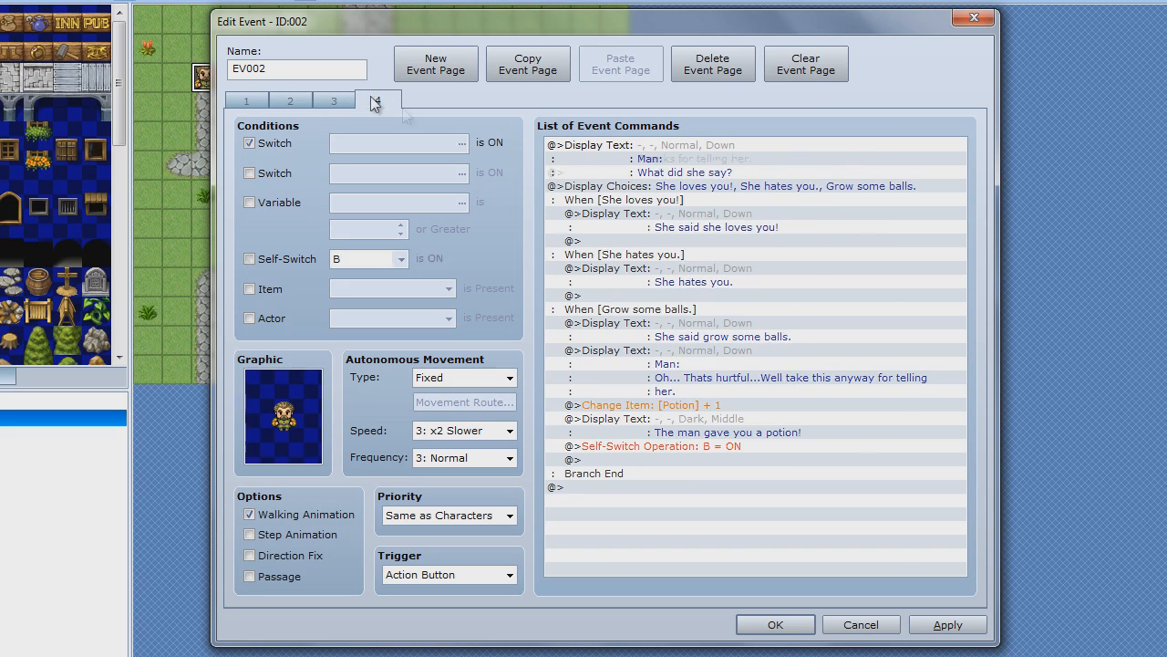
pyautogui.click(376, 100)
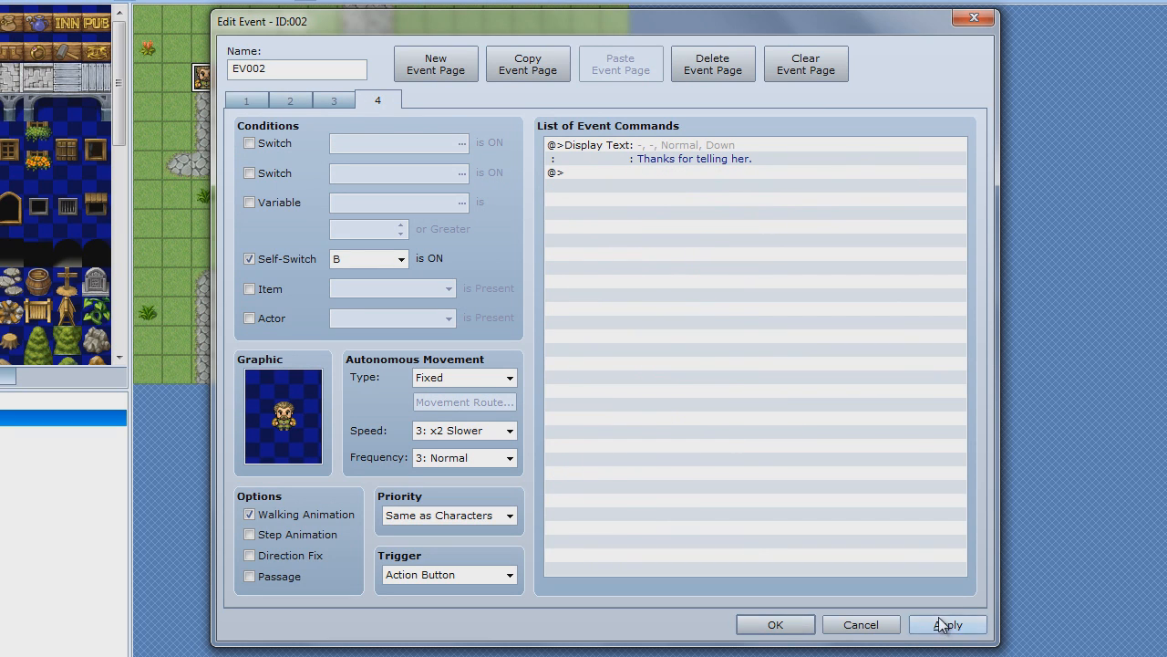
pyautogui.click(946, 624)
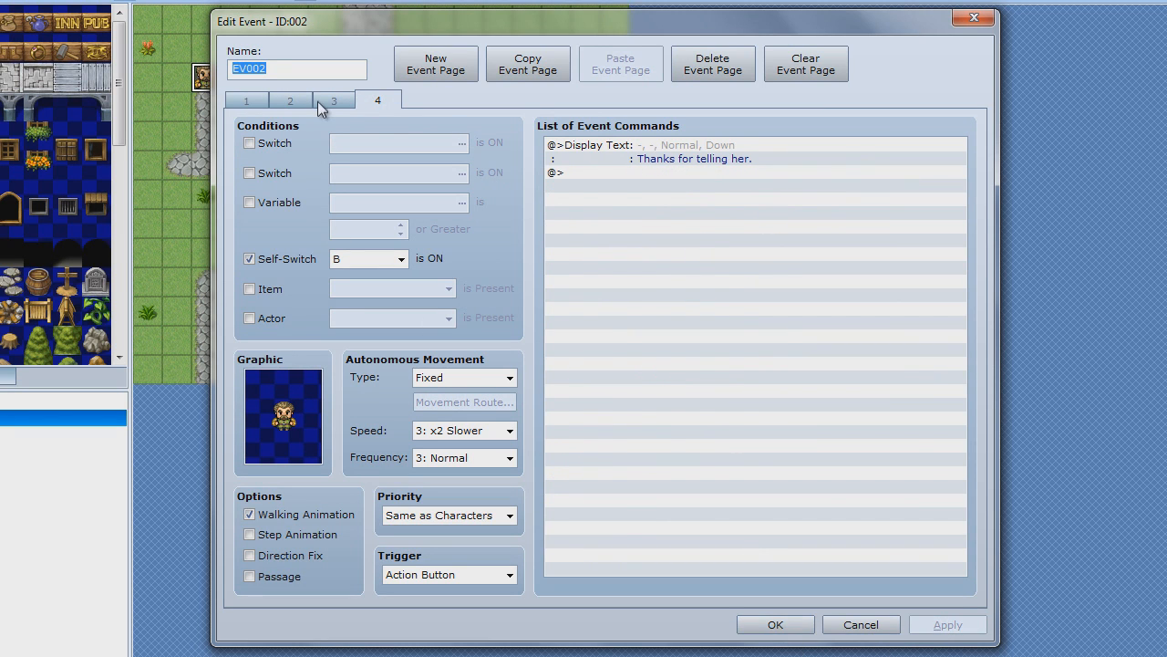
pyautogui.click(333, 99)
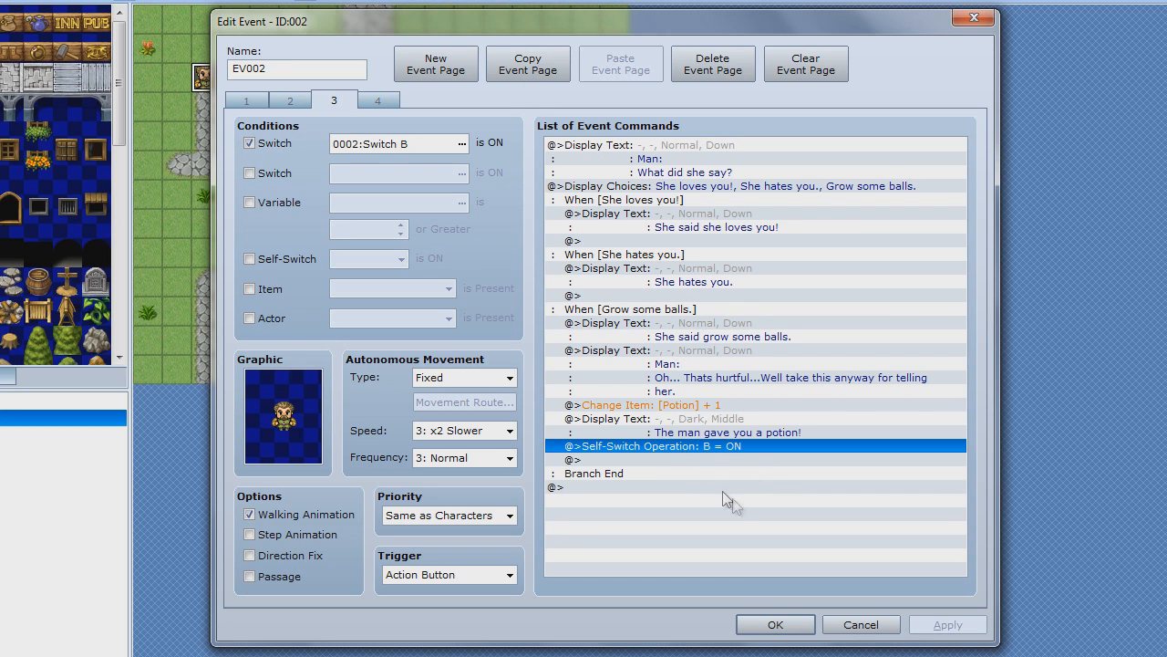
pyautogui.click(703, 350)
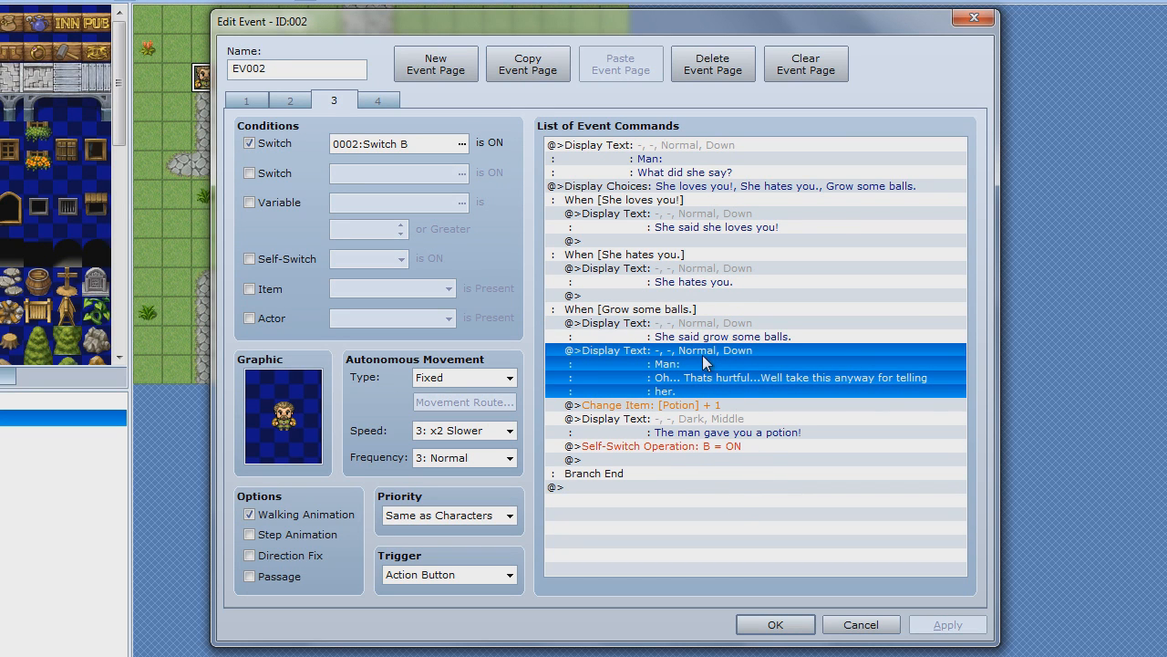
pyautogui.click(666, 363)
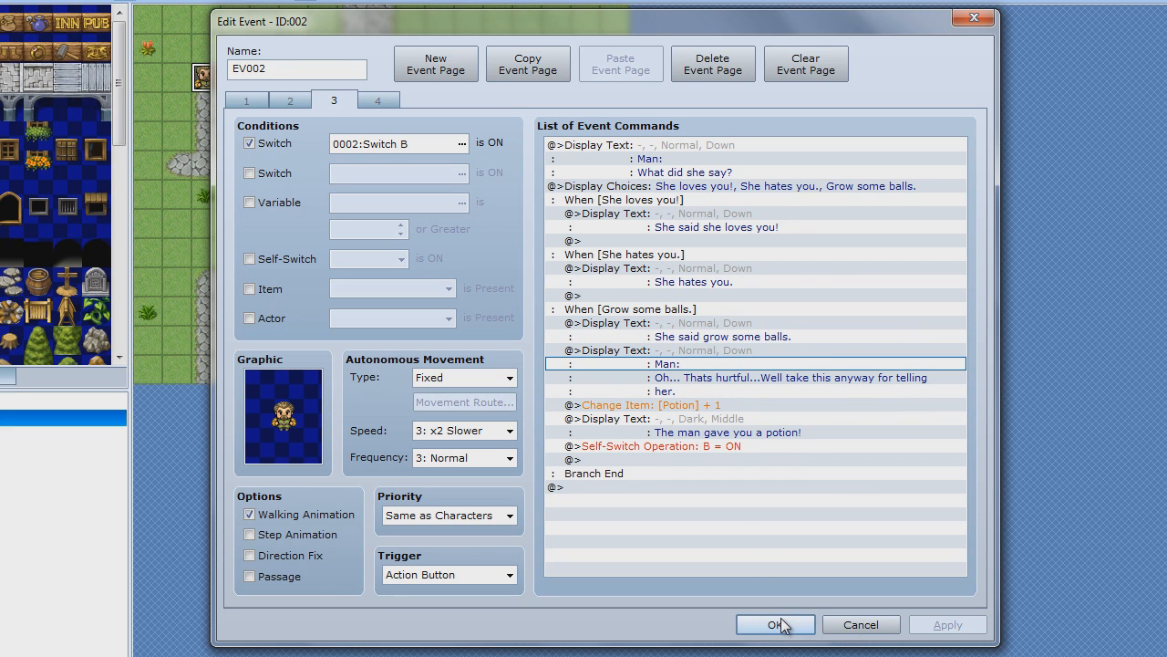
# Step: Close the event editor and start a New Game playtest without saving
pyautogui.click(377, 99)
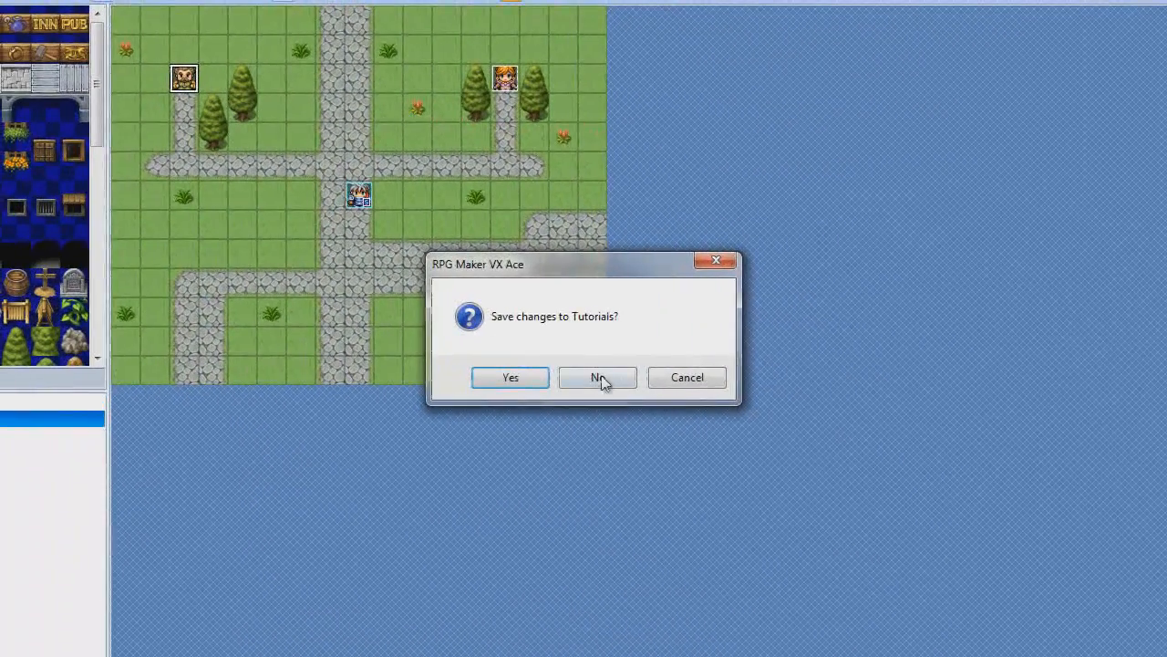
pyautogui.click(597, 377)
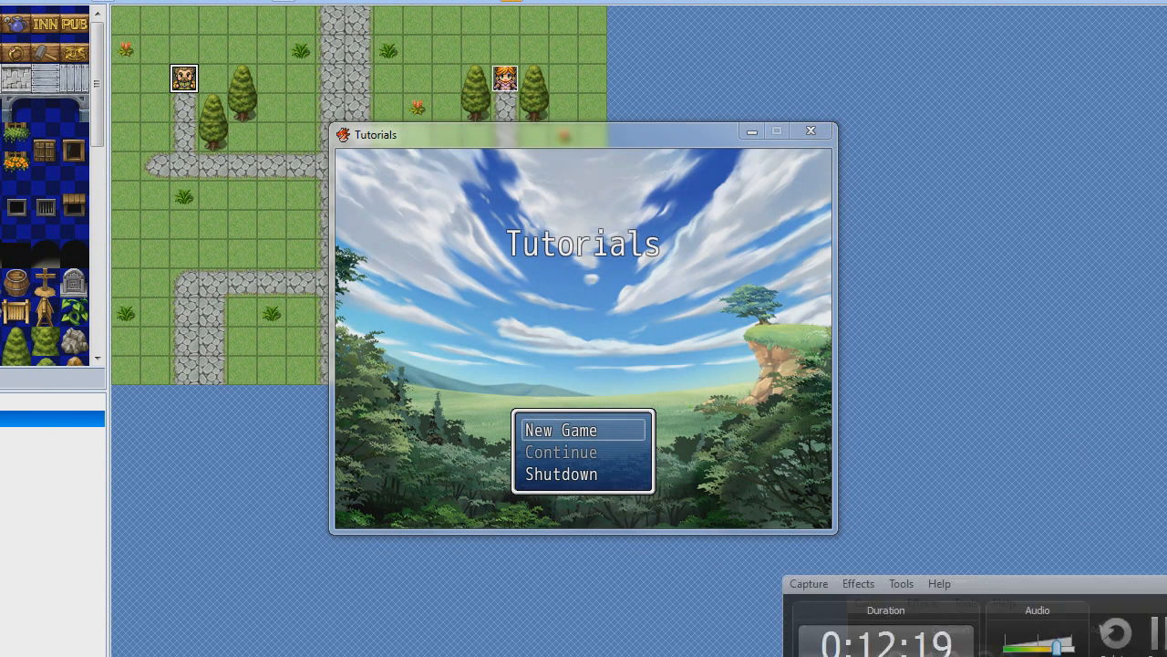
pyautogui.click(562, 430)
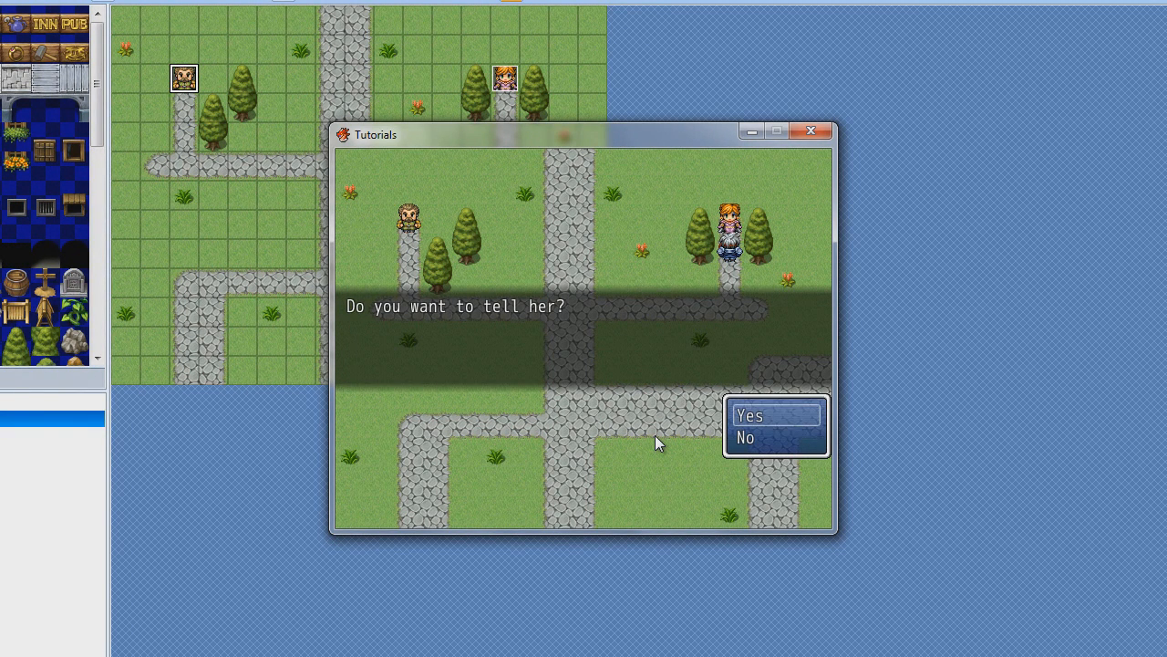
# Step: Answer Yes to telling her, then give the man the 'Grow some balls.' reply
pyautogui.click(749, 416)
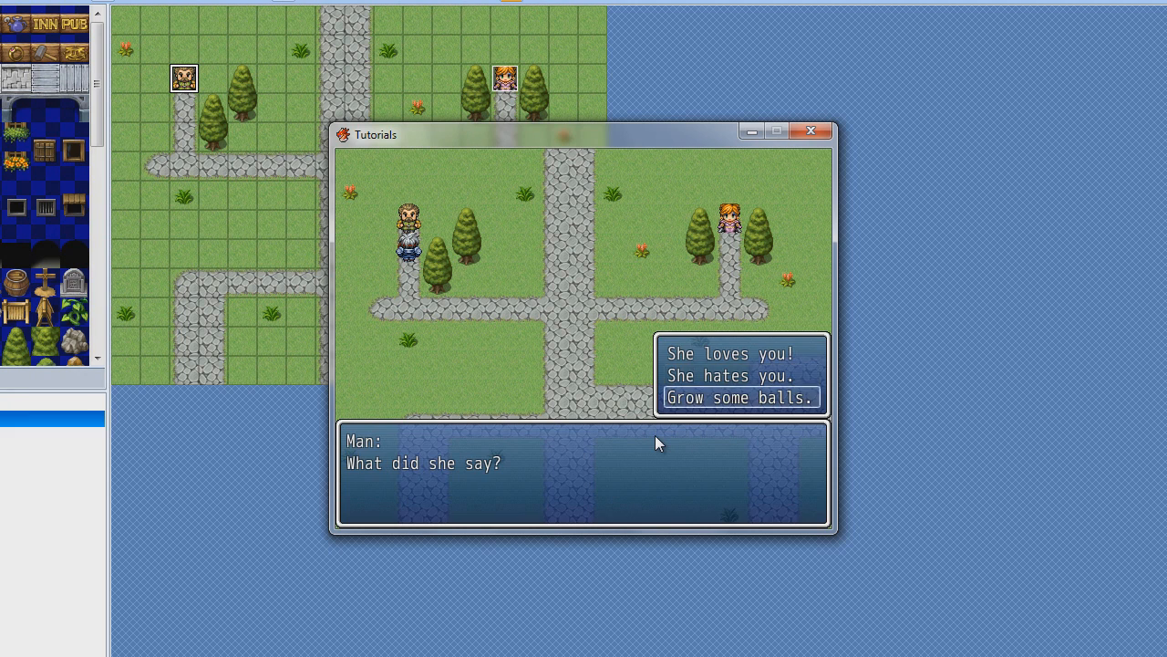
pyautogui.click(739, 397)
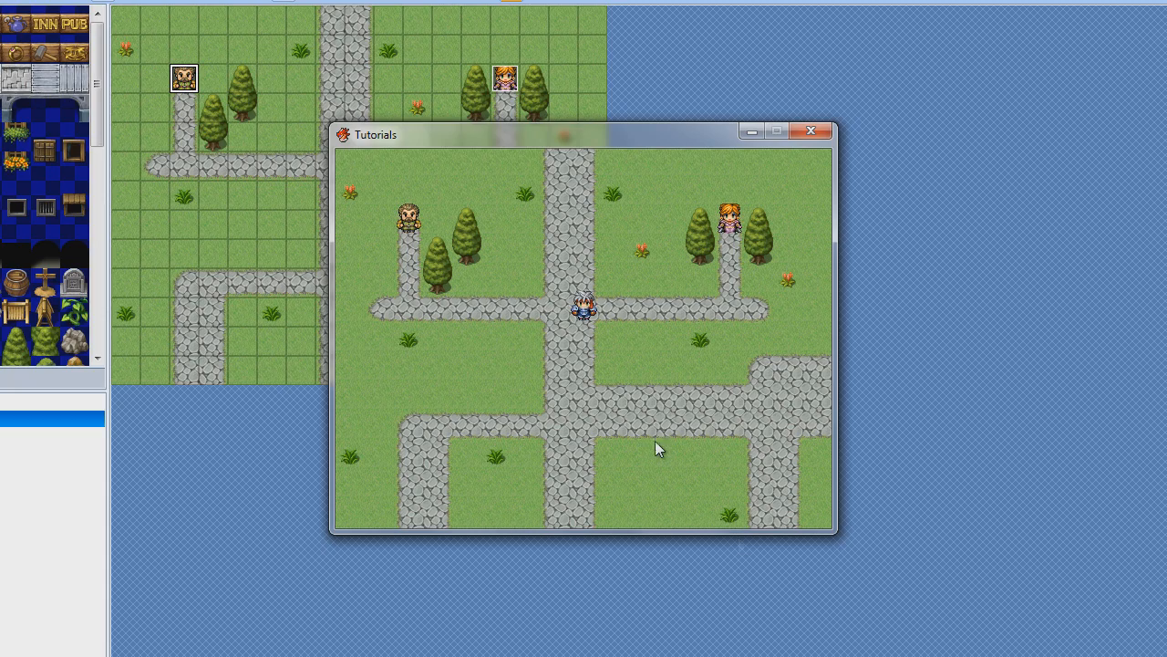
# Step: End the playtest and create the new 'Mayor's house' map
pyautogui.click(811, 131)
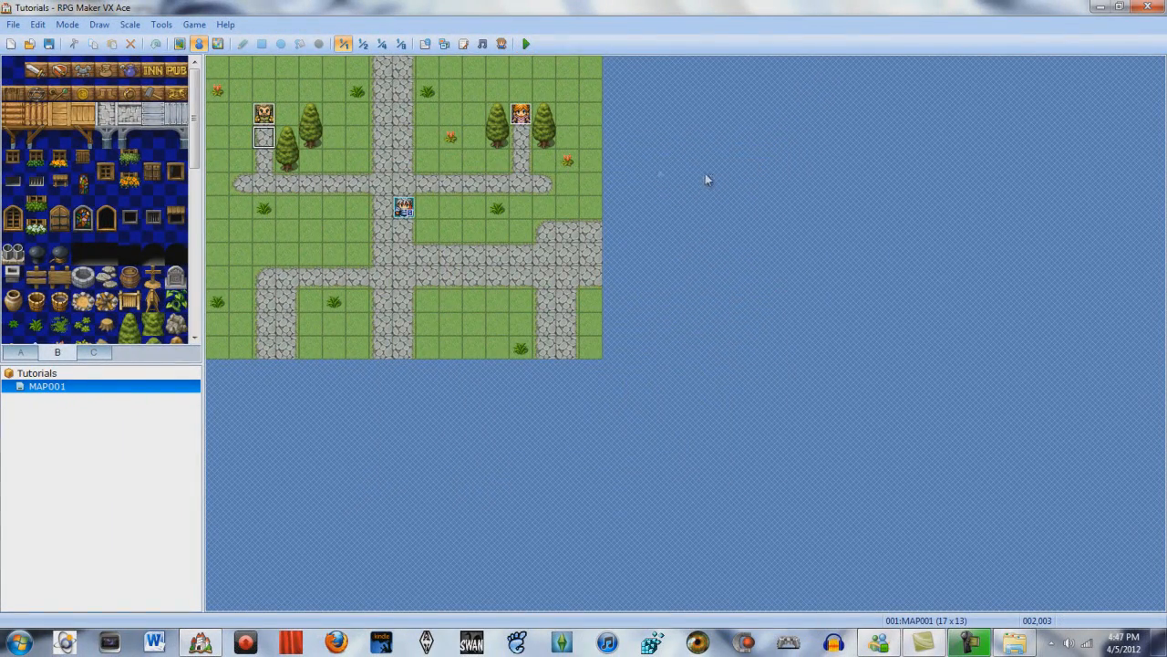
pyautogui.click(37, 372)
pyautogui.write('16')
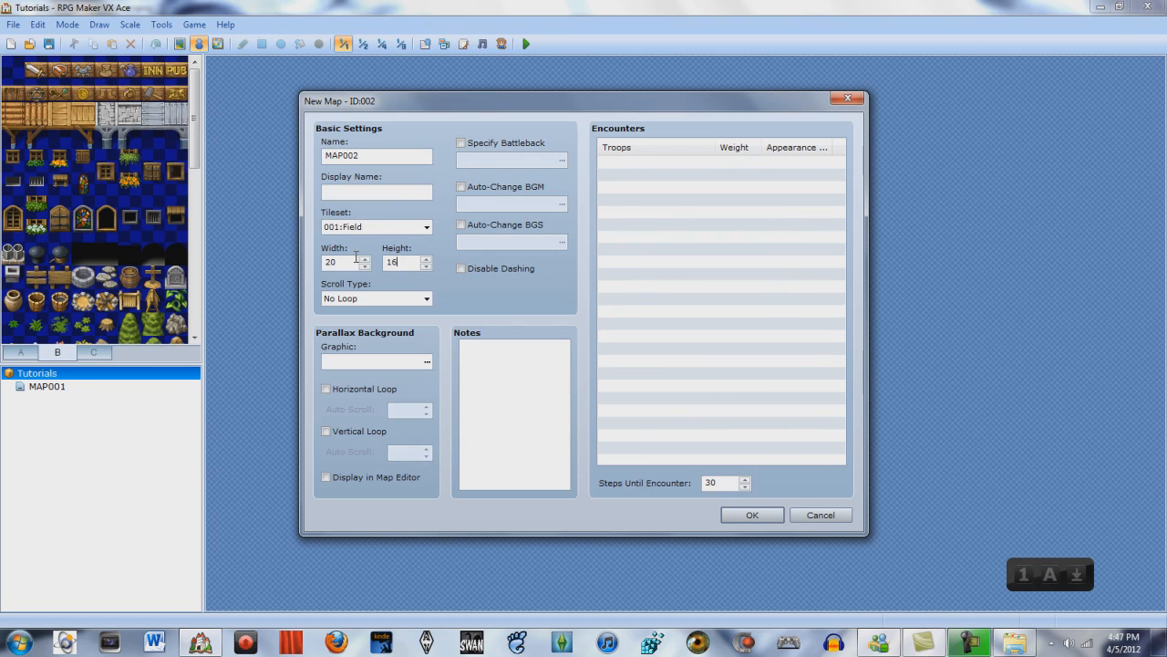
pyautogui.click(752, 514)
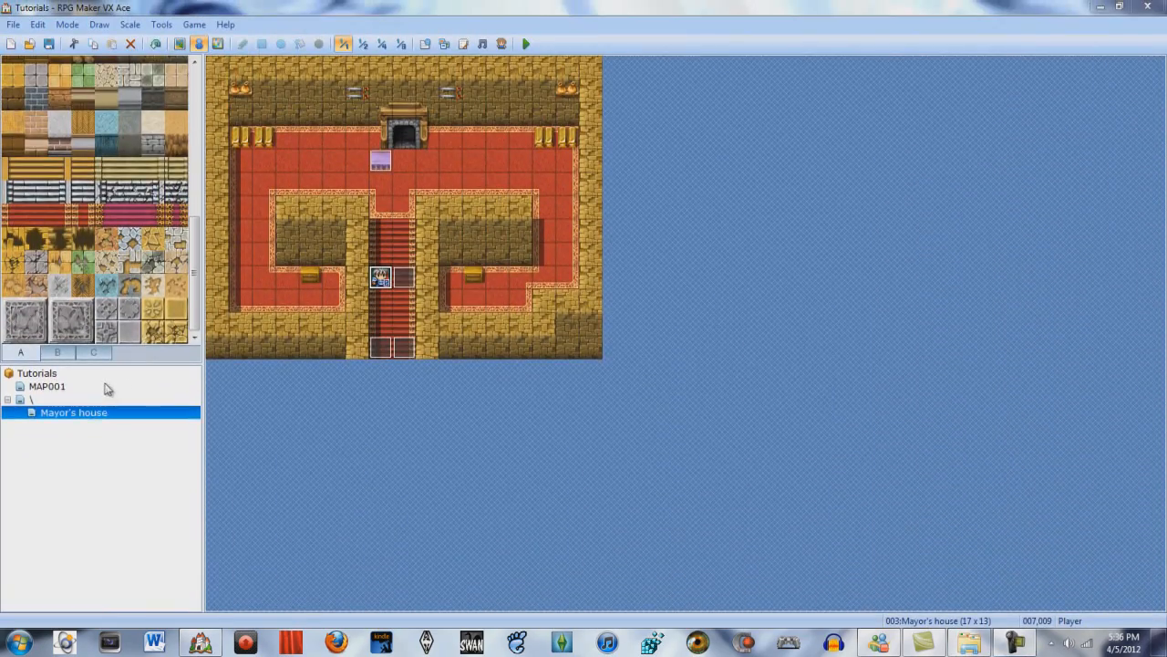
# Step: Create event EV005 on the desert town map using the bald old man sprite from People5
pyautogui.click(47, 386)
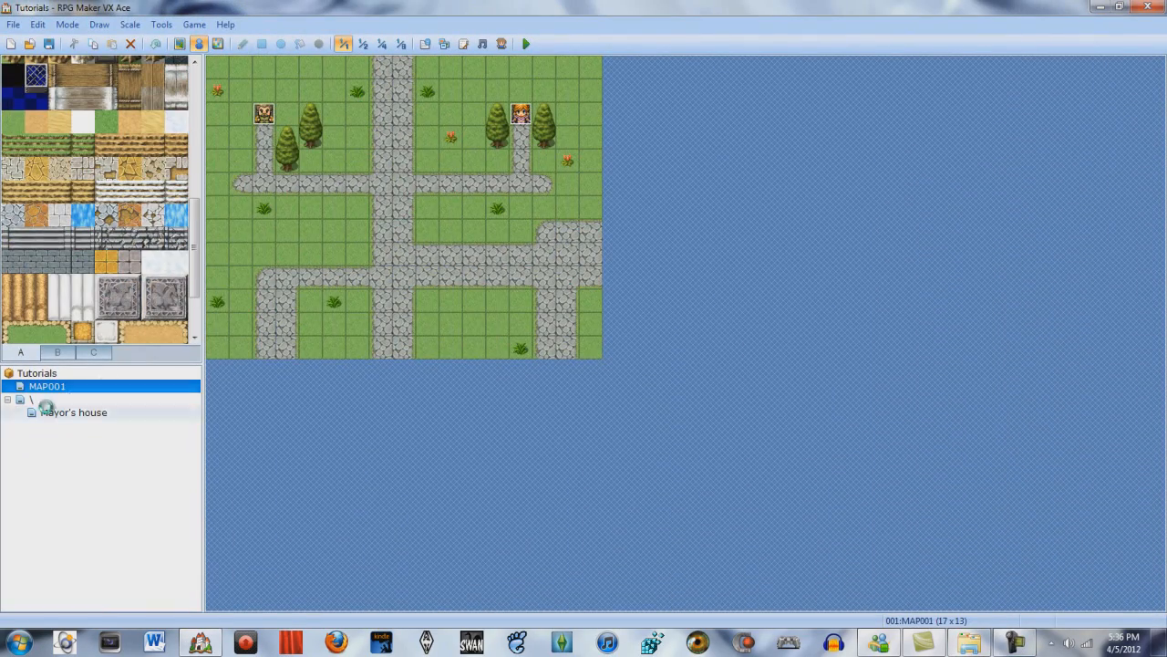
pyautogui.click(32, 399)
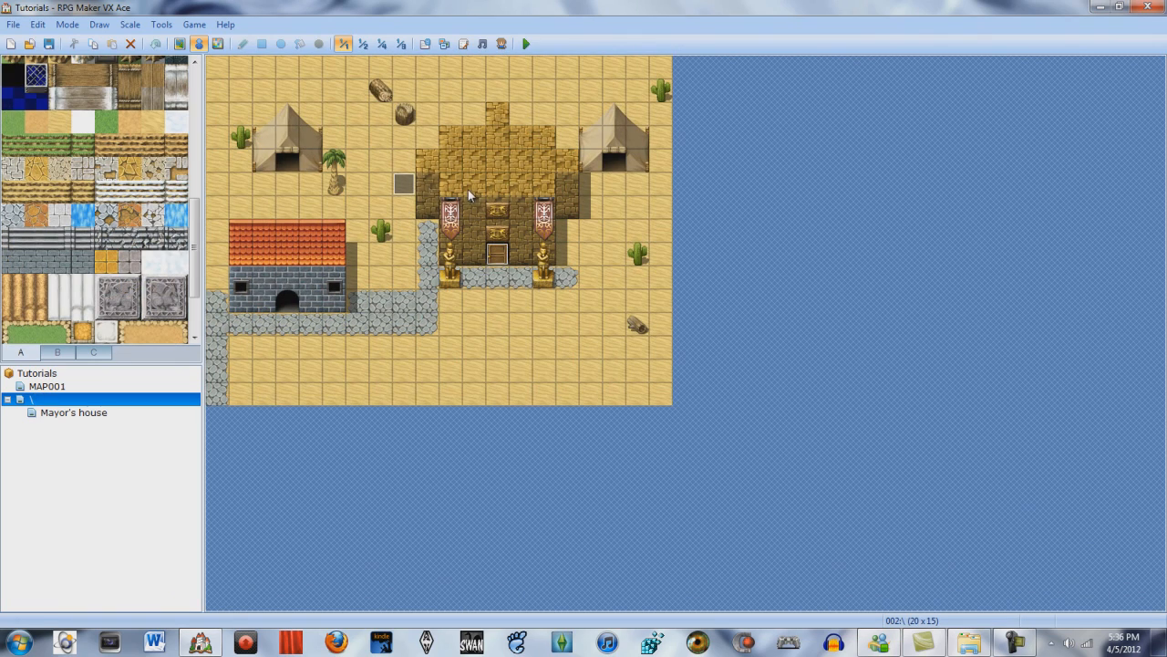
pyautogui.click(73, 412)
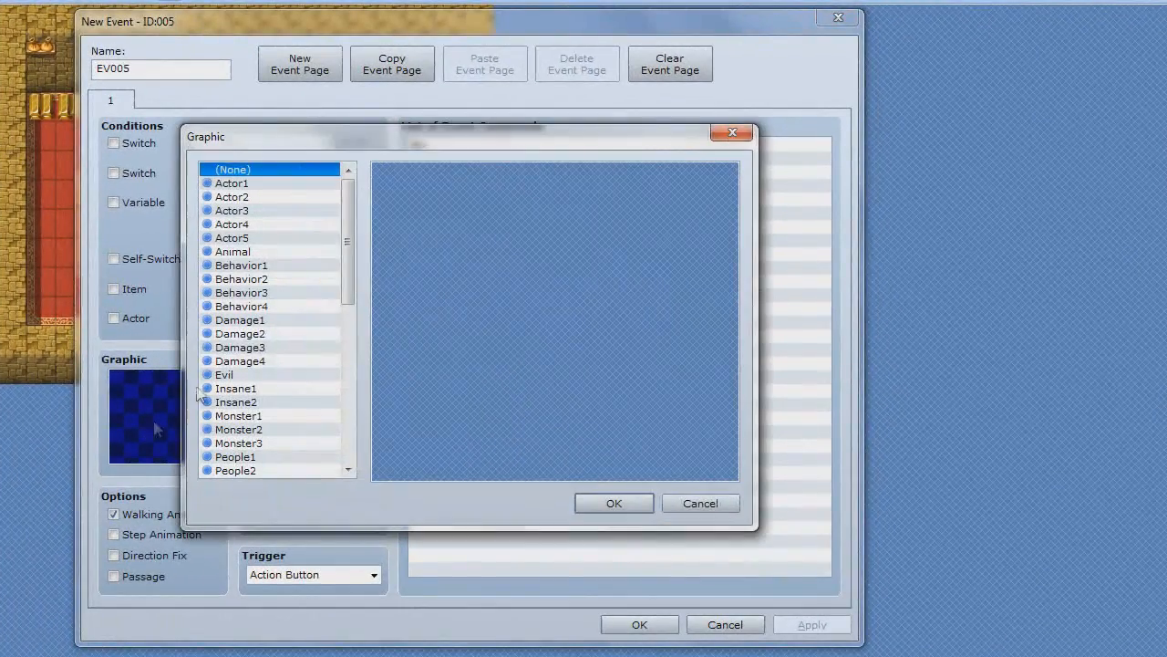
pyautogui.click(232, 251)
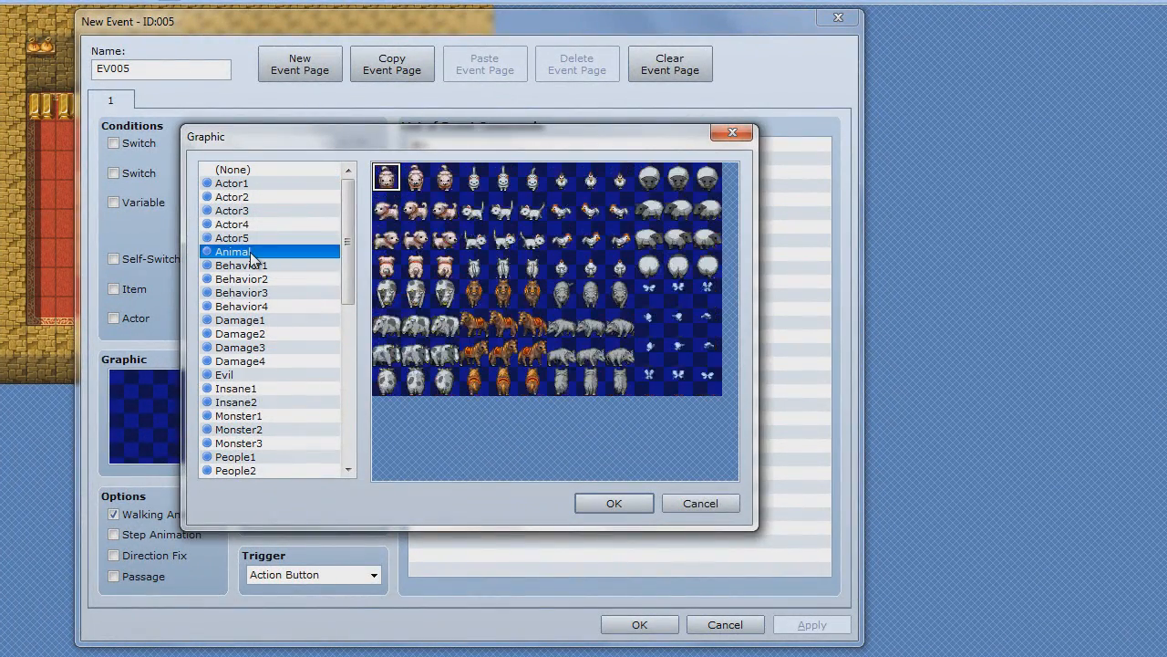
pyautogui.click(232, 223)
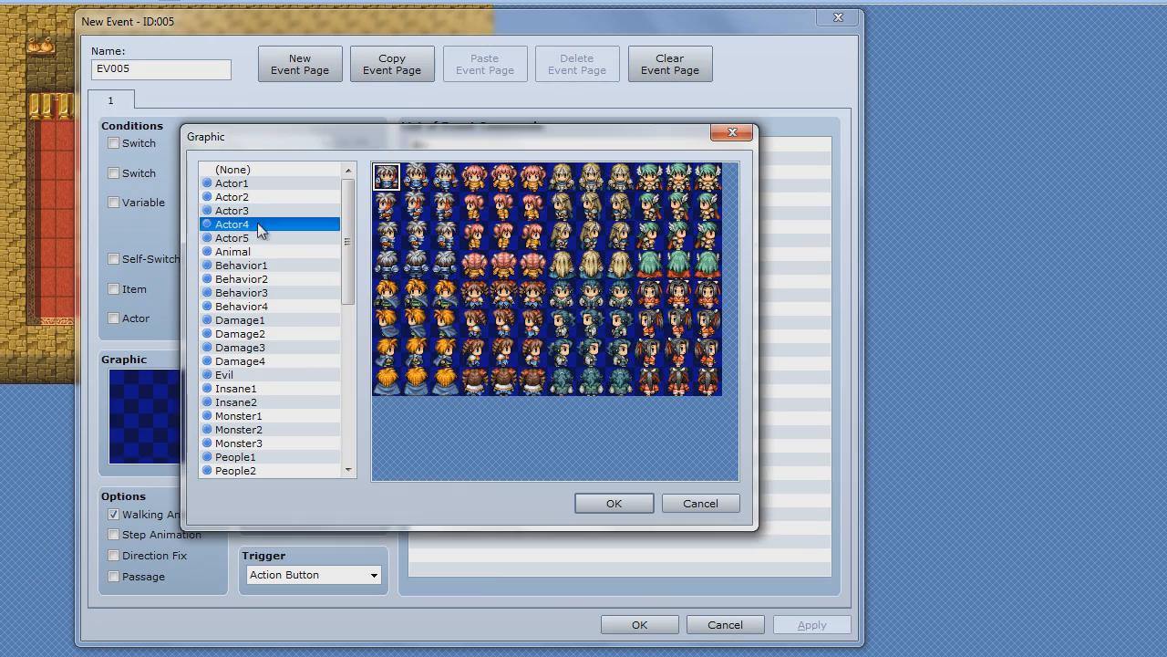
pyautogui.click(242, 305)
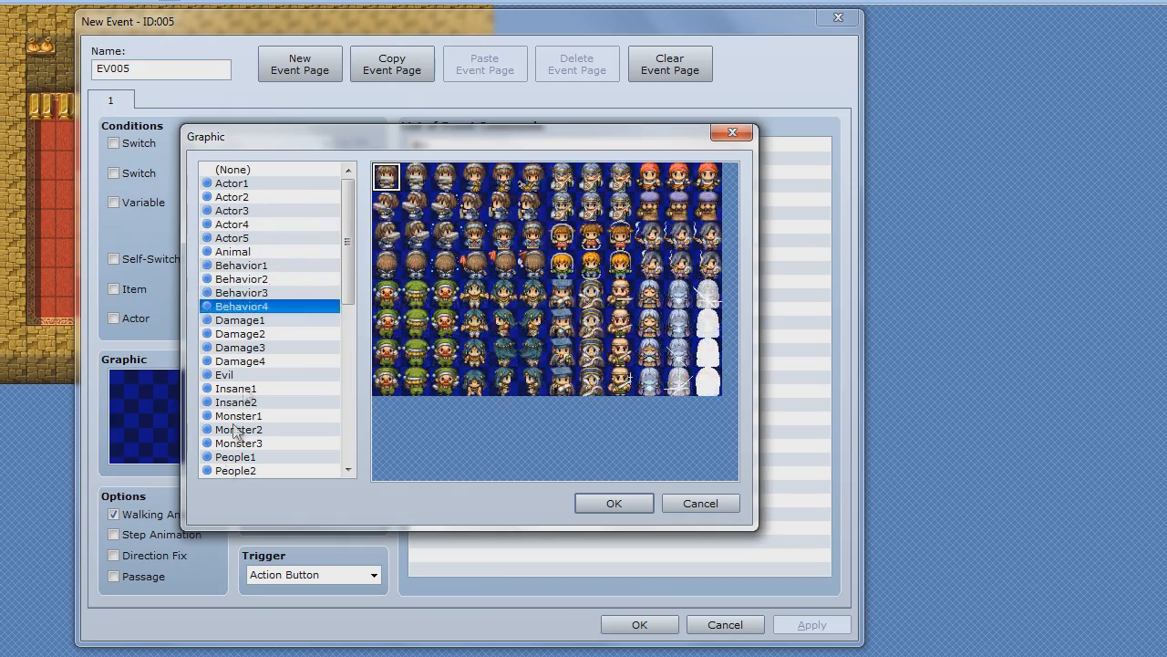
pyautogui.click(236, 470)
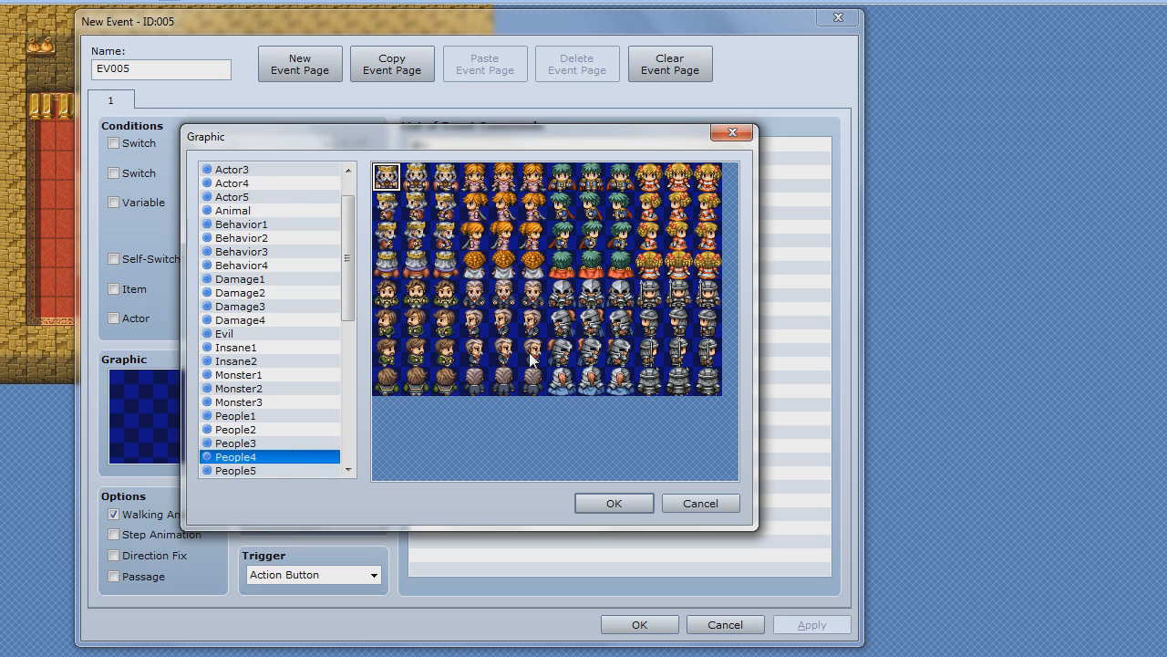
pyautogui.click(235, 470)
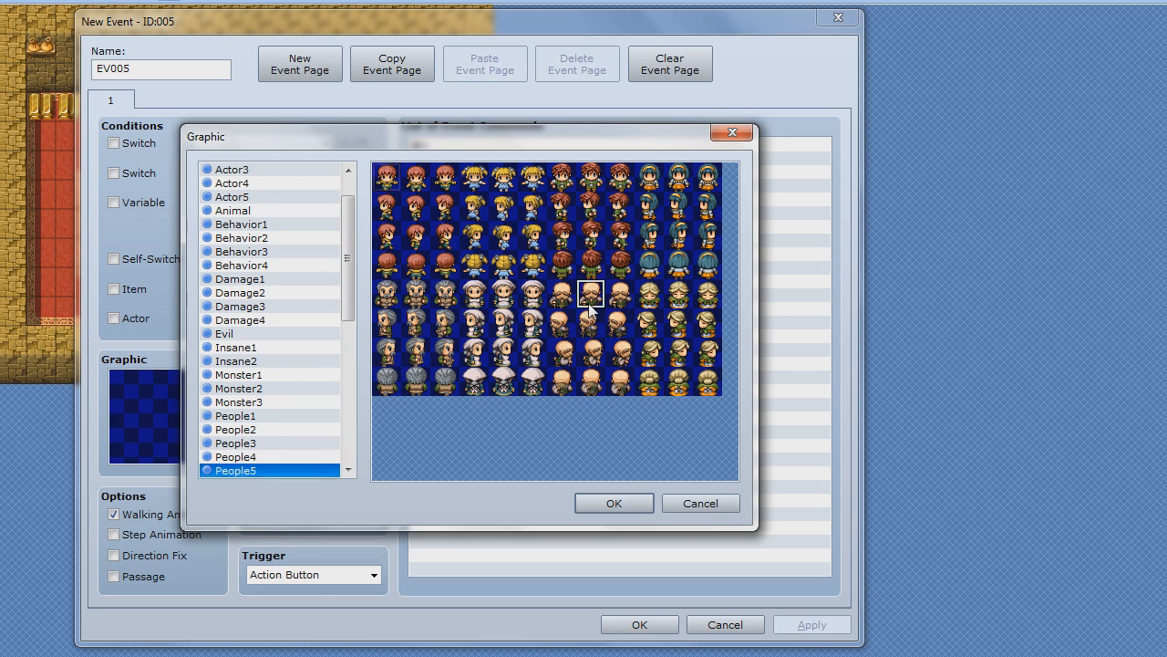
pyautogui.click(614, 503)
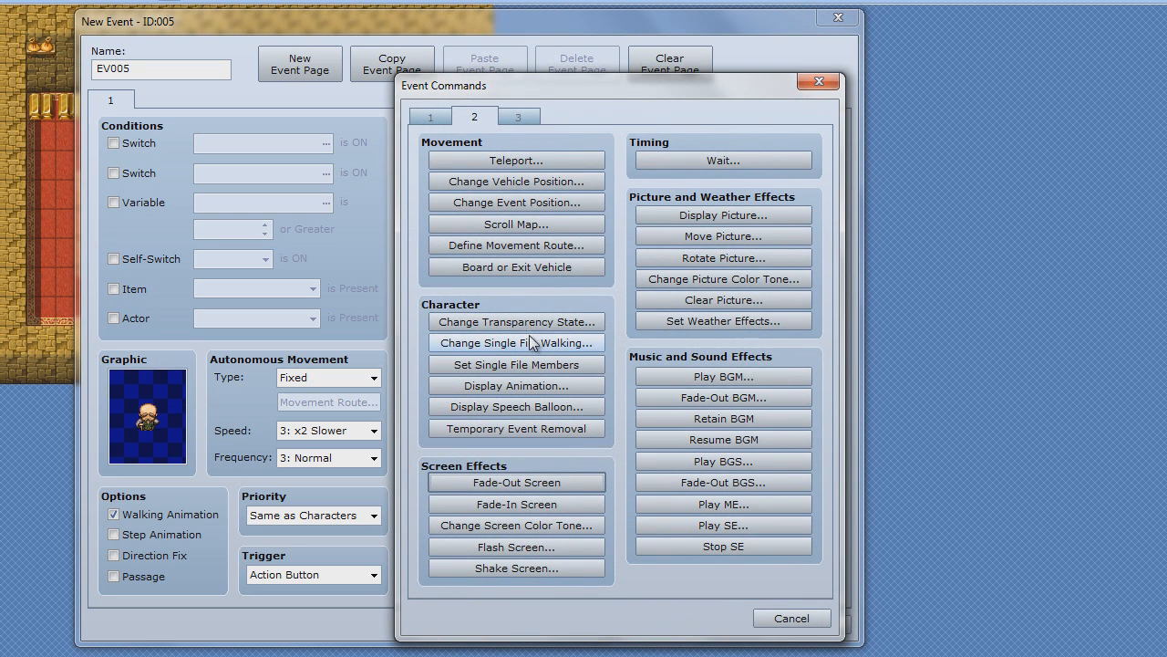
# Step: Add the message 'Can you collect one thing from each of the towns people?', correcting typos
pyautogui.click(429, 116)
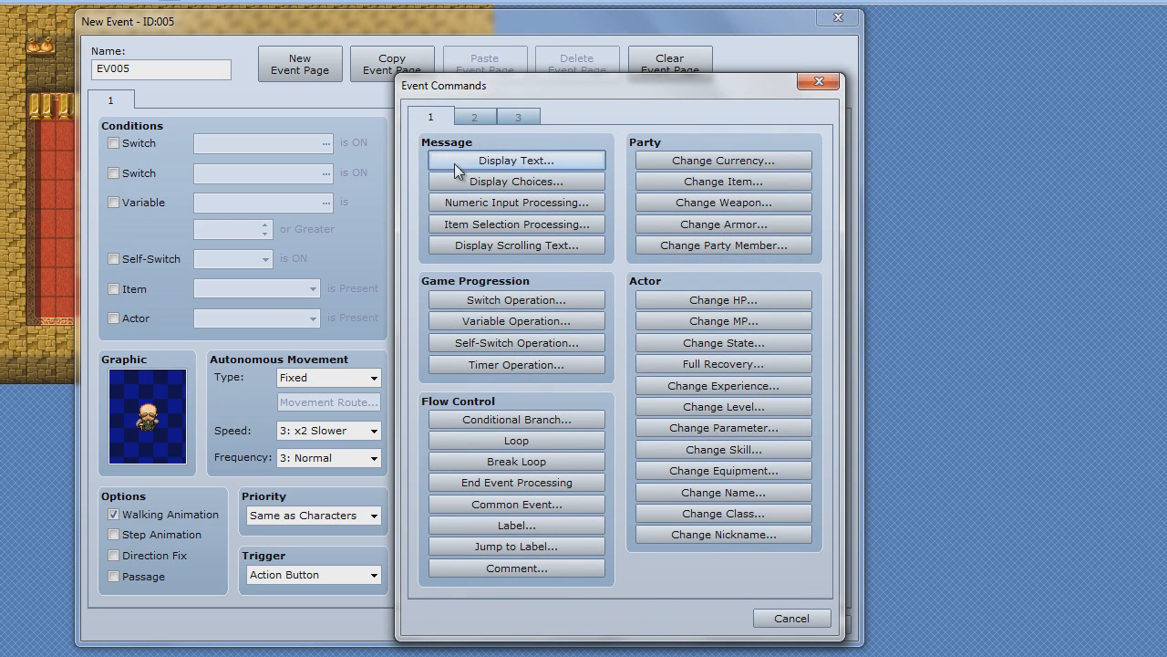
pyautogui.click(515, 160)
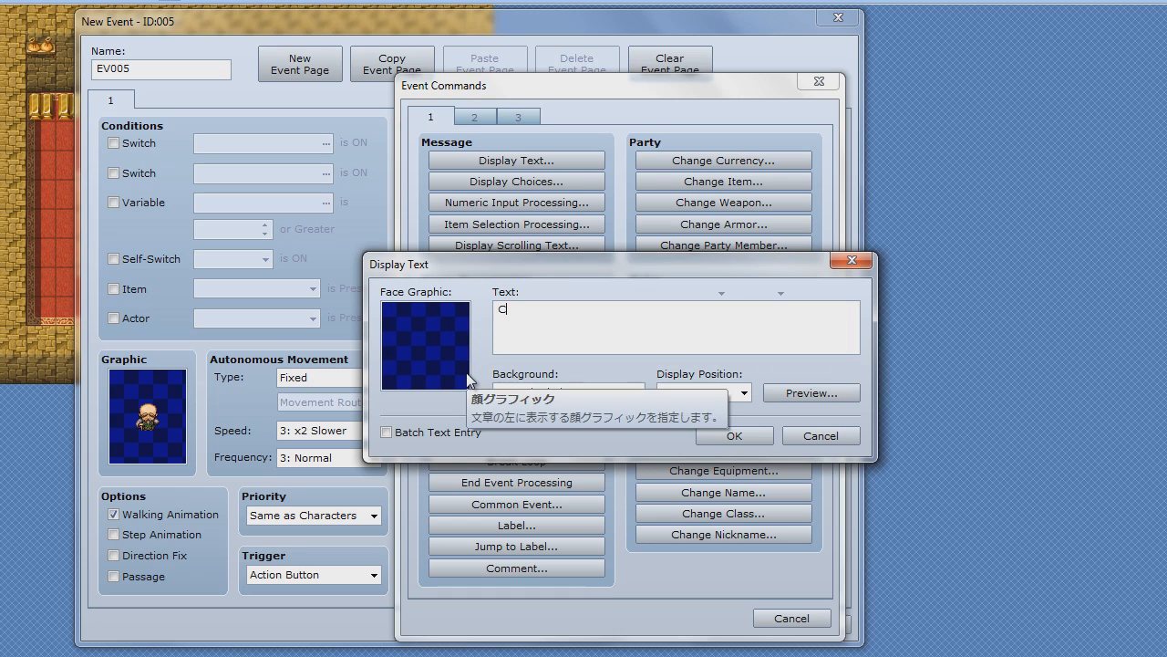
pyautogui.write('an you collect')
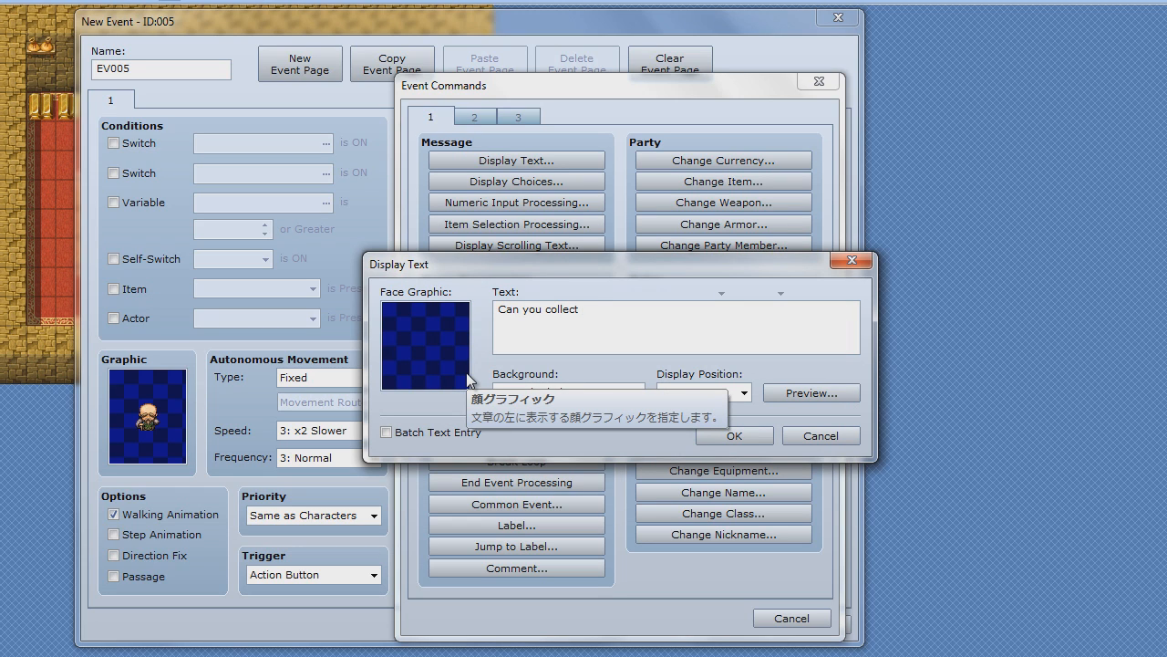
pyautogui.write('3')
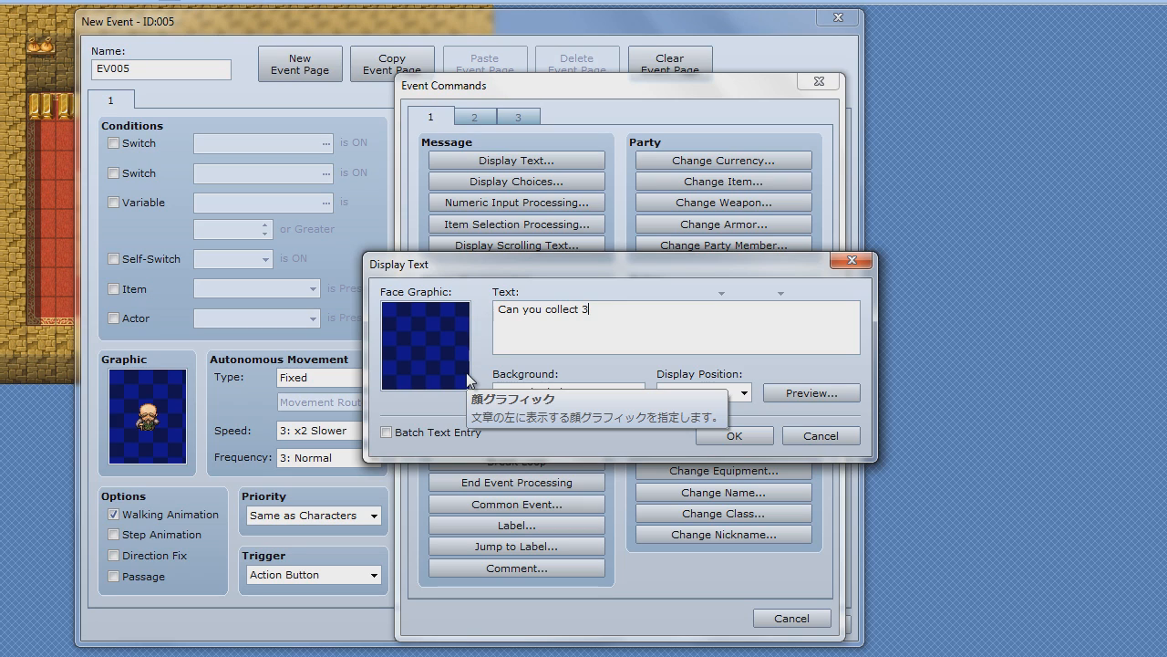
pyautogui.write('o')
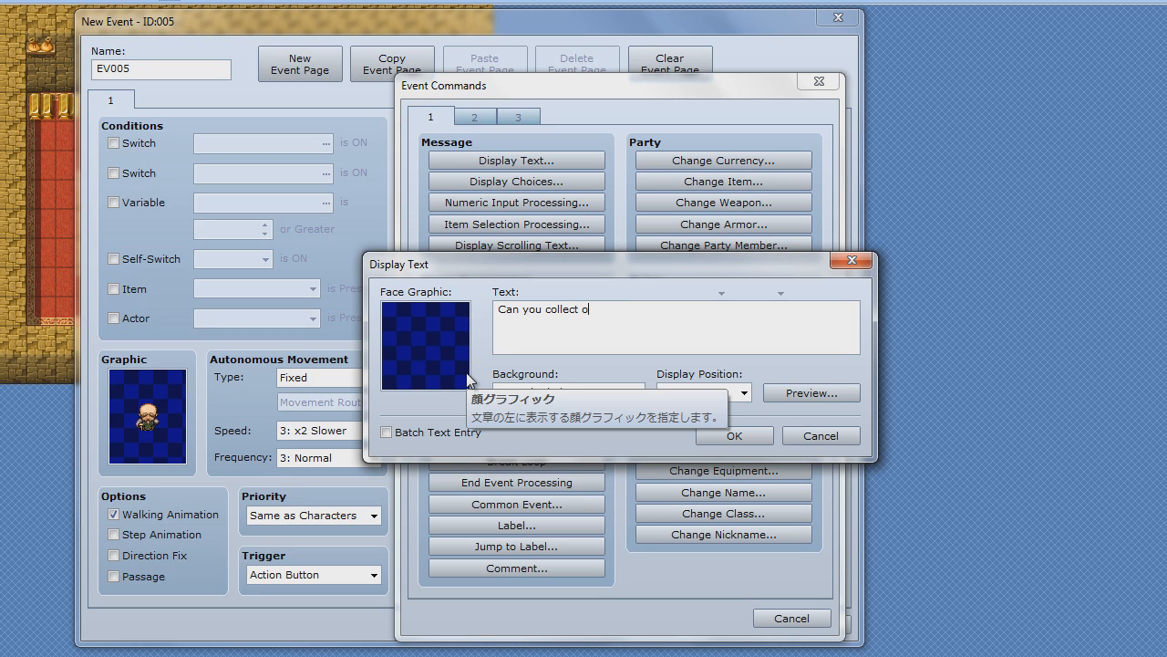
pyautogui.press('Backspace')
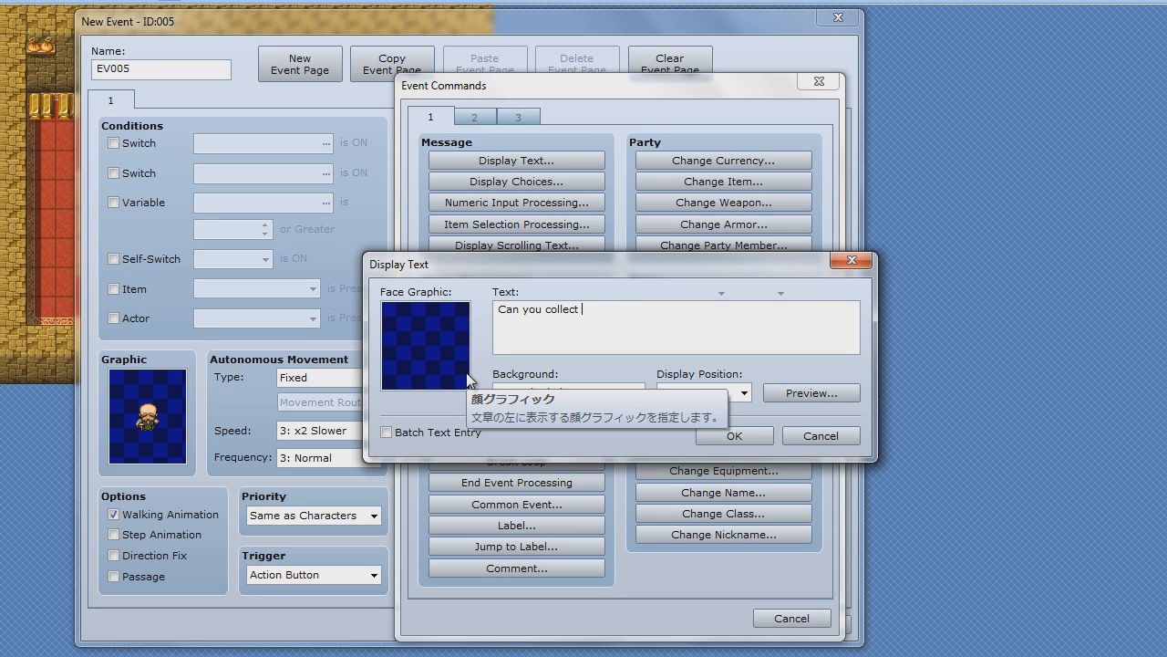
pyautogui.write('one thing from each of the')
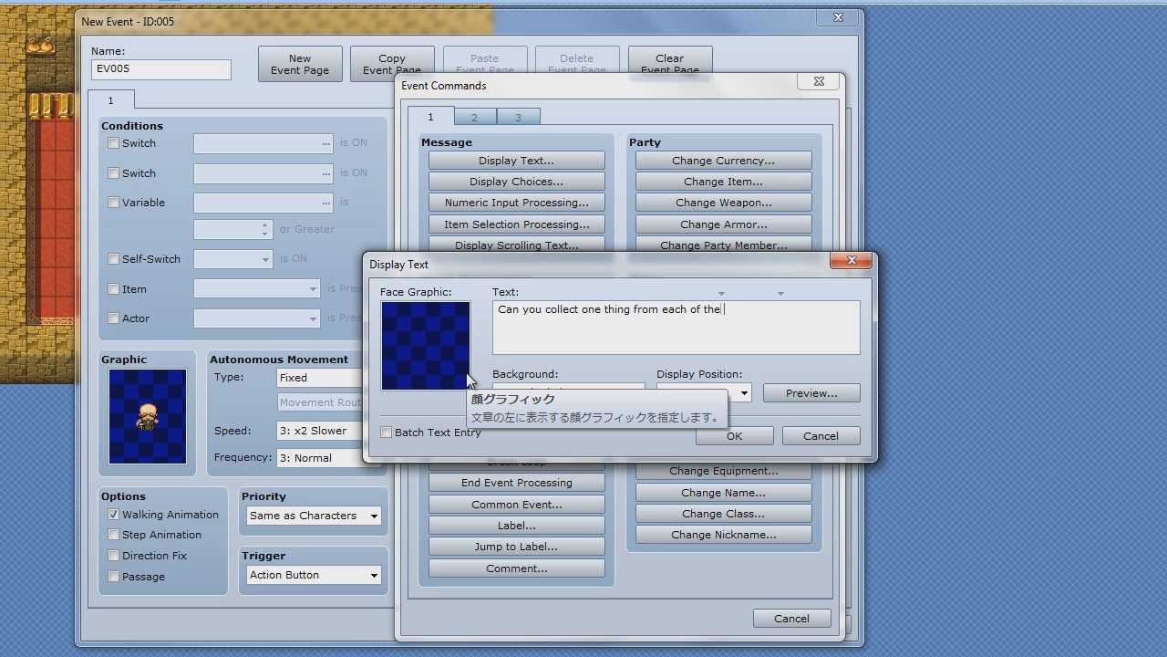
pyautogui.write('towns')
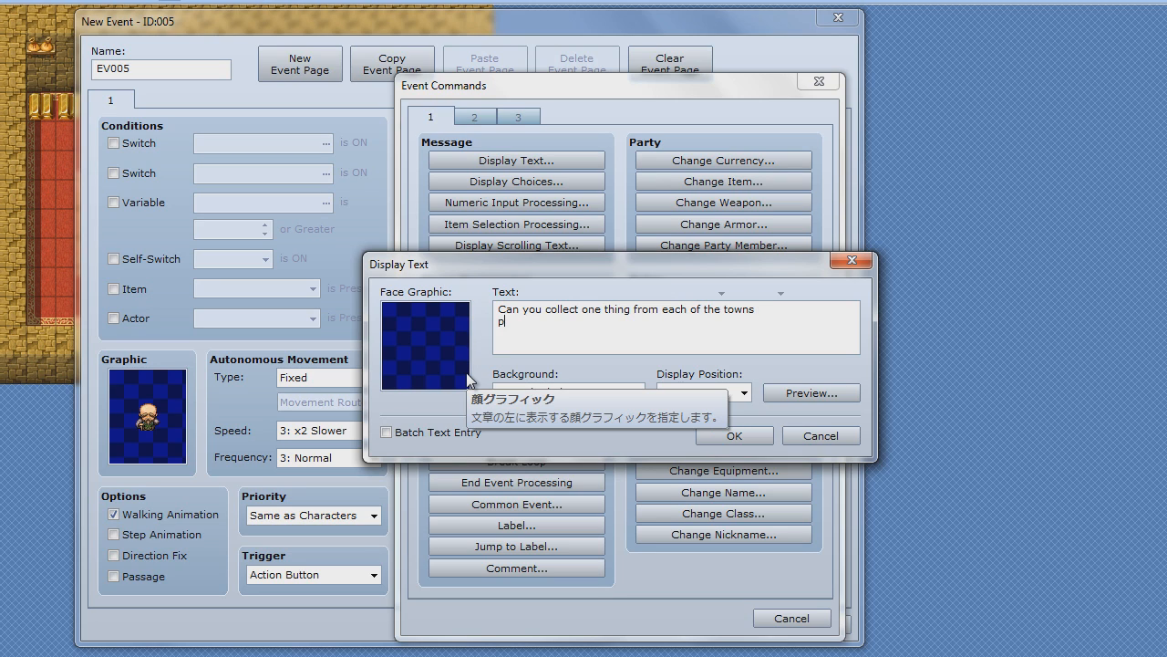
pyautogui.write('eoples?')
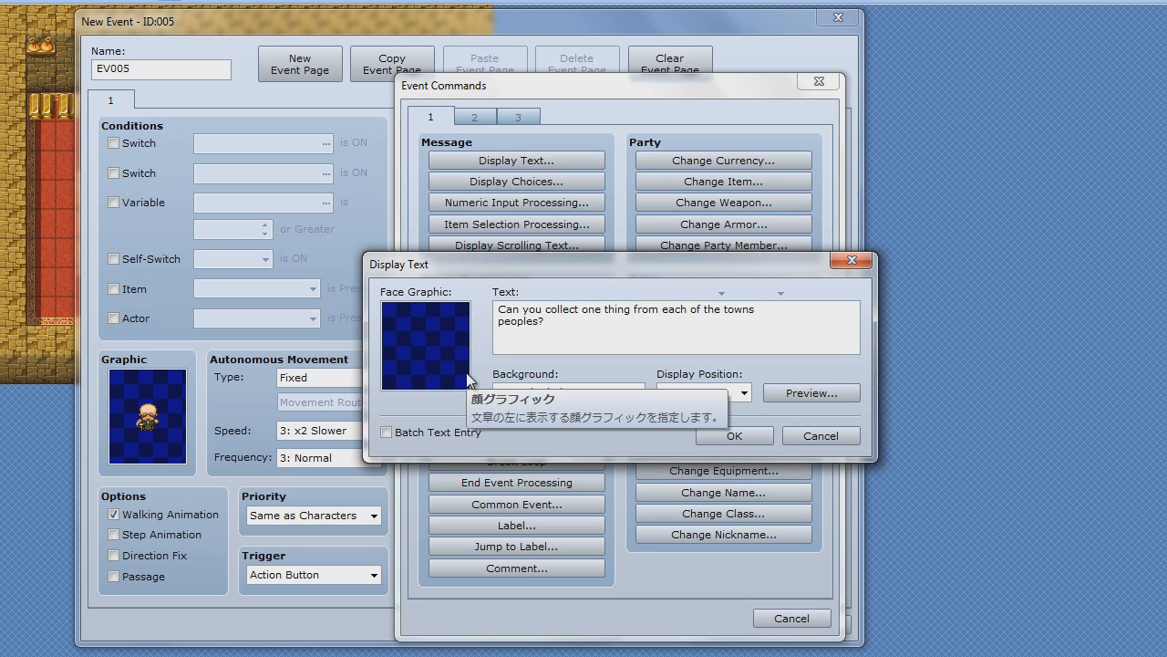
pyautogui.press('Backspace')
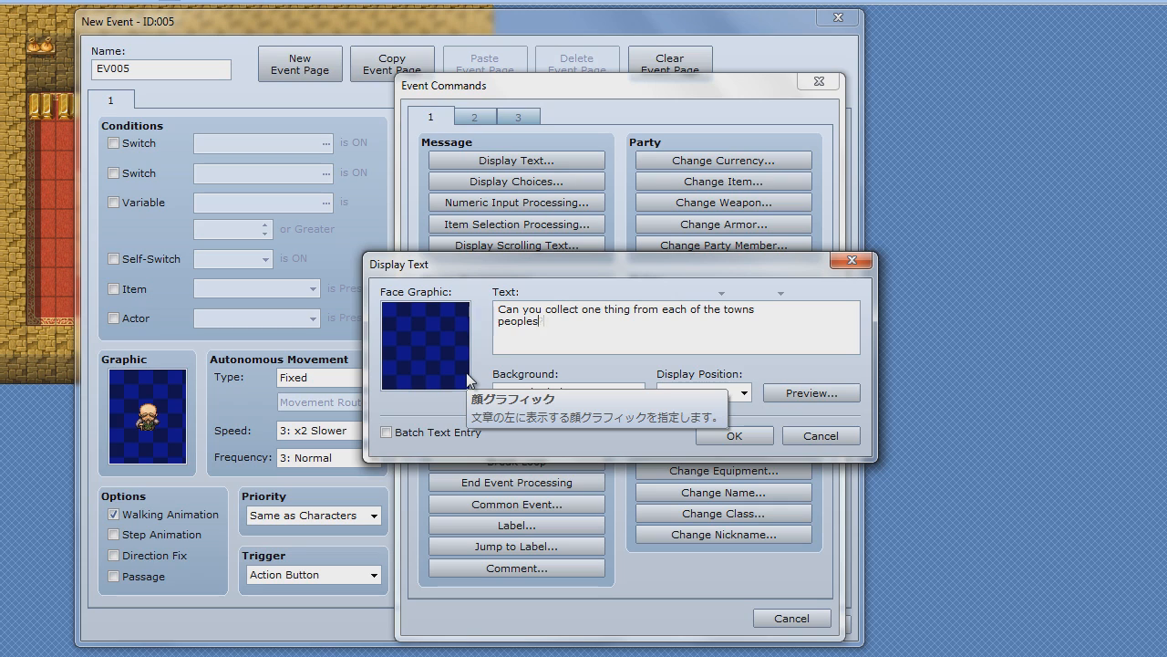
pyautogui.write('?')
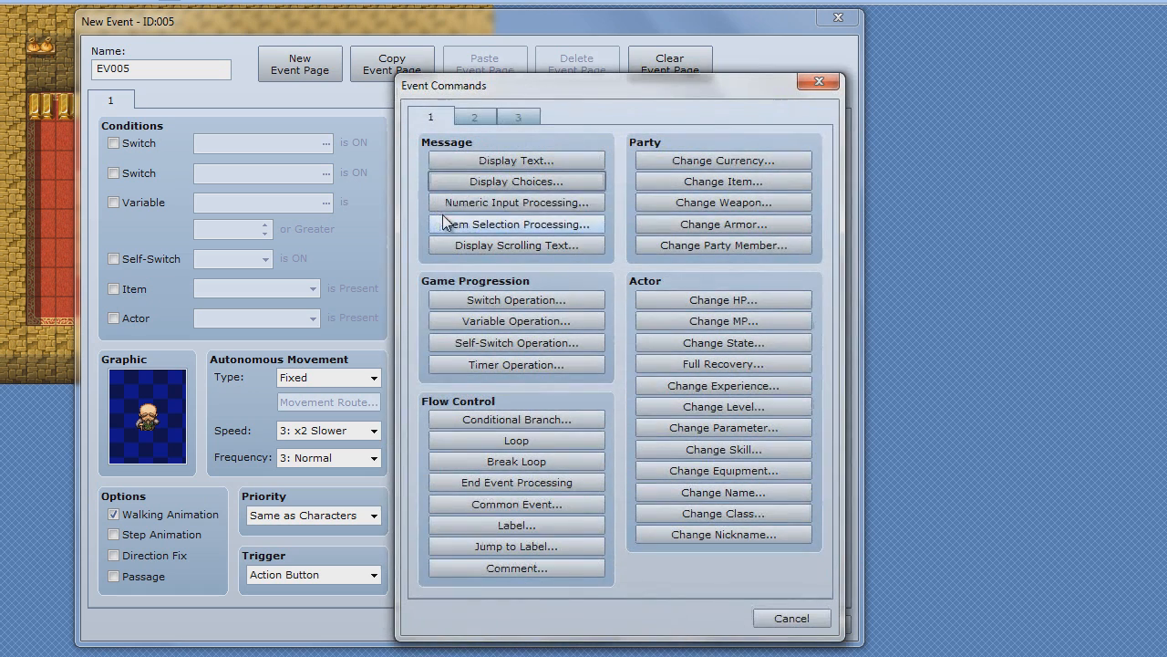
pyautogui.moveTo(515, 182)
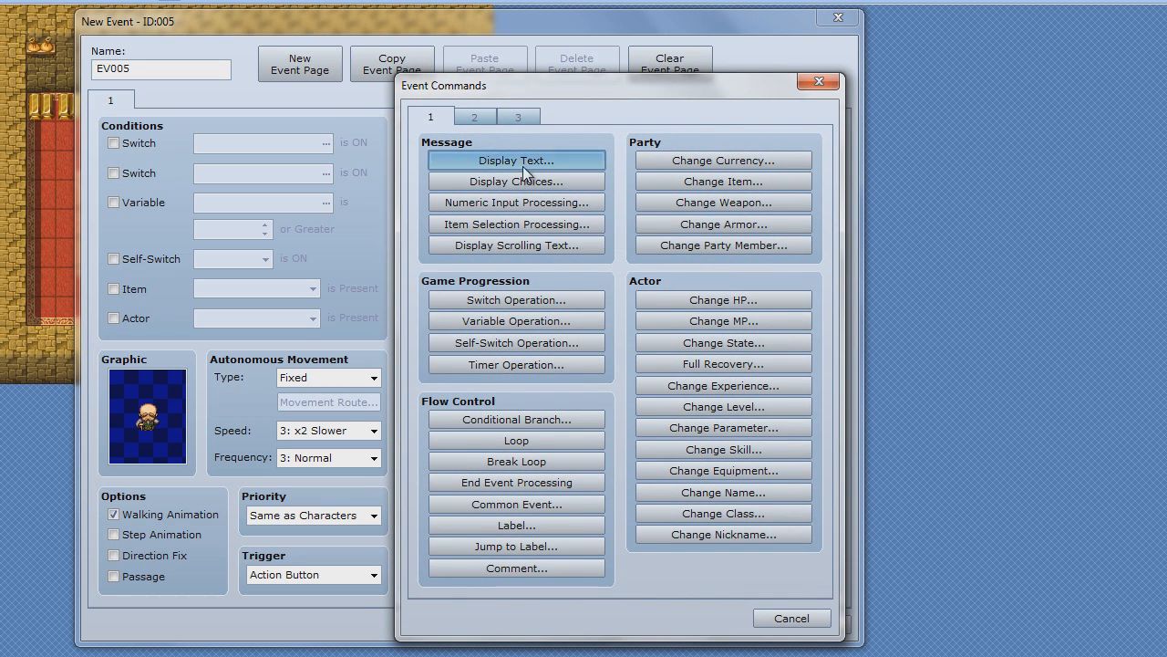
# Step: Add a second message with the Hero's reply 'Hero: Ofcourse I will.'
pyautogui.click(515, 161)
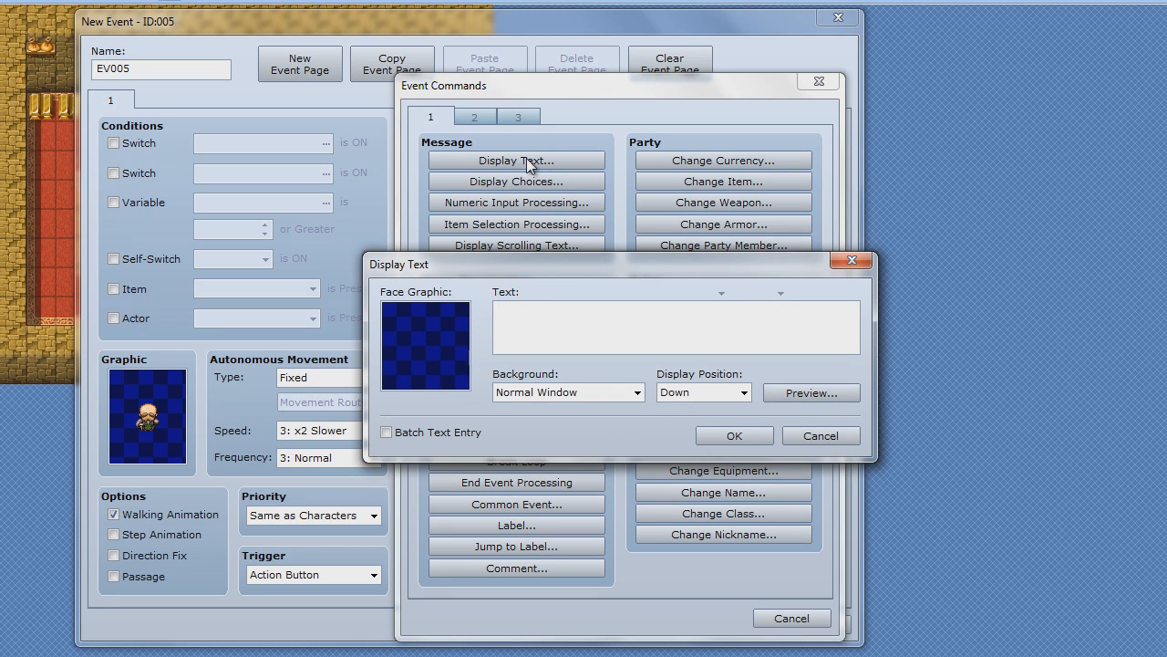
pyautogui.write('Hero:')
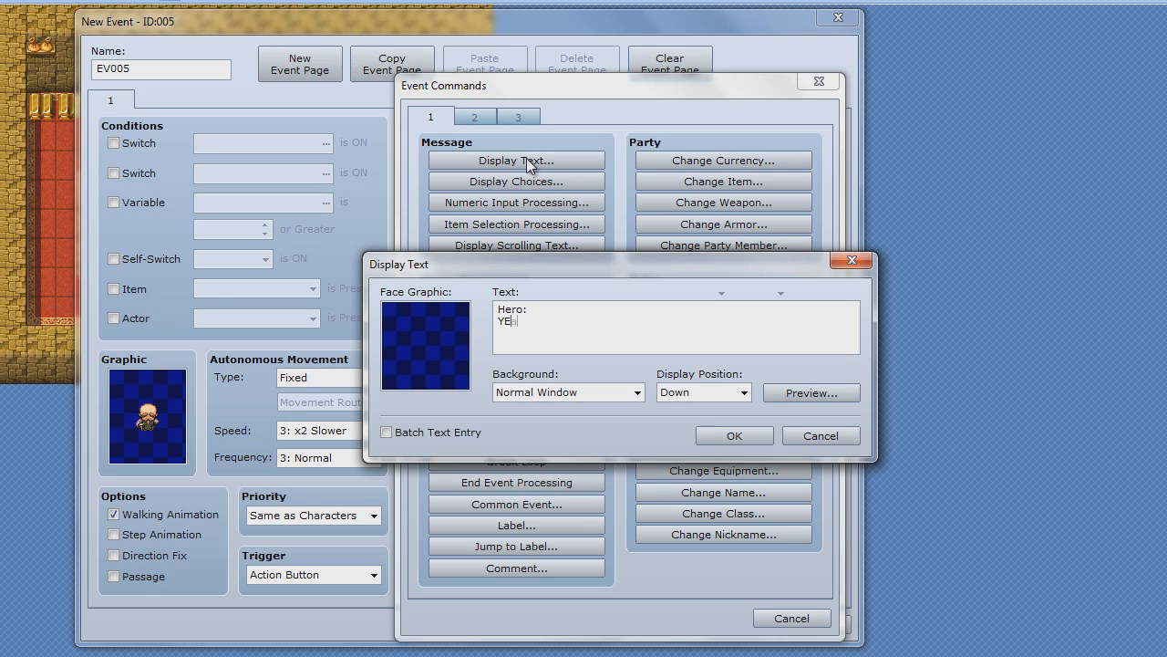
pyautogui.write('Yeah,')
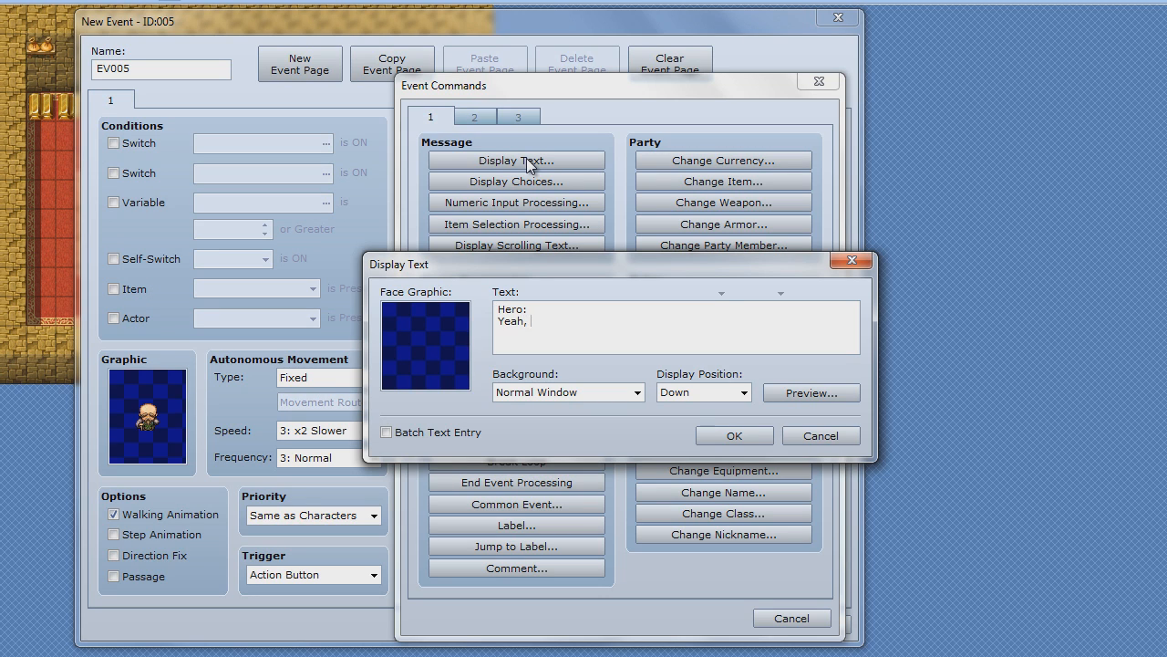
pyautogui.write('Ofcou')
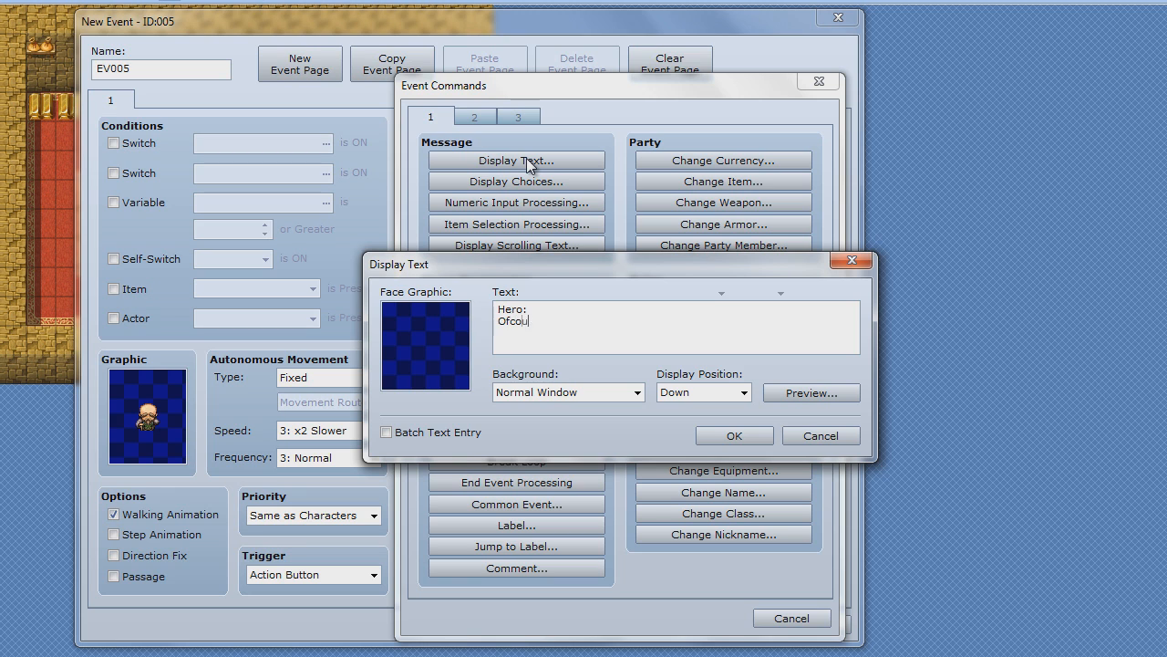
pyautogui.write('rse I will.')
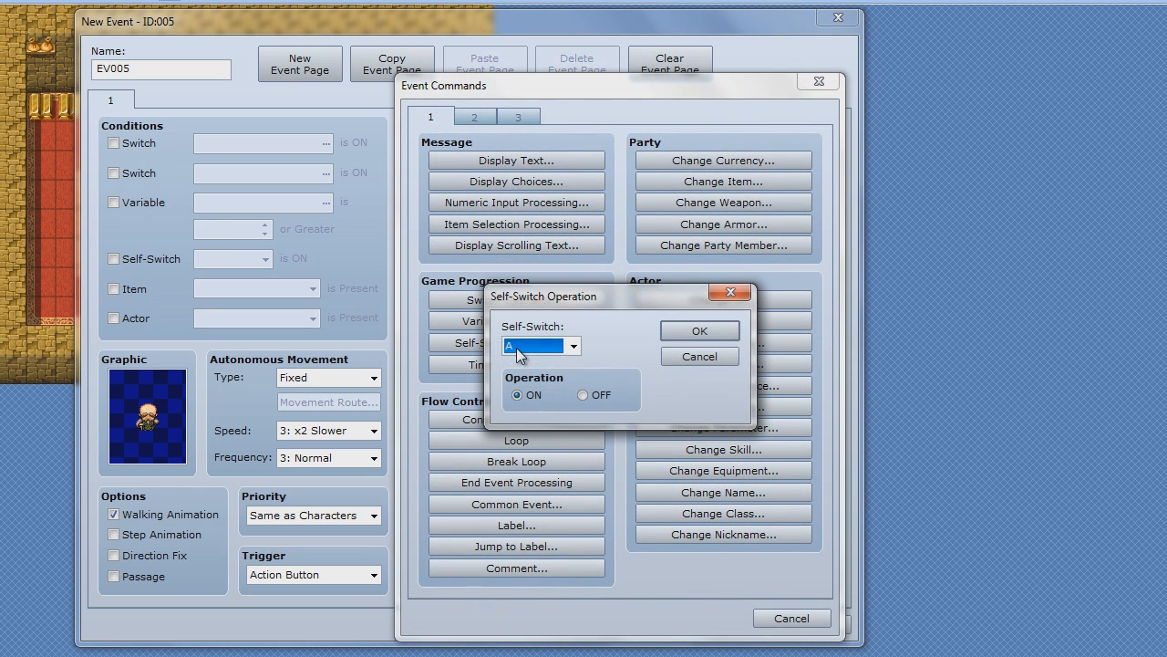
pyautogui.moveTo(686, 354)
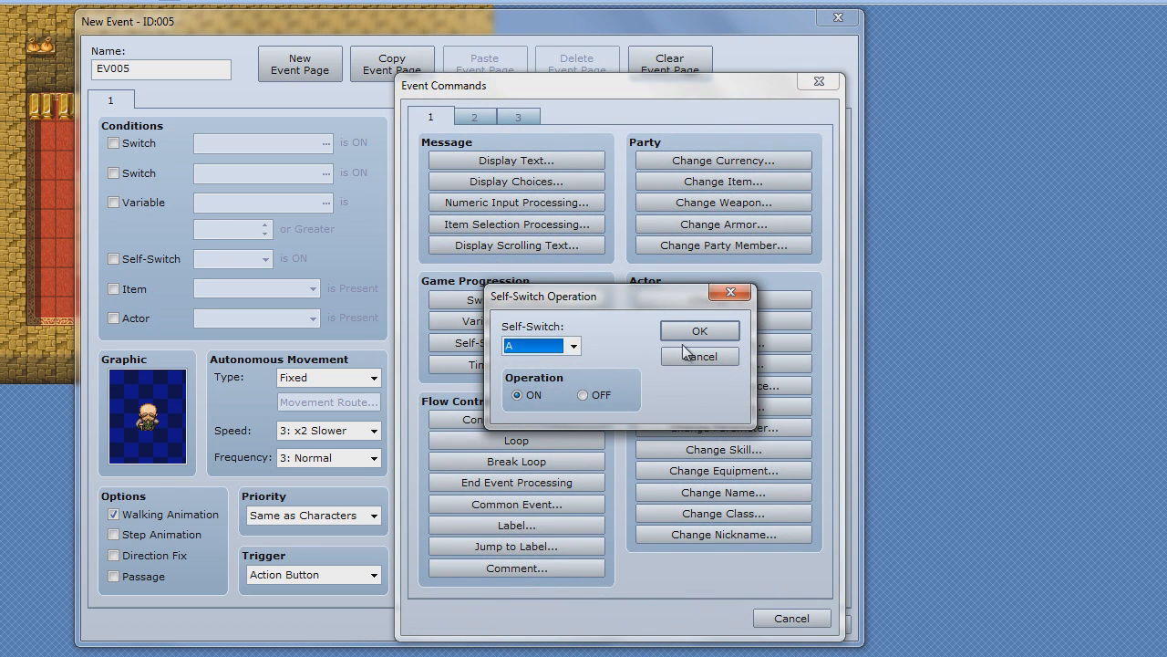
# Step: Insert a Self-Switch Operation setting A to ON after the Hero's reply
pyautogui.click(699, 330)
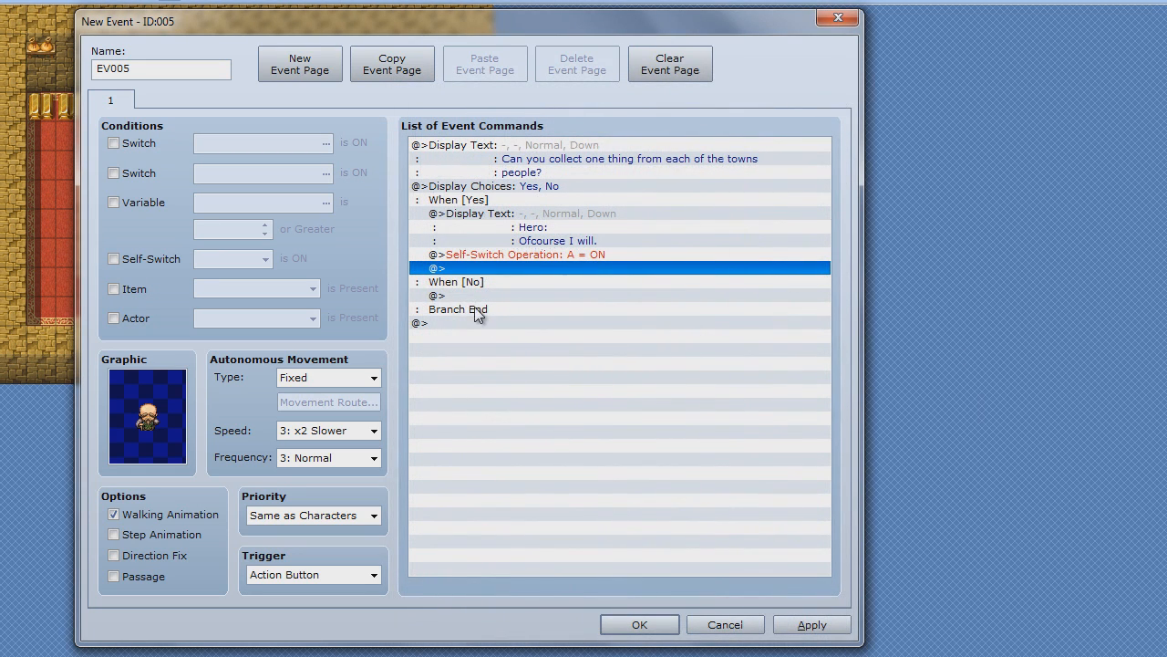
pyautogui.moveTo(306, 204)
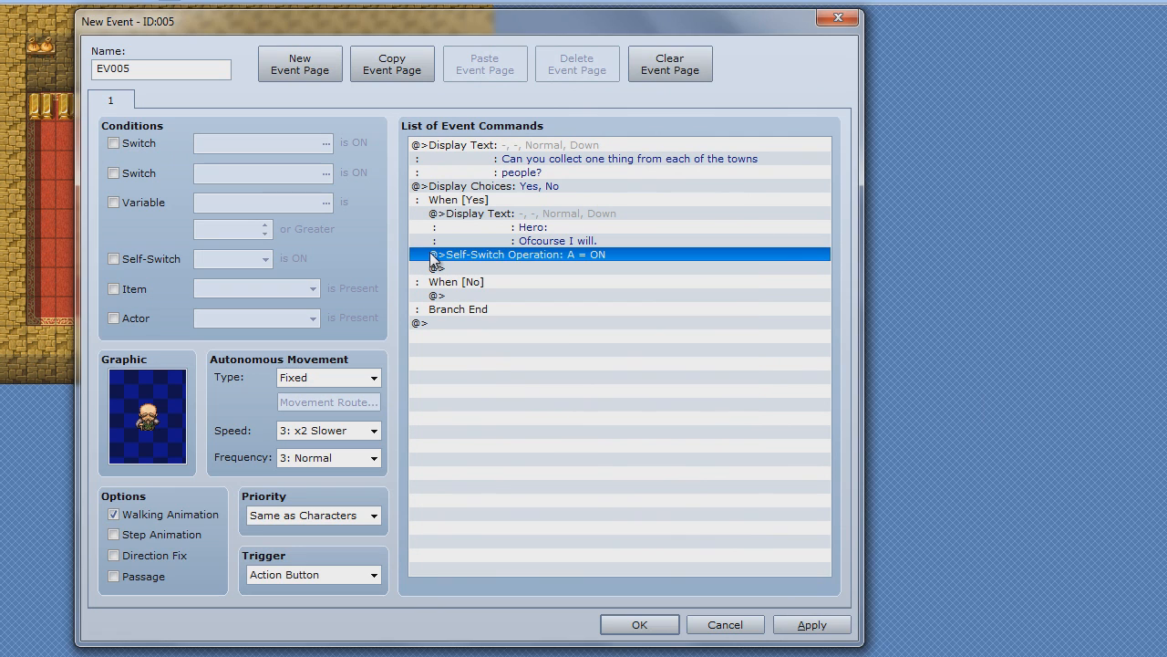
pyautogui.moveTo(570, 278)
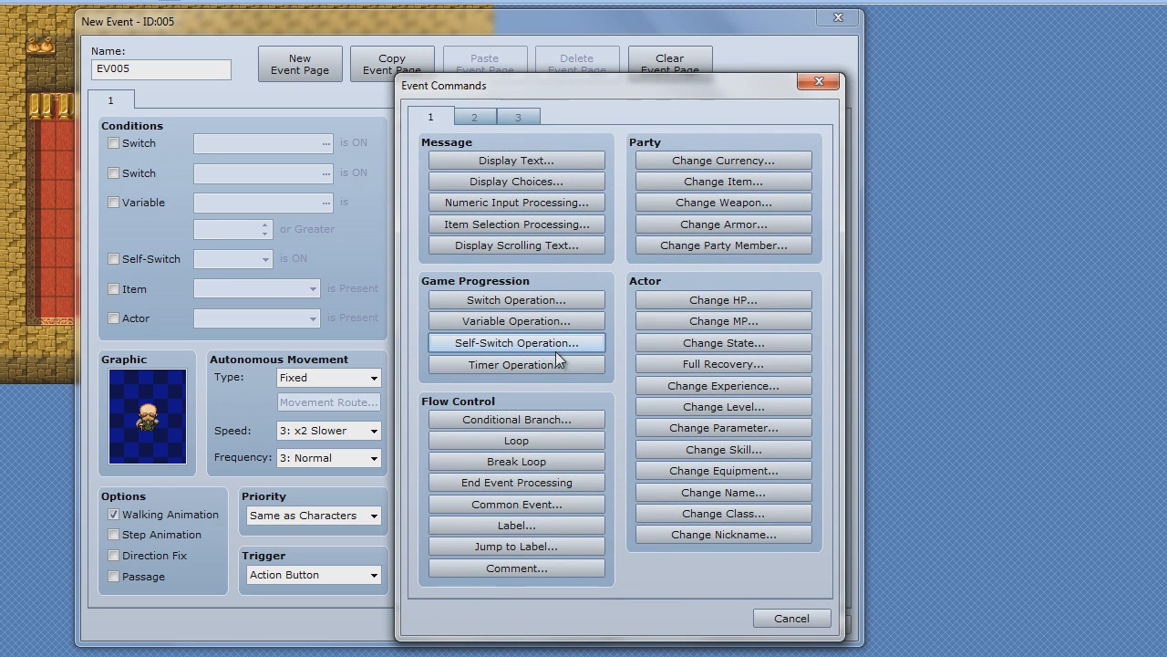
pyautogui.moveTo(515, 342)
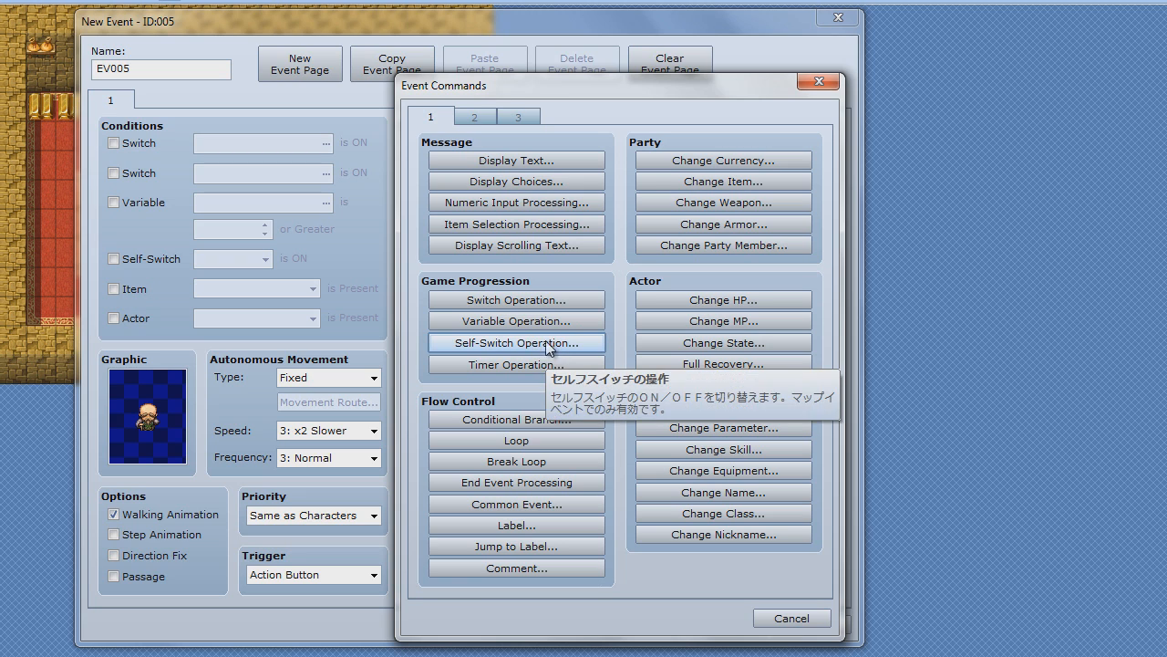
# Step: Add a Switch Operation turning on switch 0003, renamed 'Small quest 1'
pyautogui.click(516, 299)
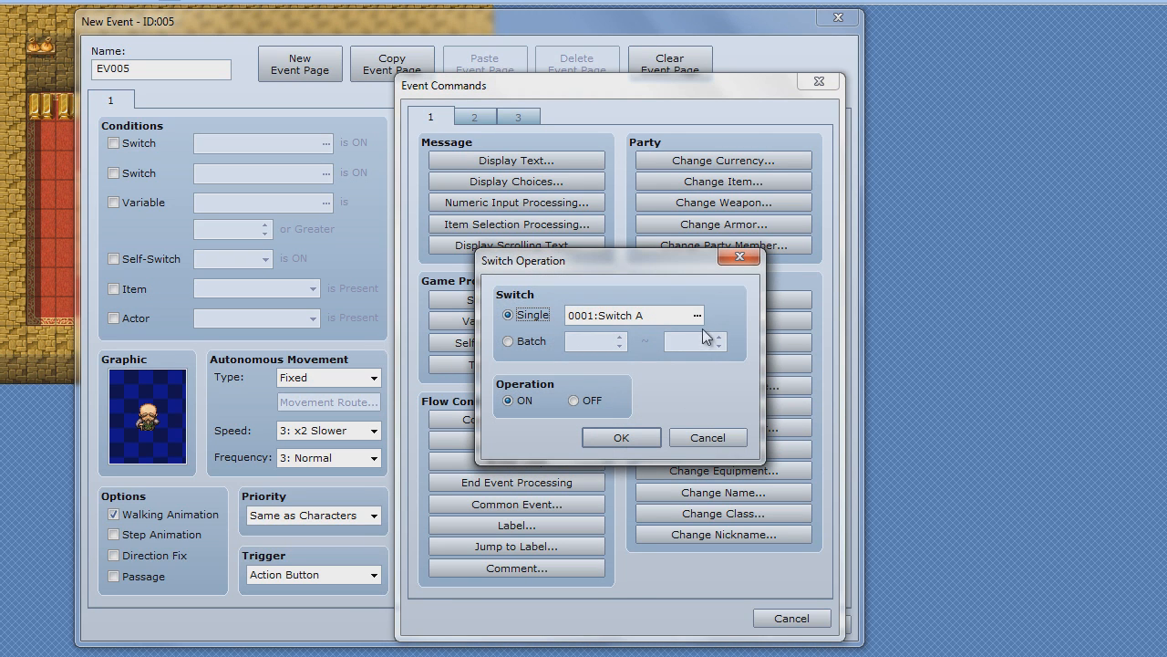
pyautogui.click(697, 315)
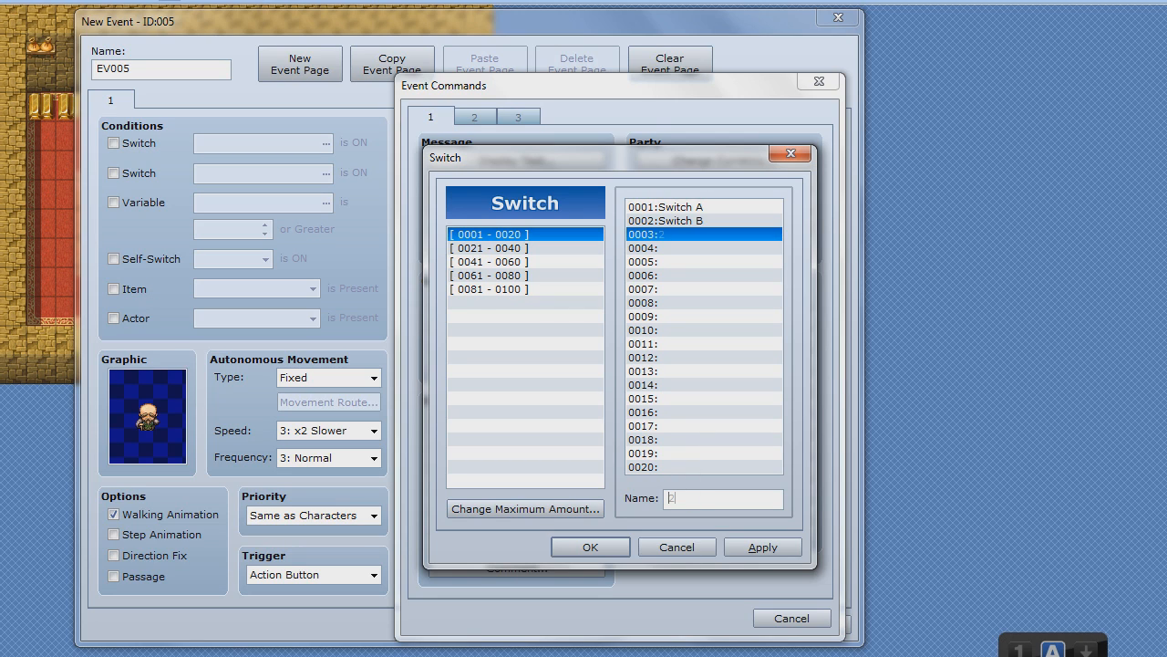
pyautogui.write('sMA')
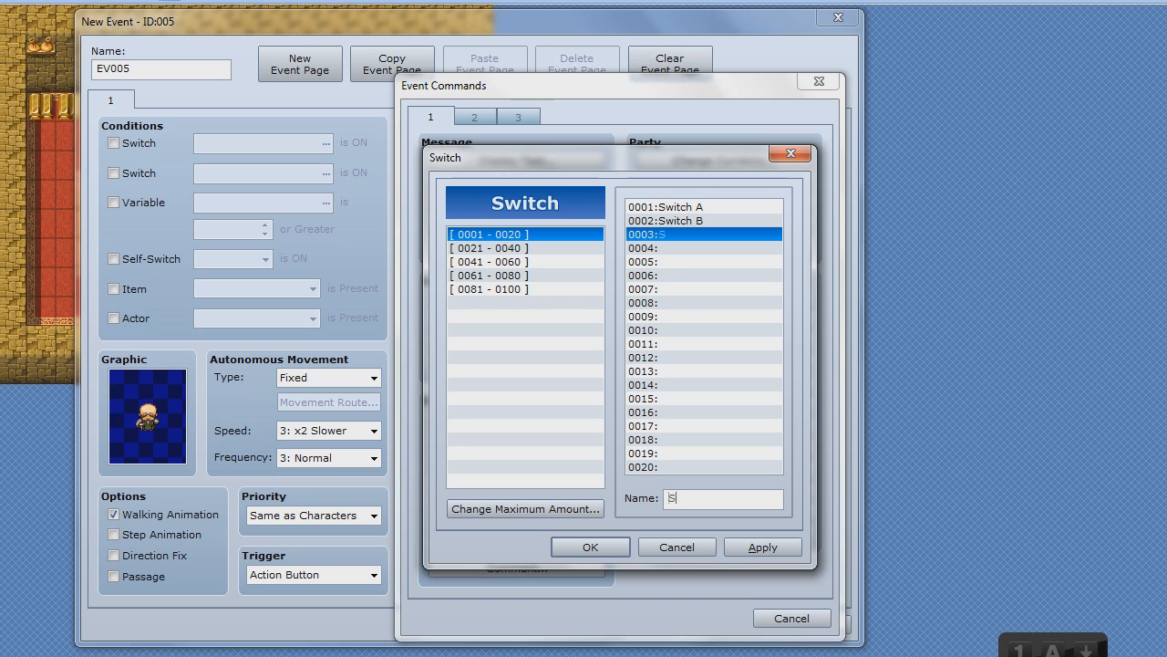
pyautogui.write('mall que')
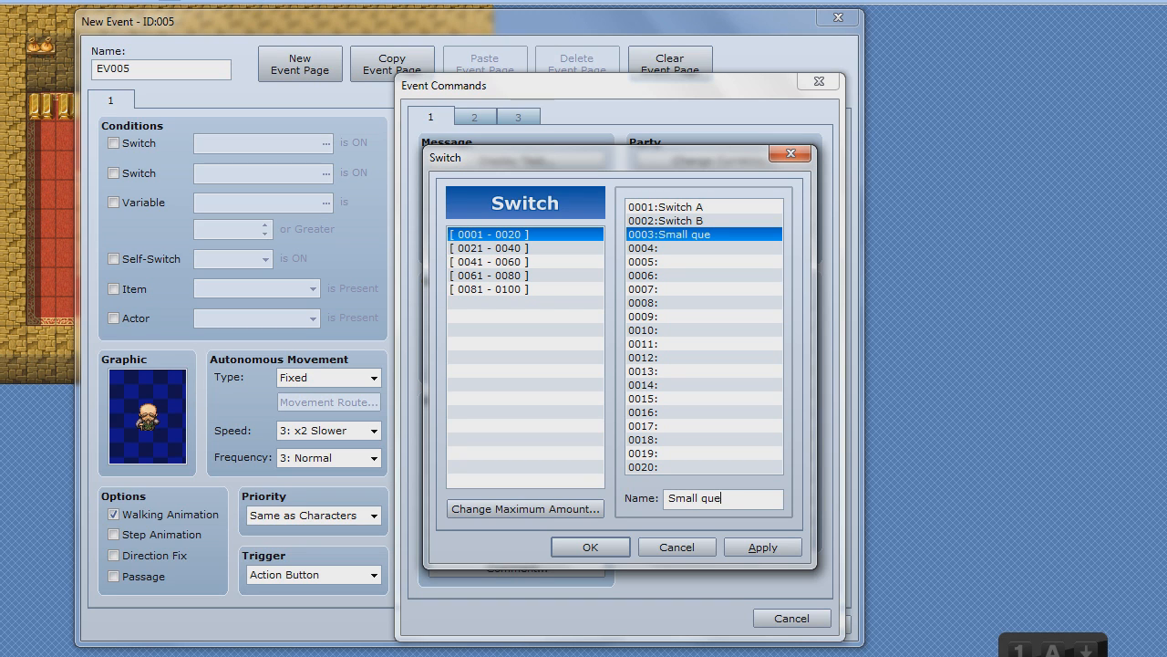
pyautogui.write('st 1')
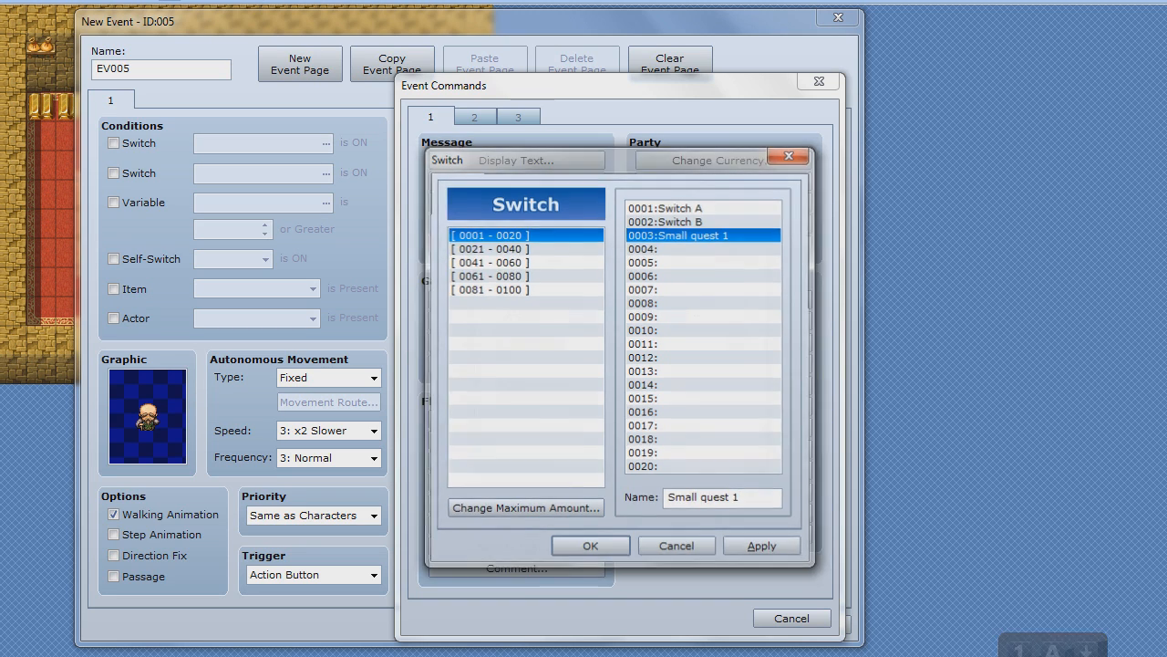
pyautogui.click(590, 544)
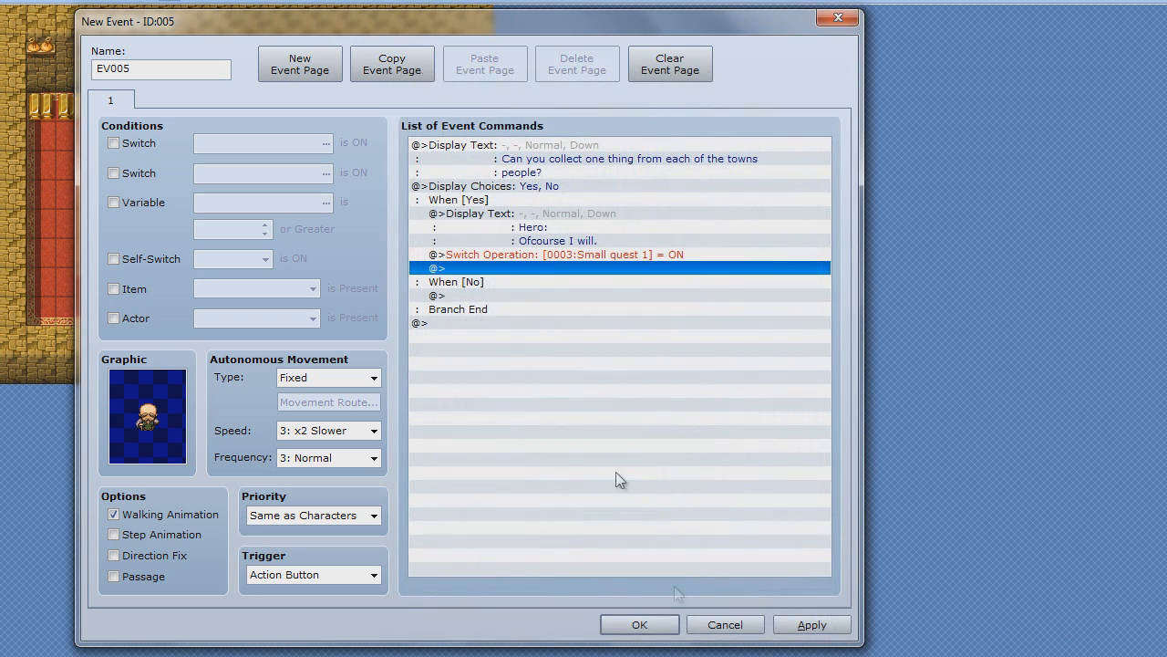
# Step: Add page 2 to the mayor event with the bald old man sprite from People1
pyautogui.click(299, 62)
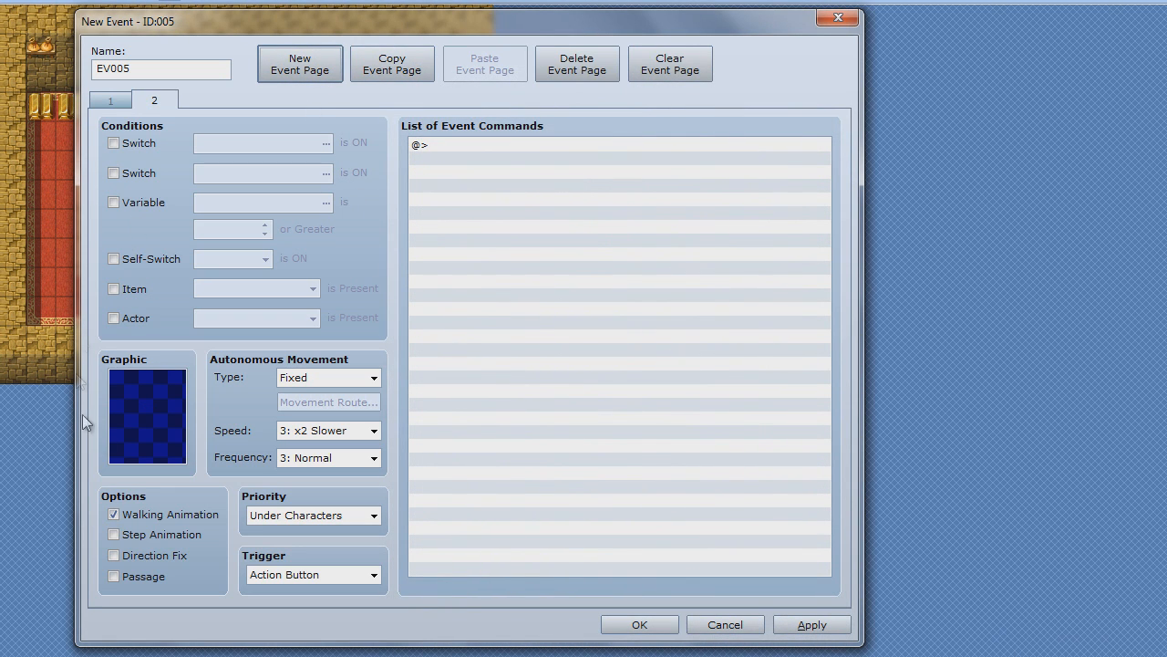
pyautogui.doubleClick(146, 415)
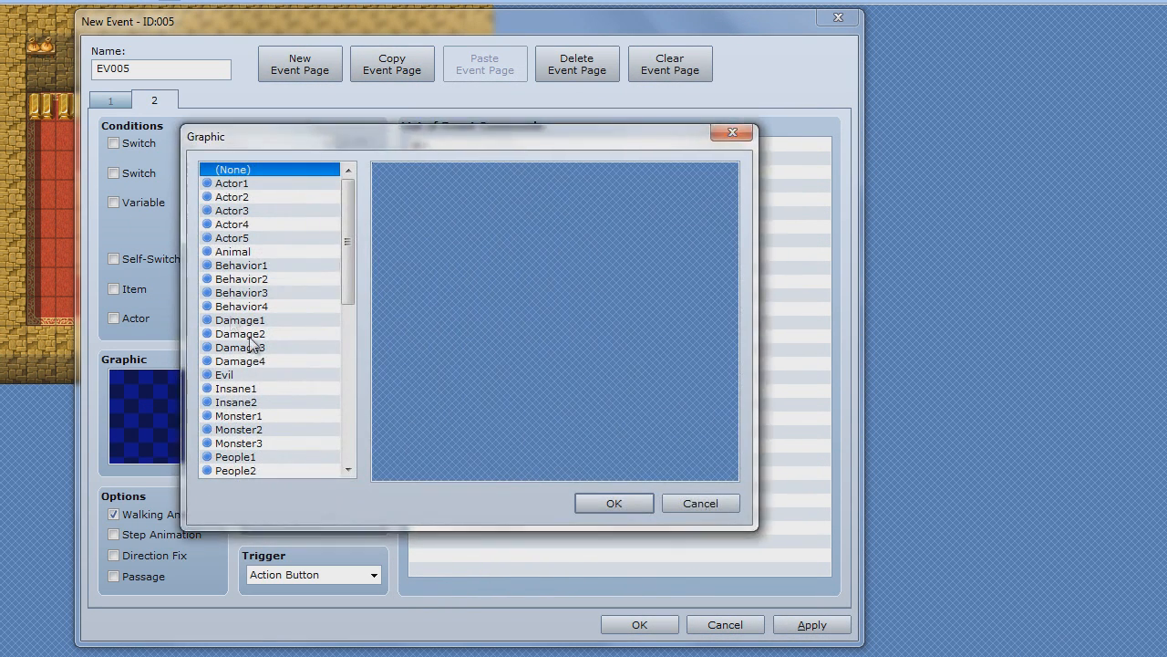
pyautogui.click(236, 470)
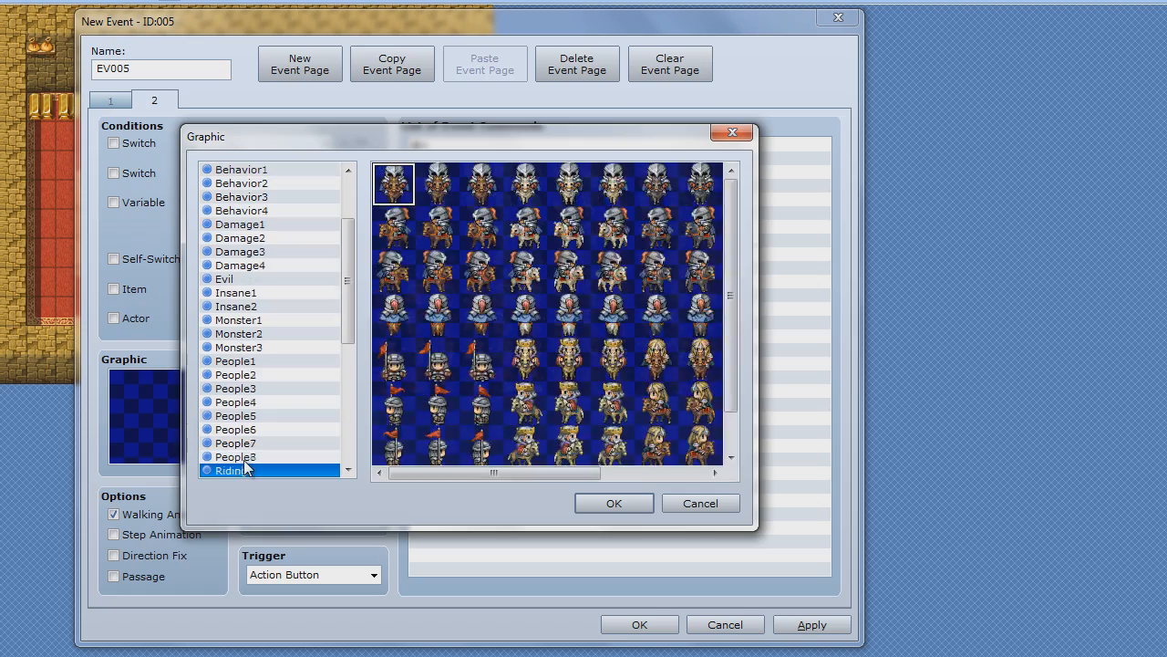
pyautogui.click(236, 388)
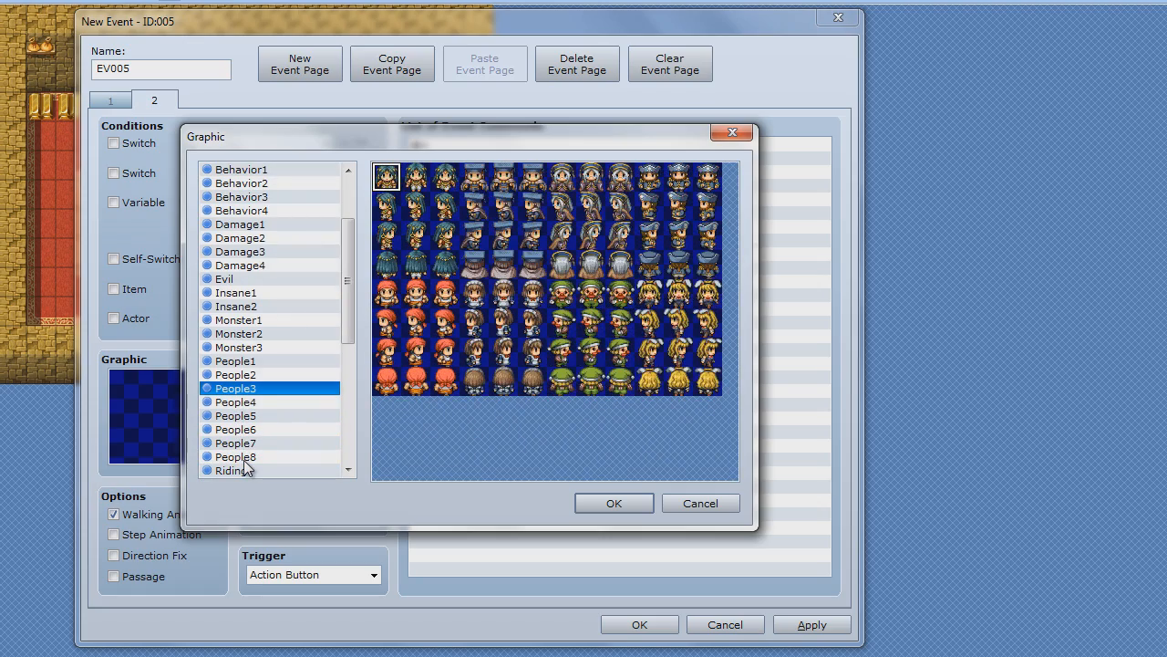
pyautogui.click(235, 360)
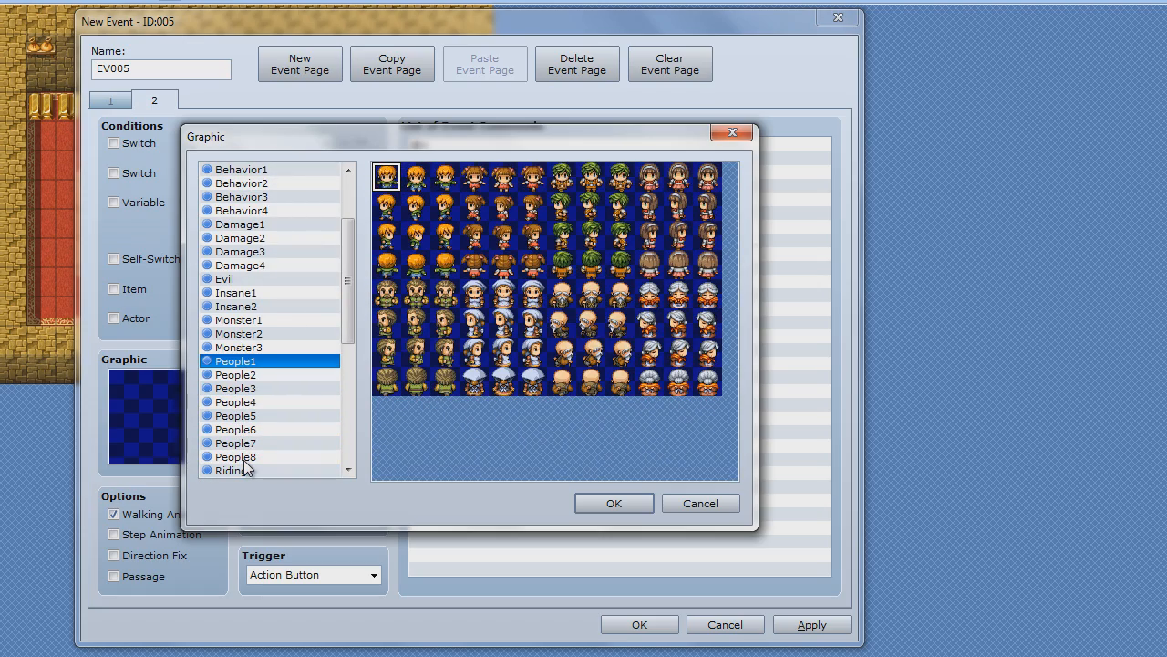
pyautogui.click(589, 294)
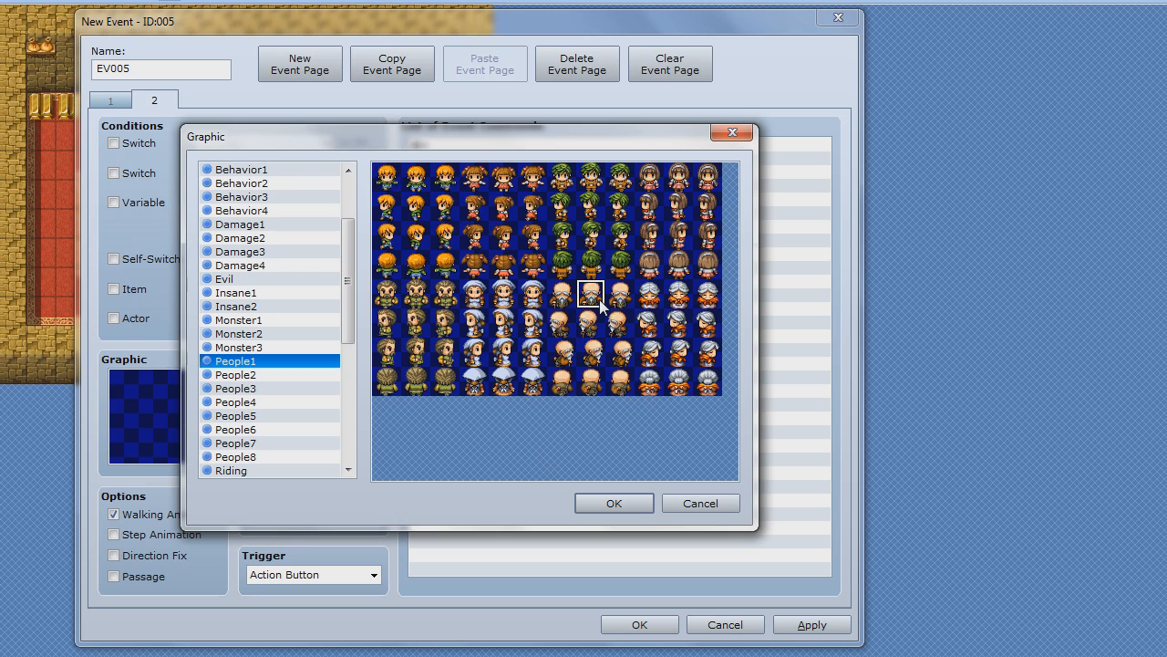
pyautogui.click(613, 502)
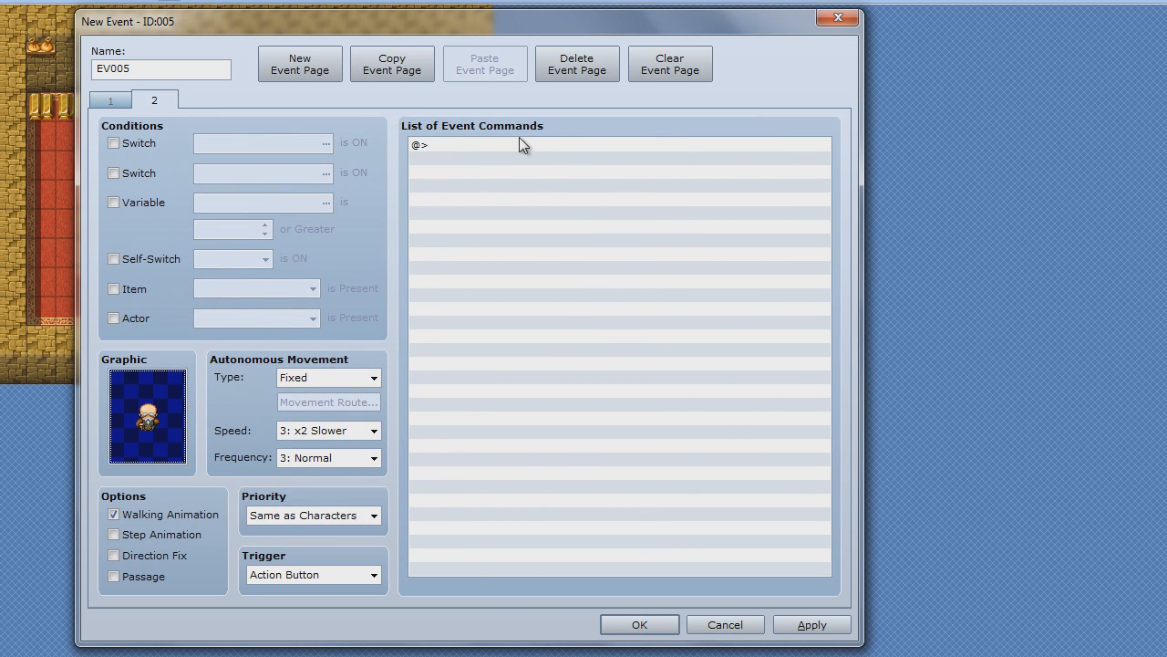
# Step: Set page 2's condition to switch 0003 'Small quest 1' being ON
pyautogui.click(618, 144)
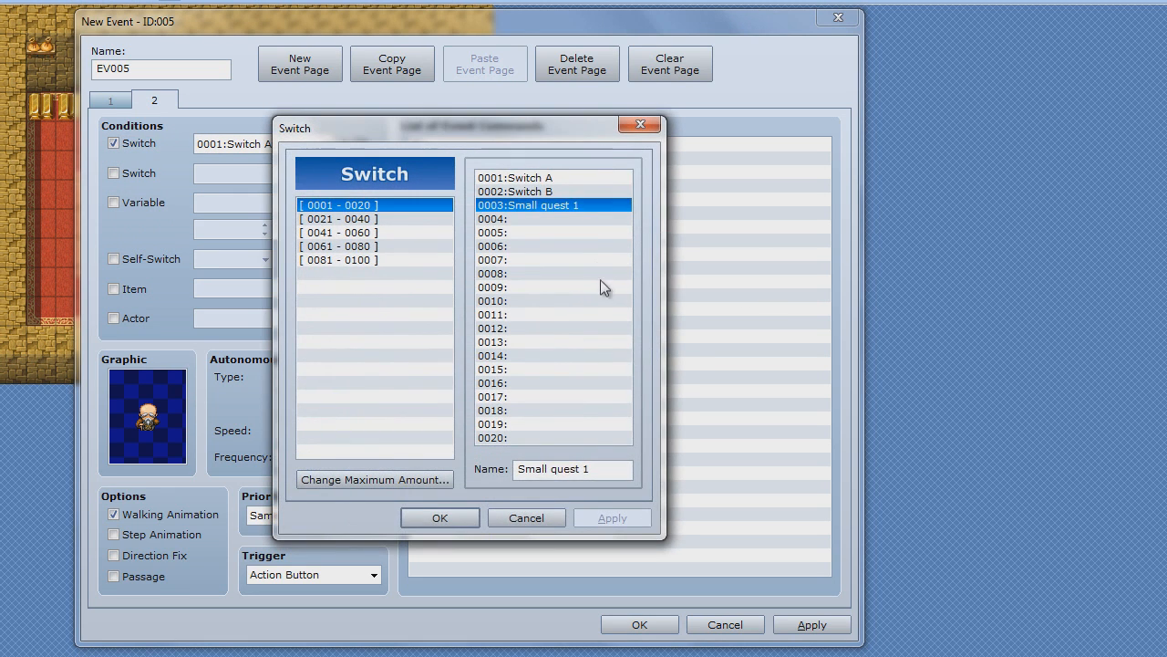
pyautogui.click(440, 517)
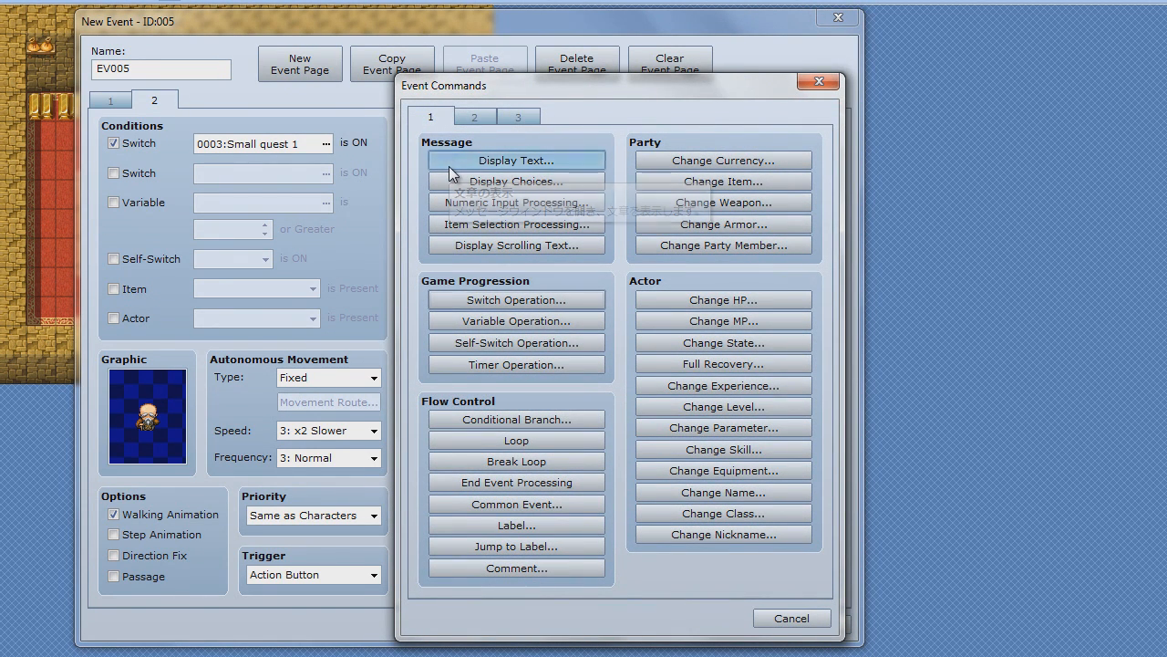
# Step: Add the message 'Mayor: Do you have the items?' to page 2
pyautogui.click(516, 159)
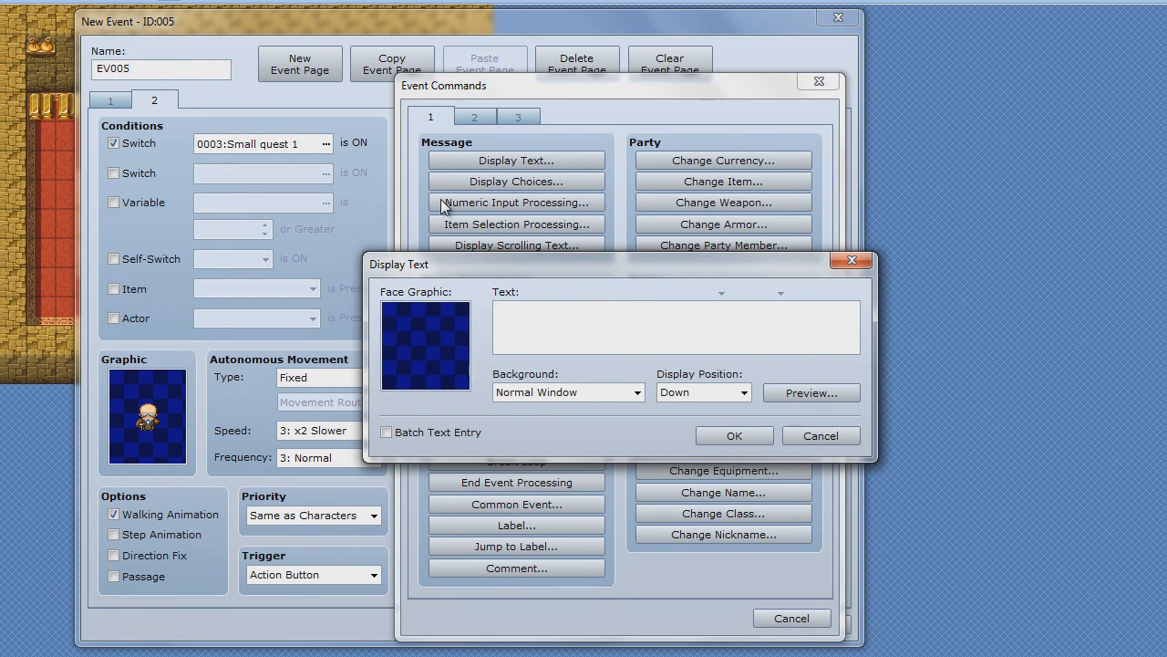
pyautogui.write('Do you')
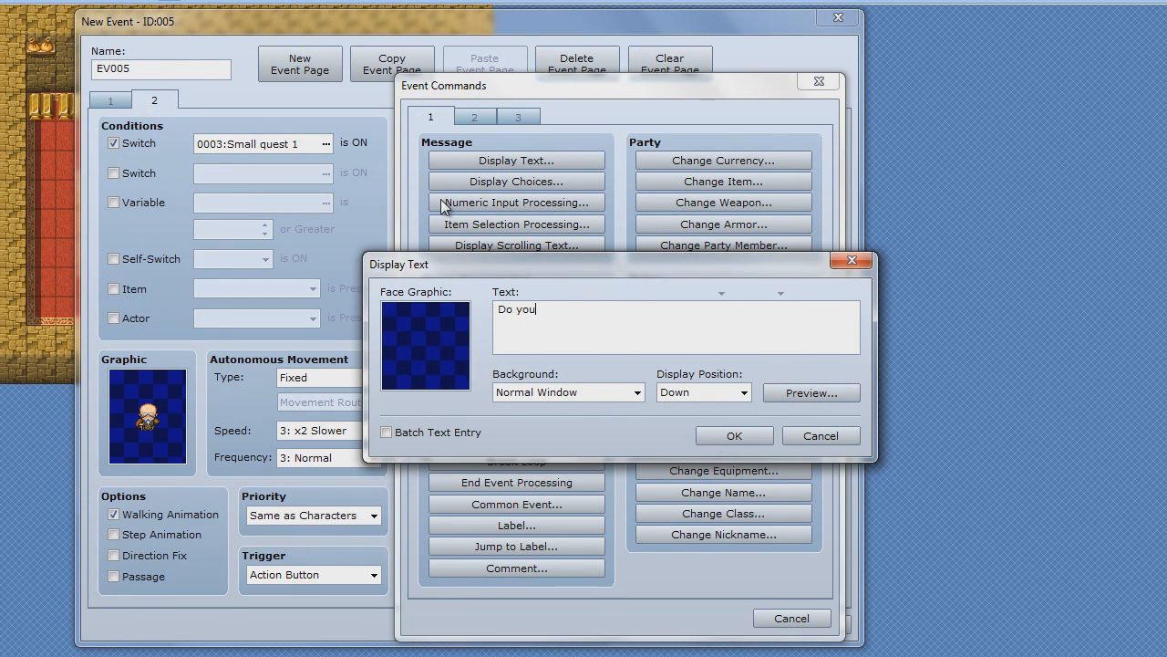
pyautogui.write('have the it')
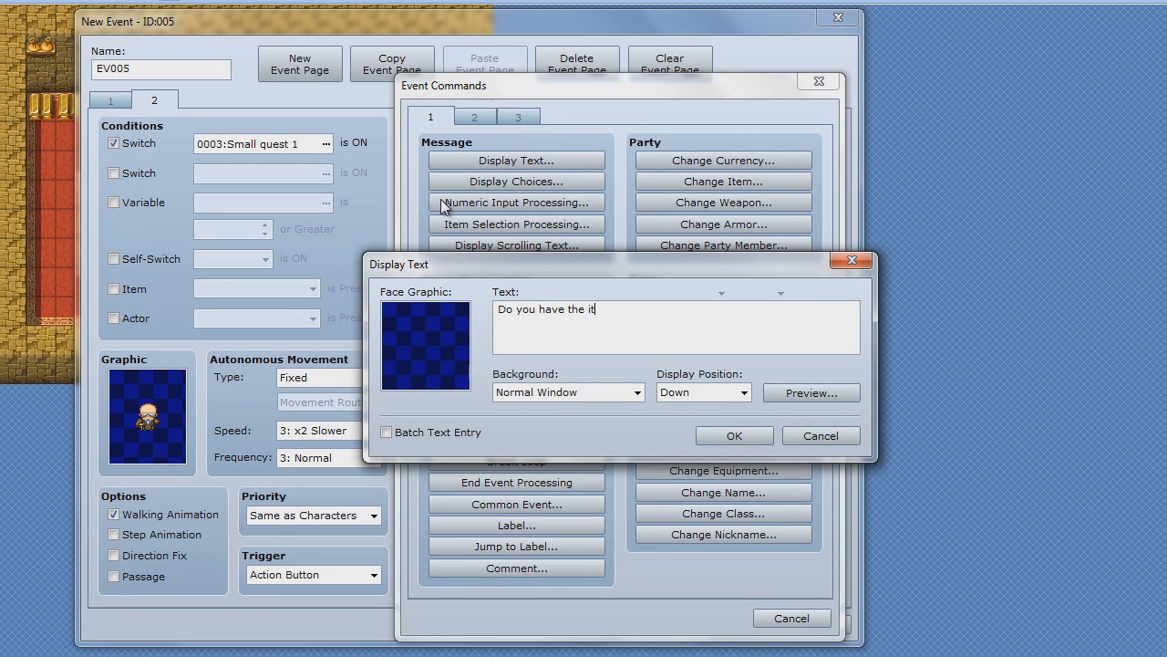
pyautogui.write('ems?')
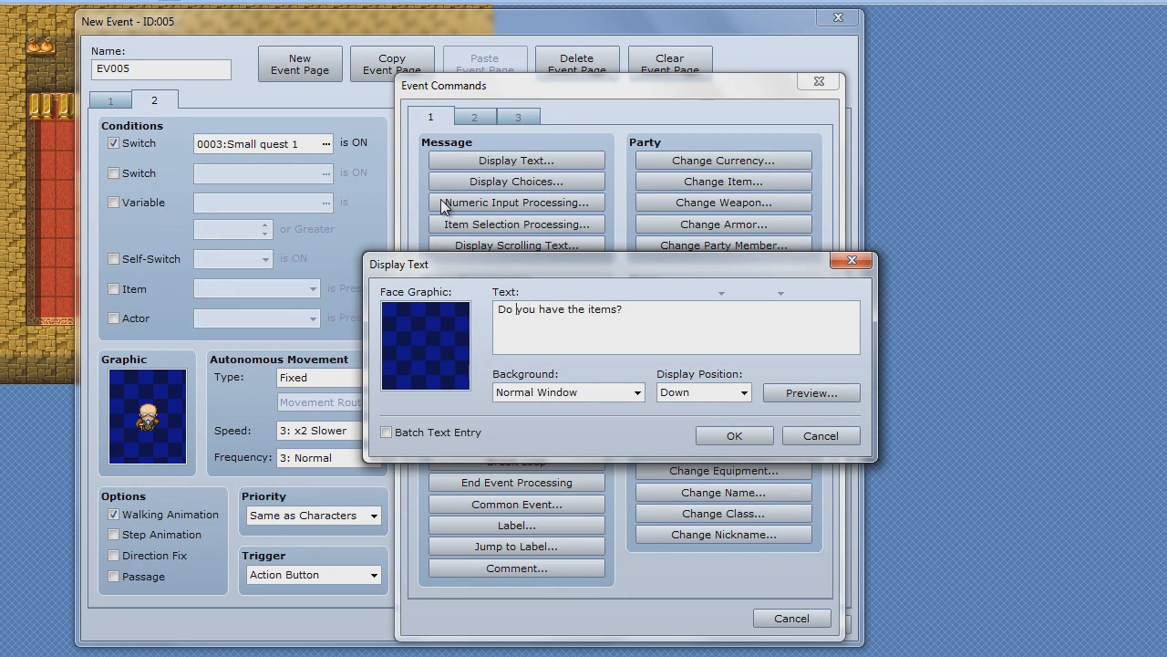
pyautogui.write('Mayor:')
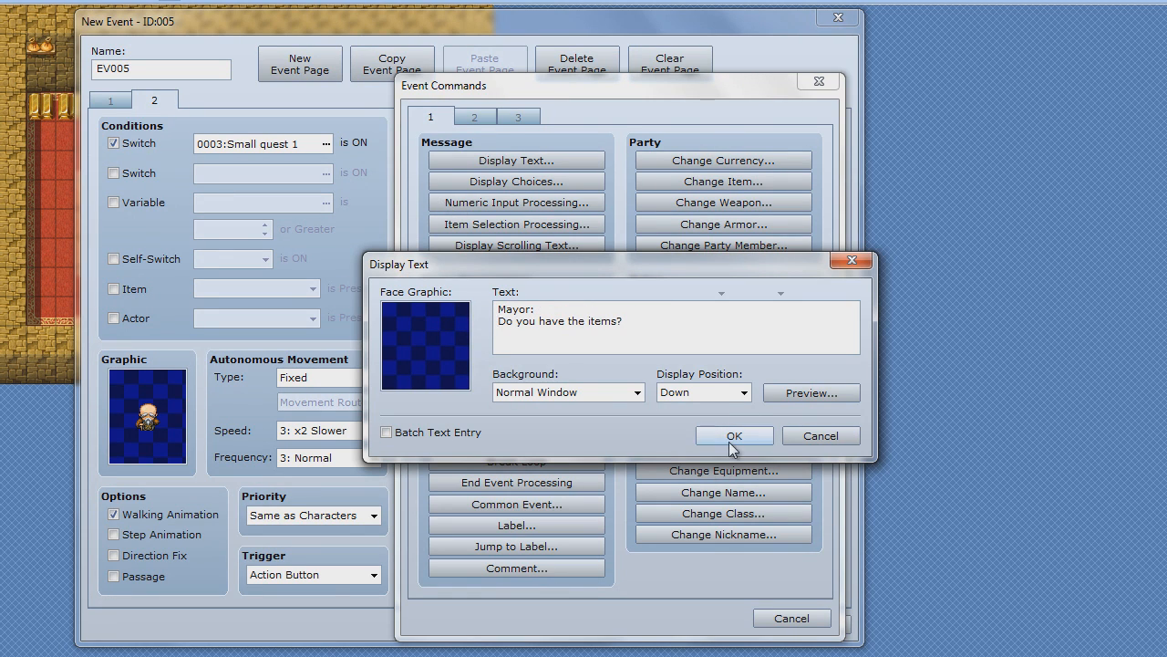
pyautogui.click(734, 435)
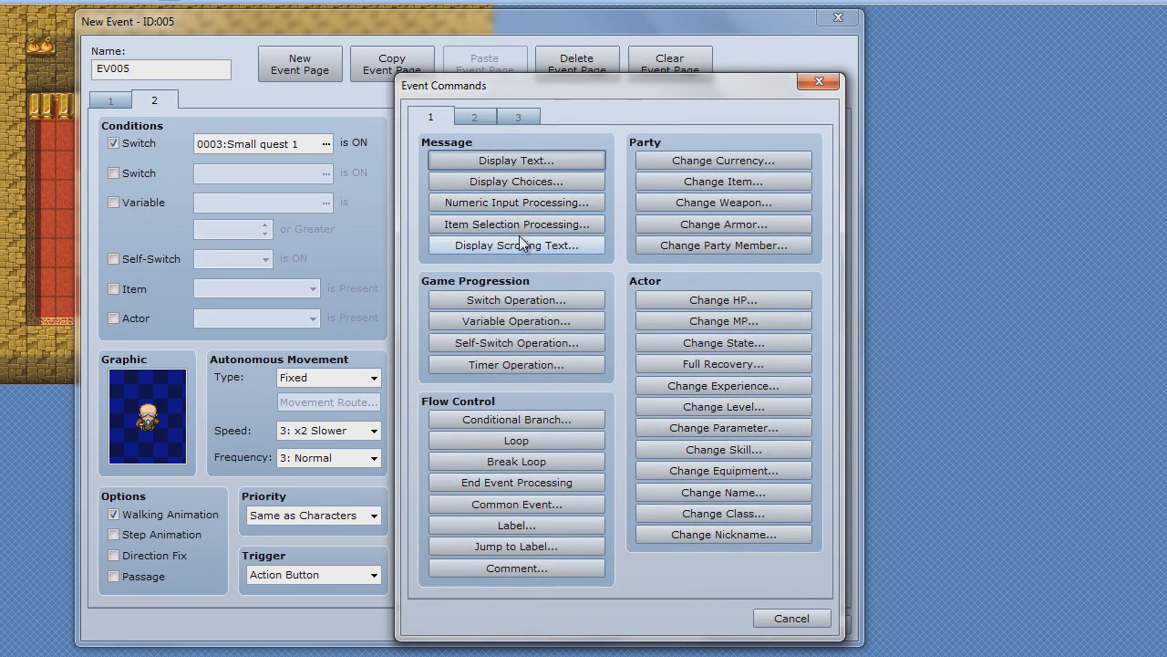
# Step: Add a Yes/No choice after the mayor's question
pyautogui.click(515, 181)
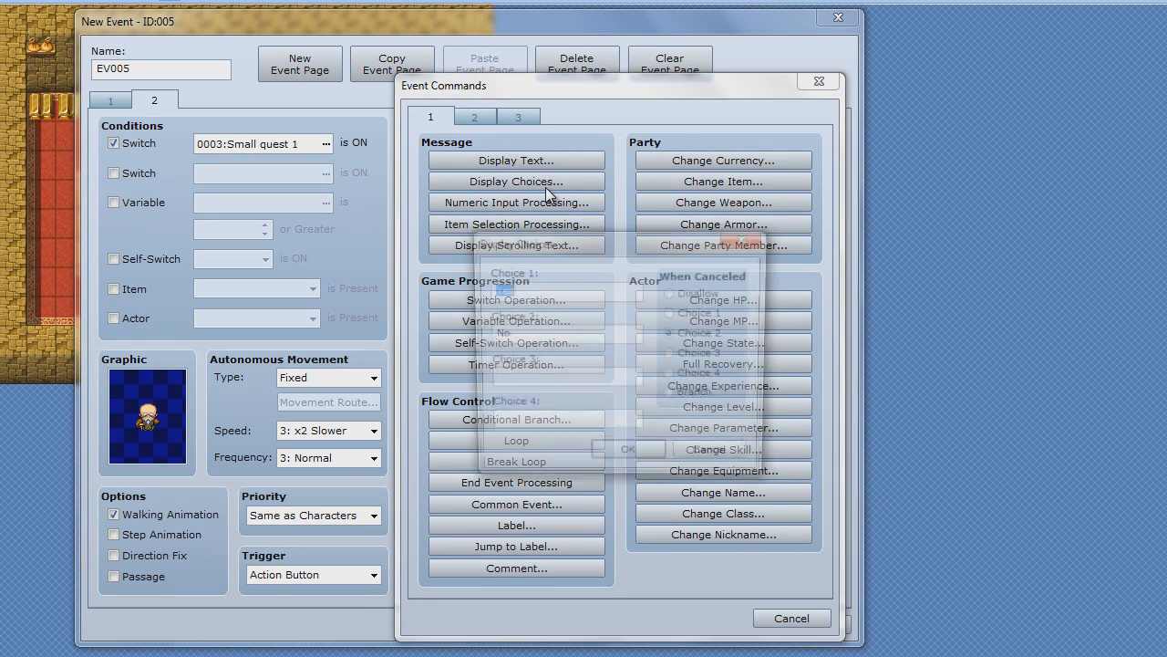
pyautogui.click(515, 181)
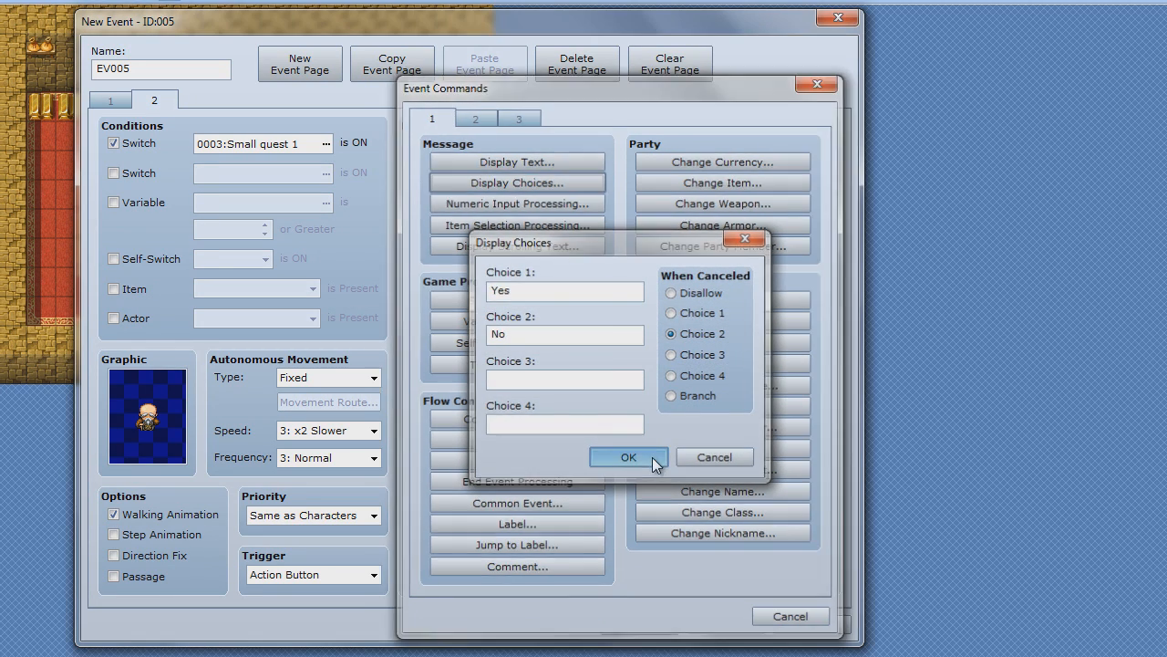
pyautogui.click(627, 457)
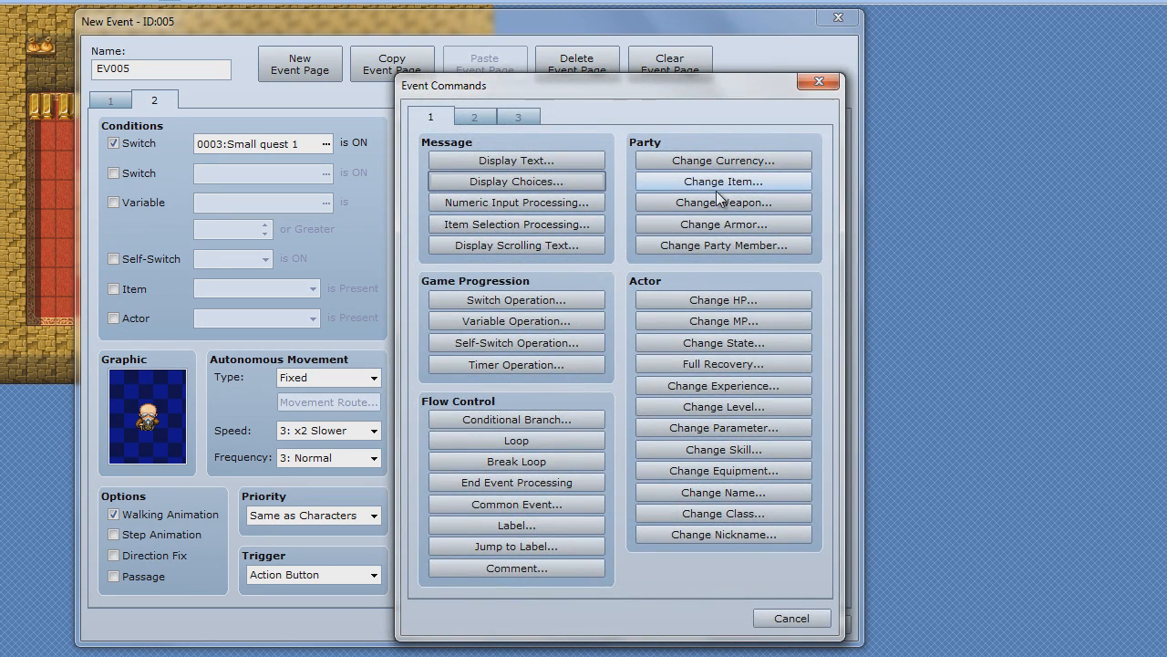
pyautogui.moveTo(723, 181)
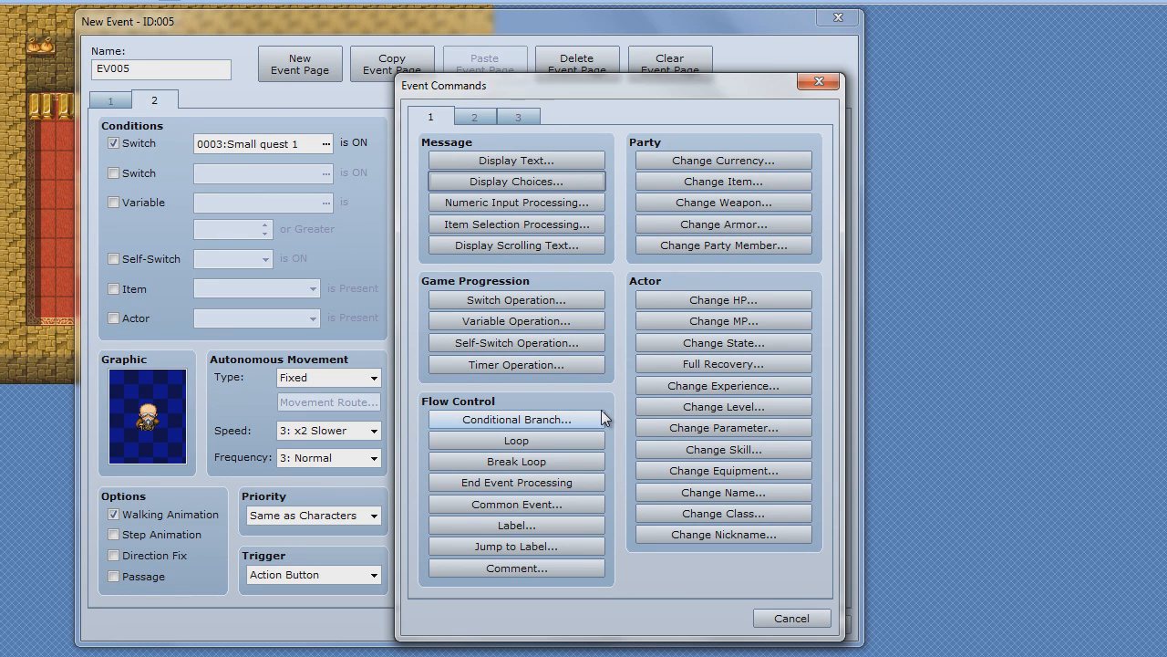
# Step: Add a conditional branch checking variable 0001 'Items' equals constant 3, with an else case
pyautogui.click(515, 419)
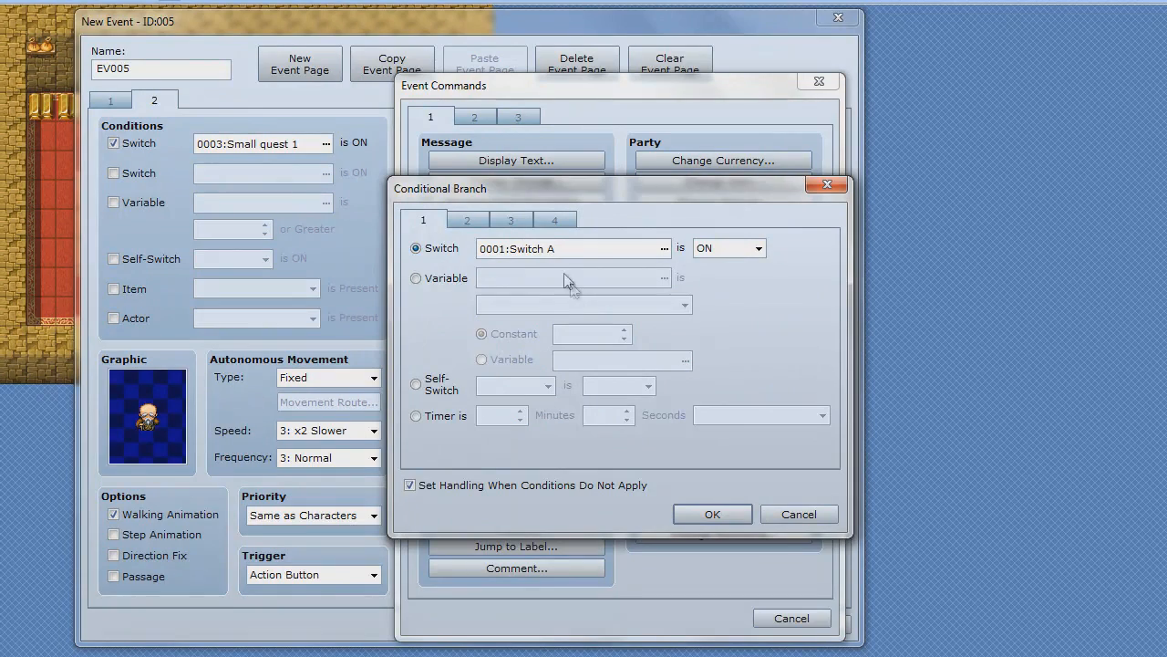
pyautogui.click(415, 278)
pyautogui.write('J')
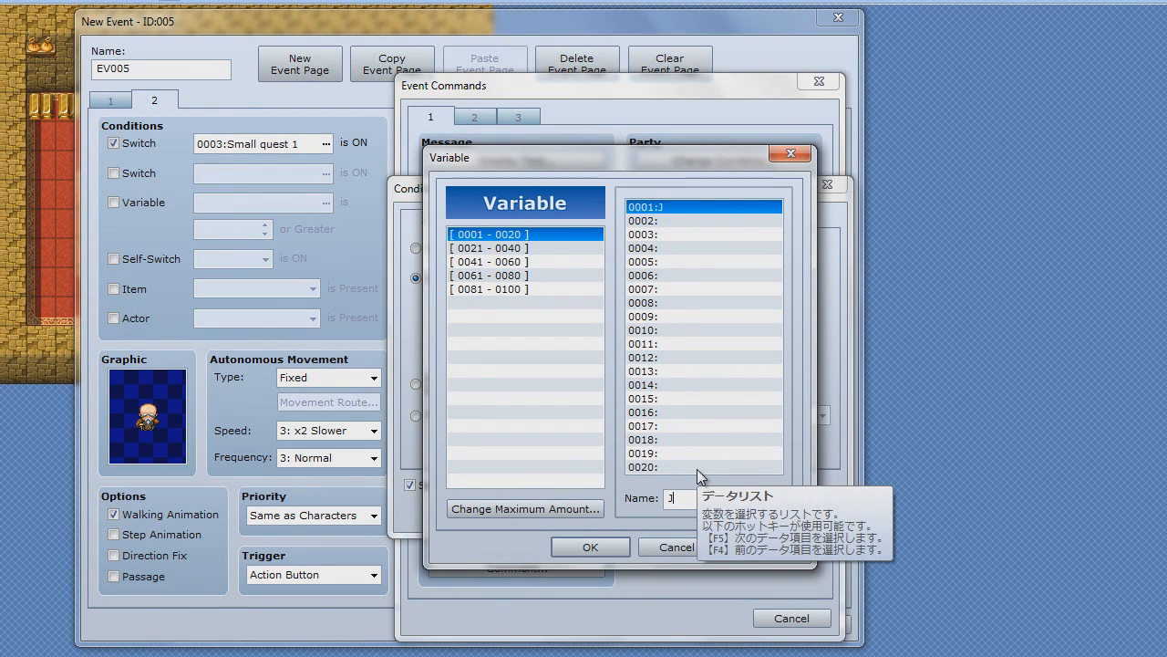
pyautogui.write('Item')
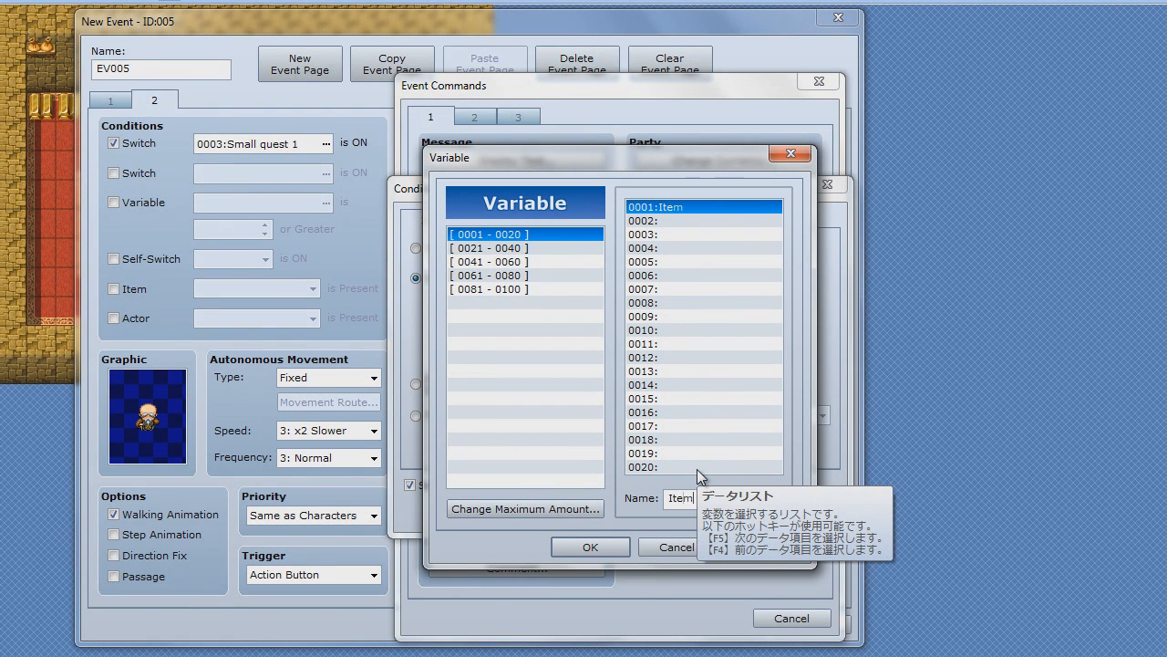
pyautogui.click(589, 546)
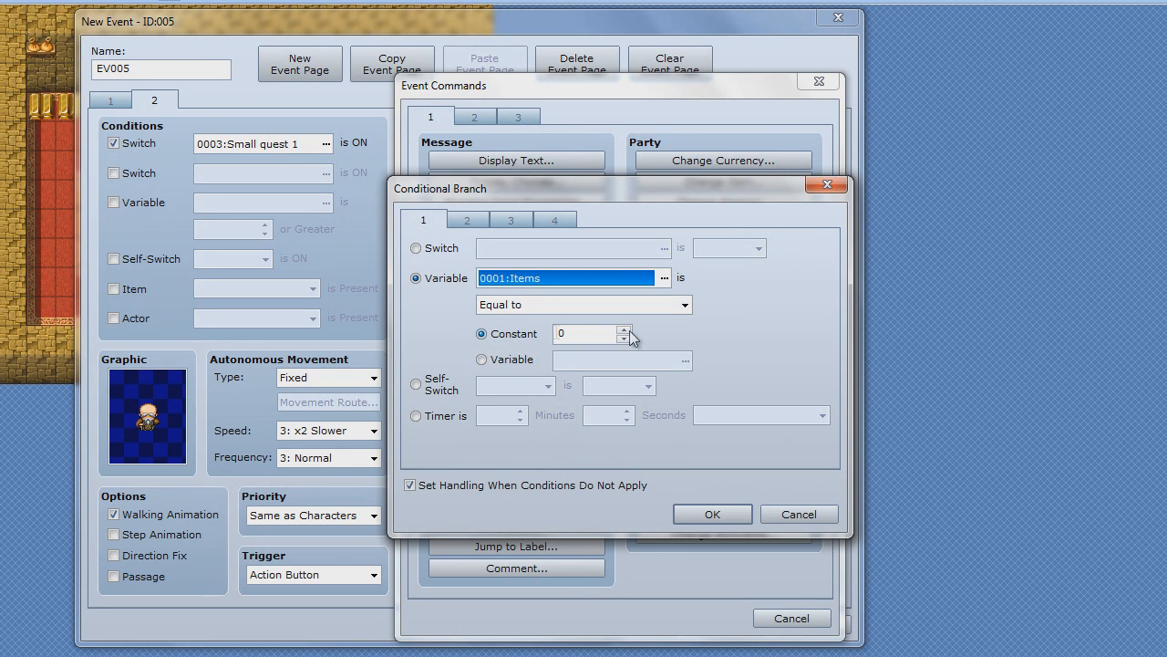
pyautogui.moveTo(629, 342)
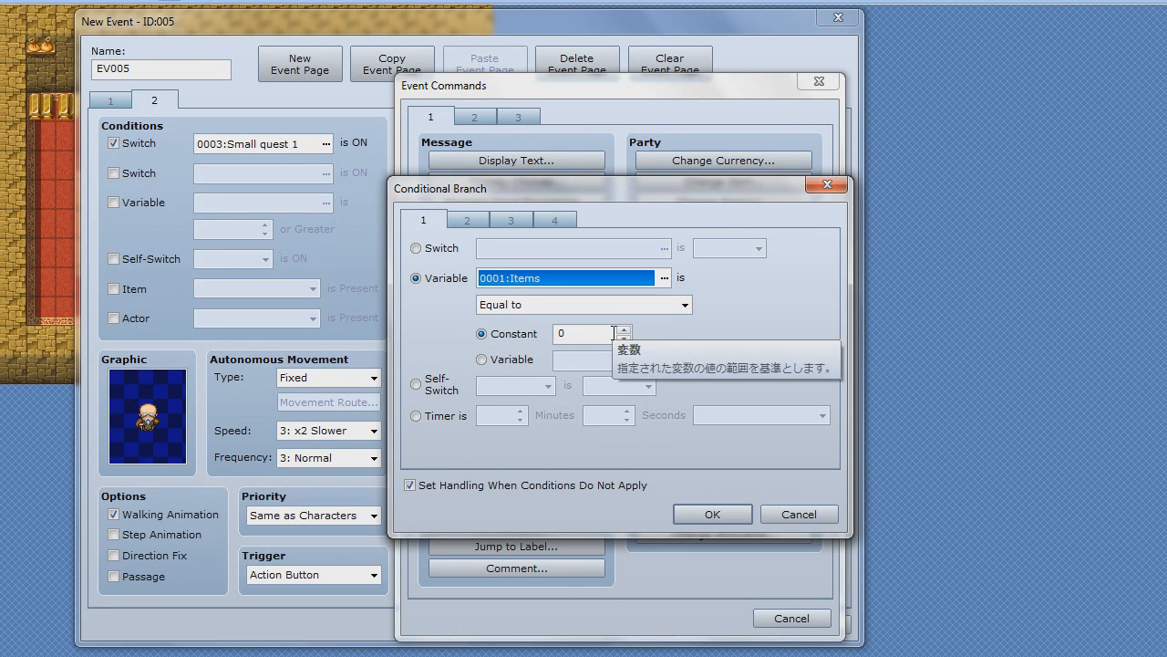
pyautogui.write('3')
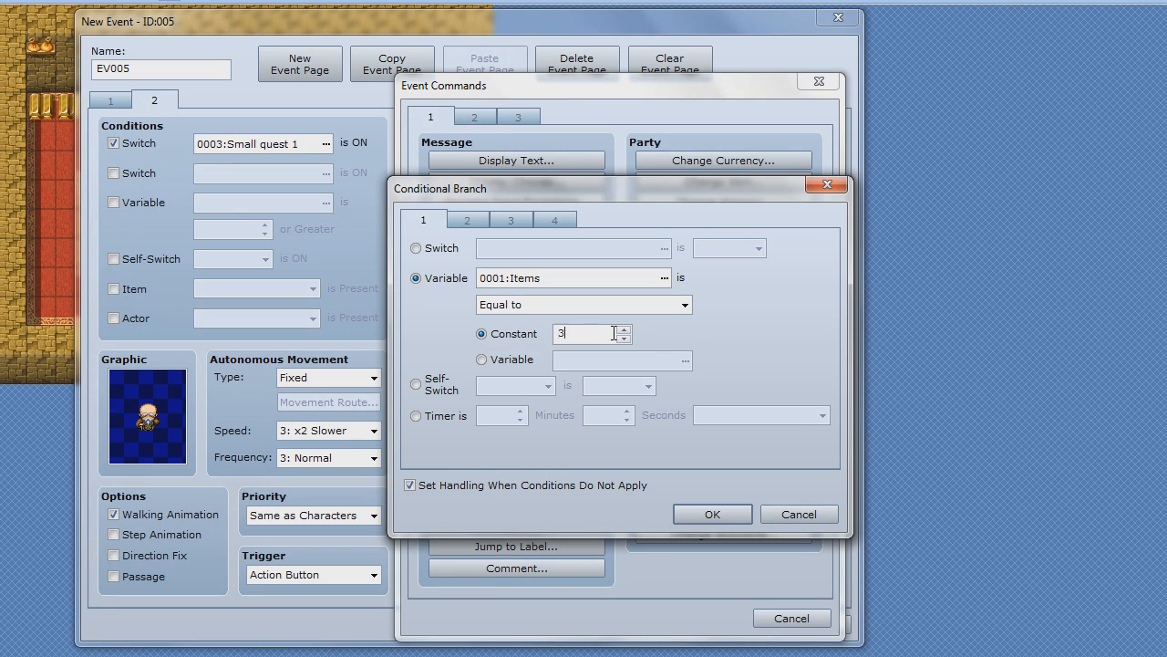
pyautogui.moveTo(647, 477)
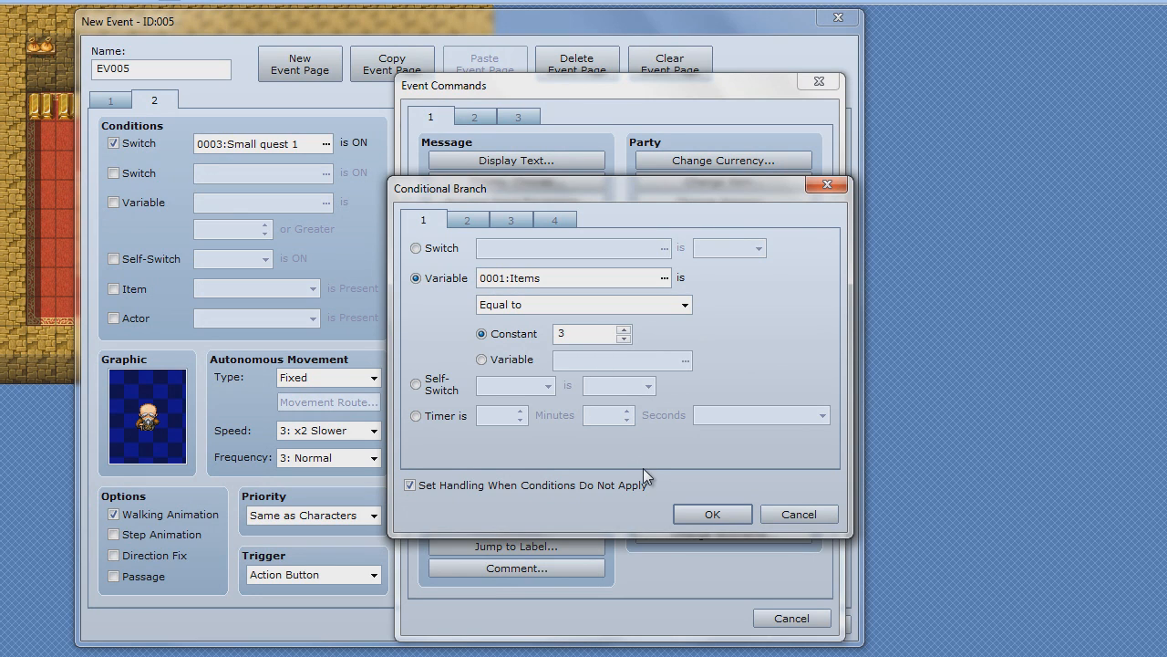
pyautogui.moveTo(676, 538)
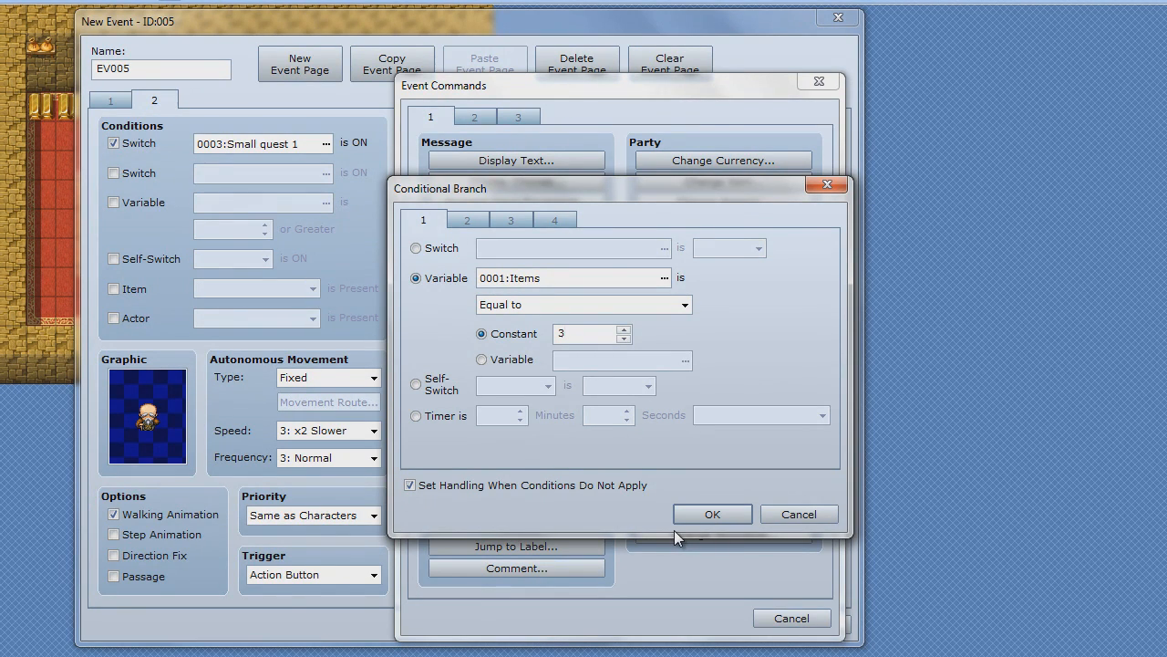
pyautogui.moveTo(595, 496)
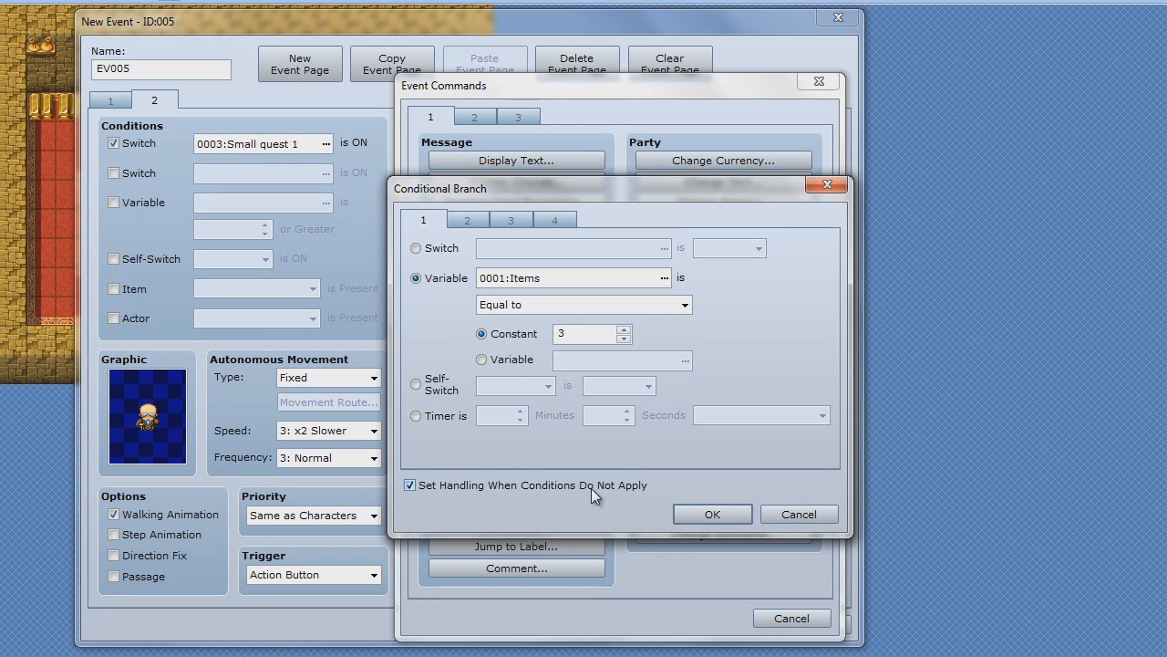
pyautogui.click(712, 514)
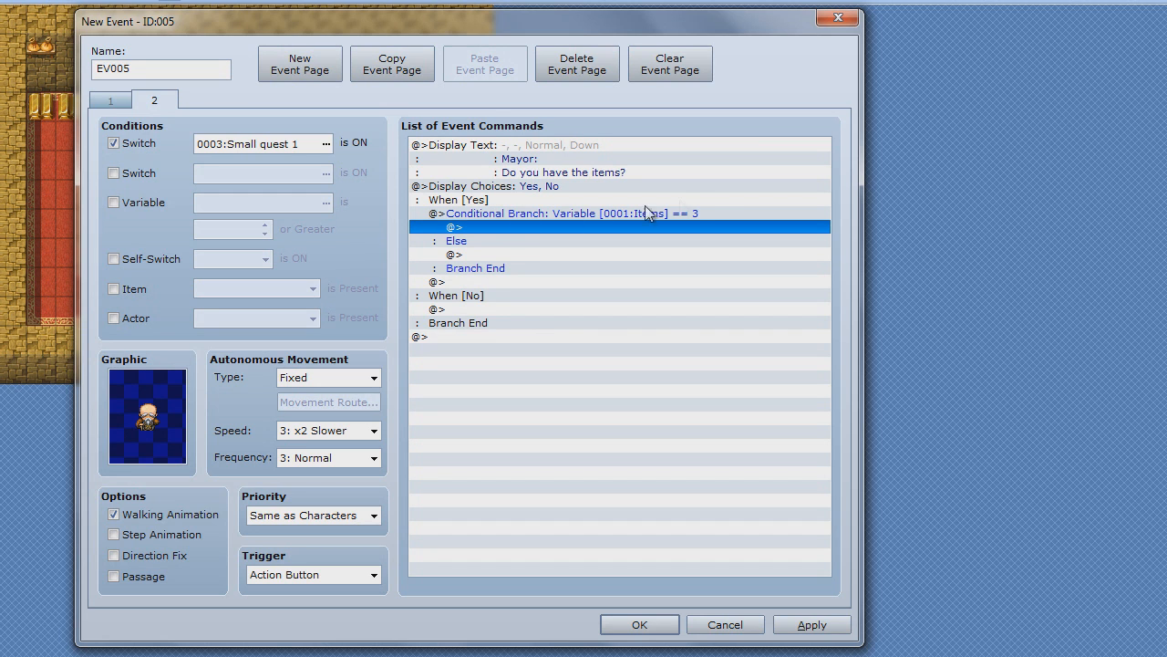
pyautogui.moveTo(627, 240)
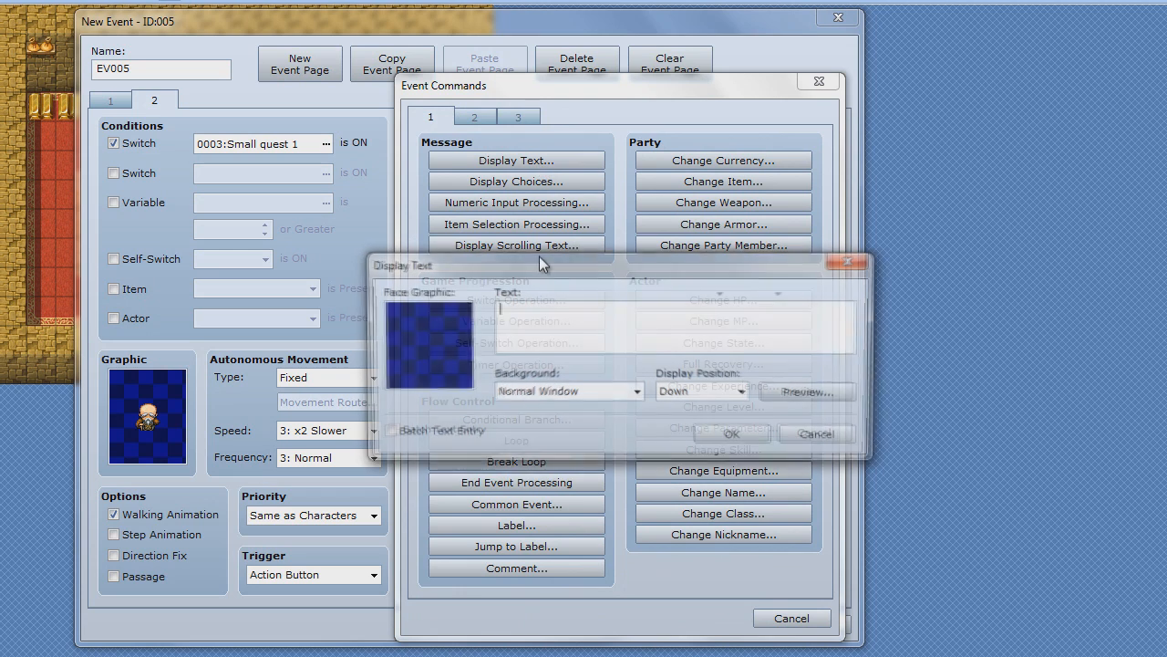
# Step: Add the Mayor's thank-you message, then a Self-Switch Operation setting A to ON
pyautogui.write('Mayro')
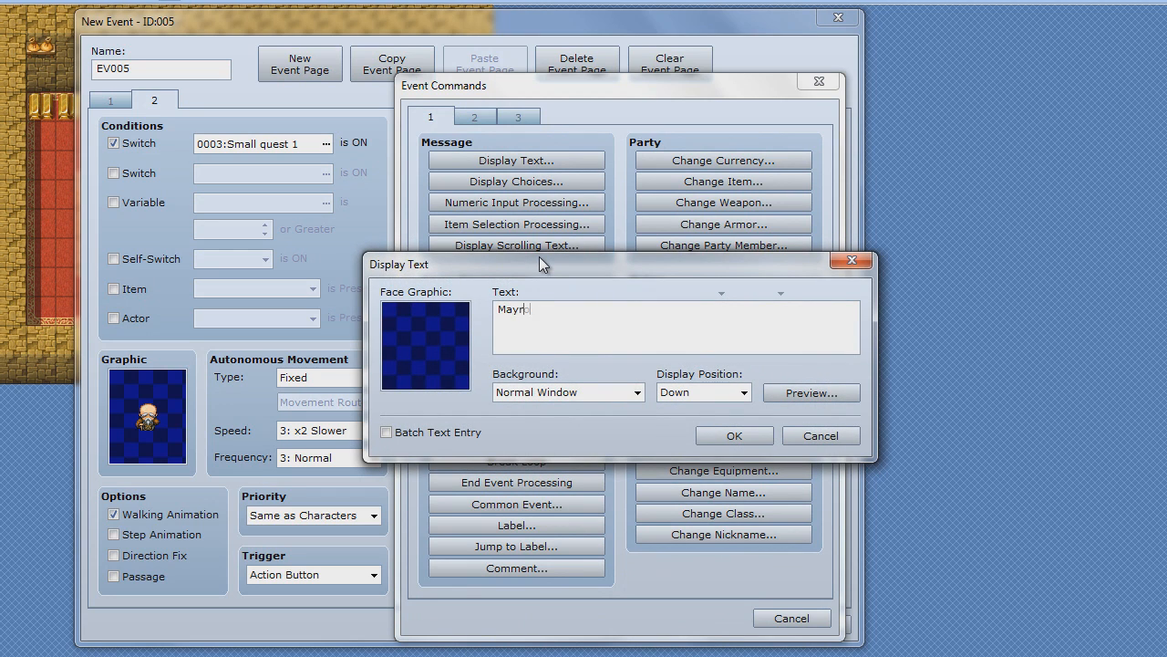
pyautogui.write('T')
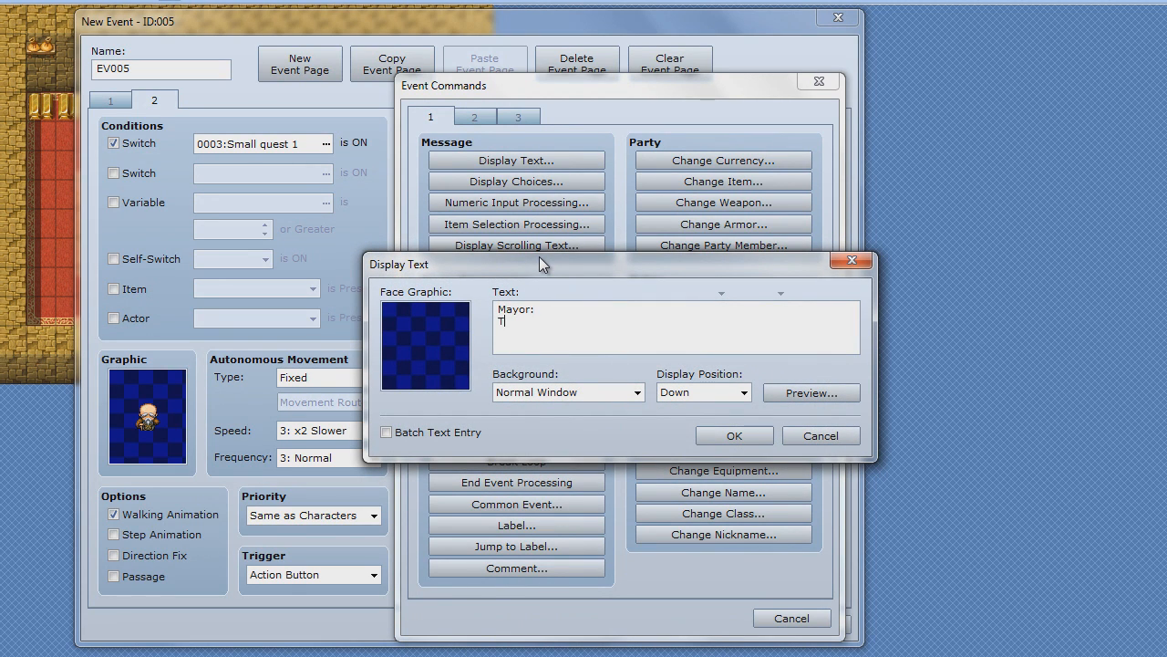
pyautogui.write('hank y')
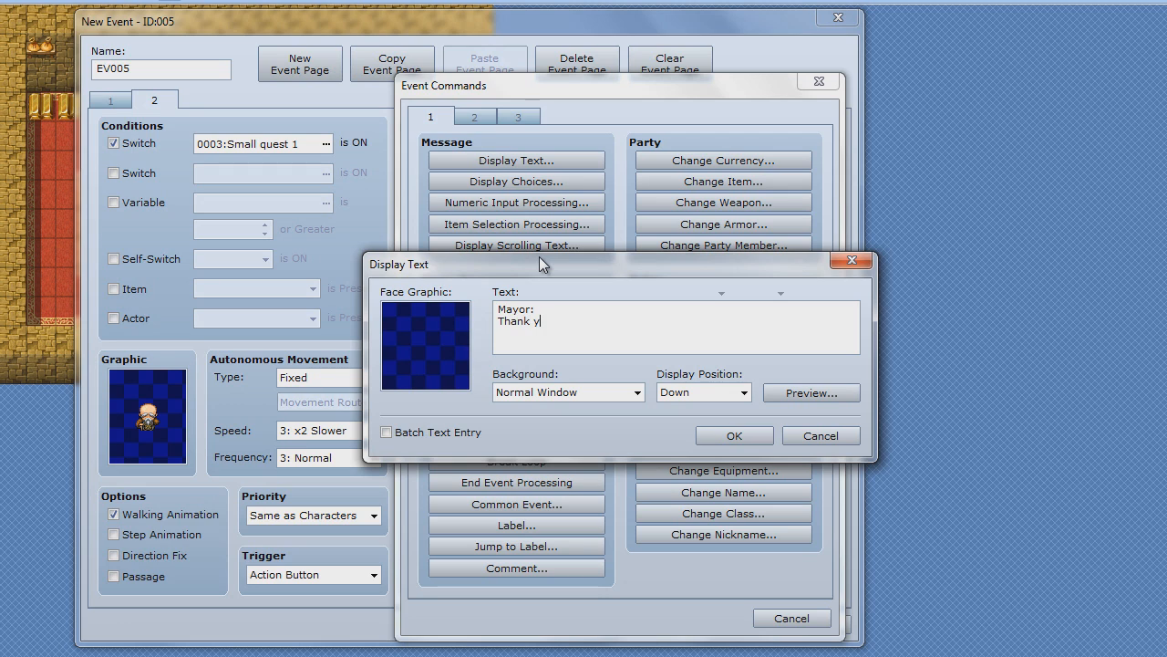
pyautogui.write('ou ver')
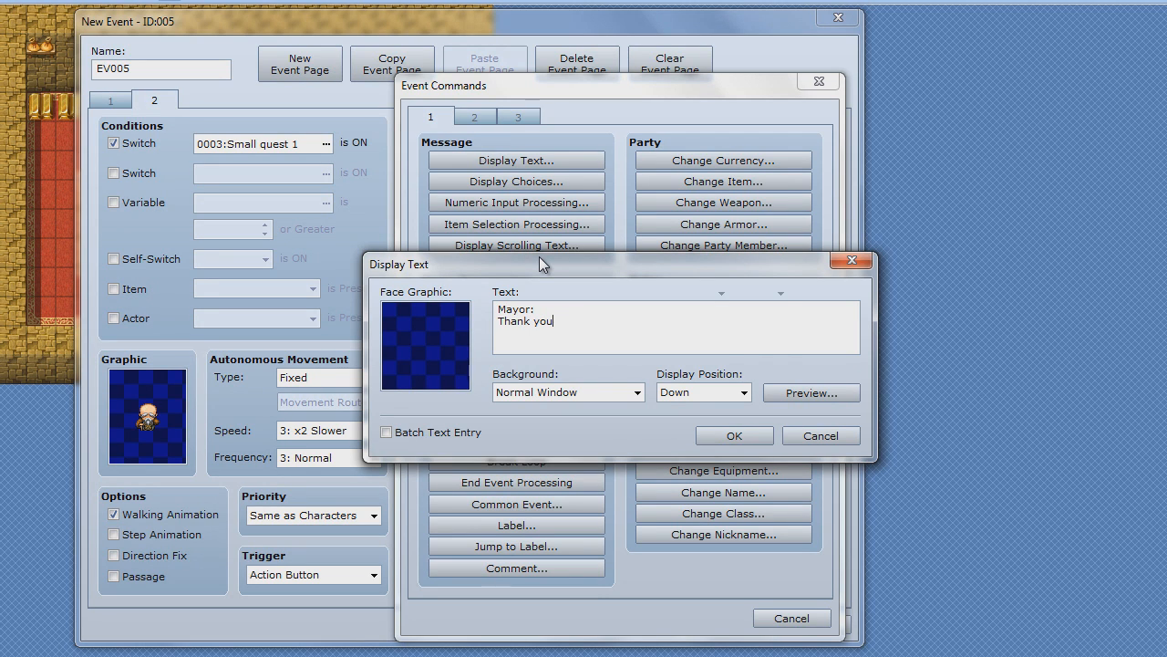
pyautogui.write('. I')
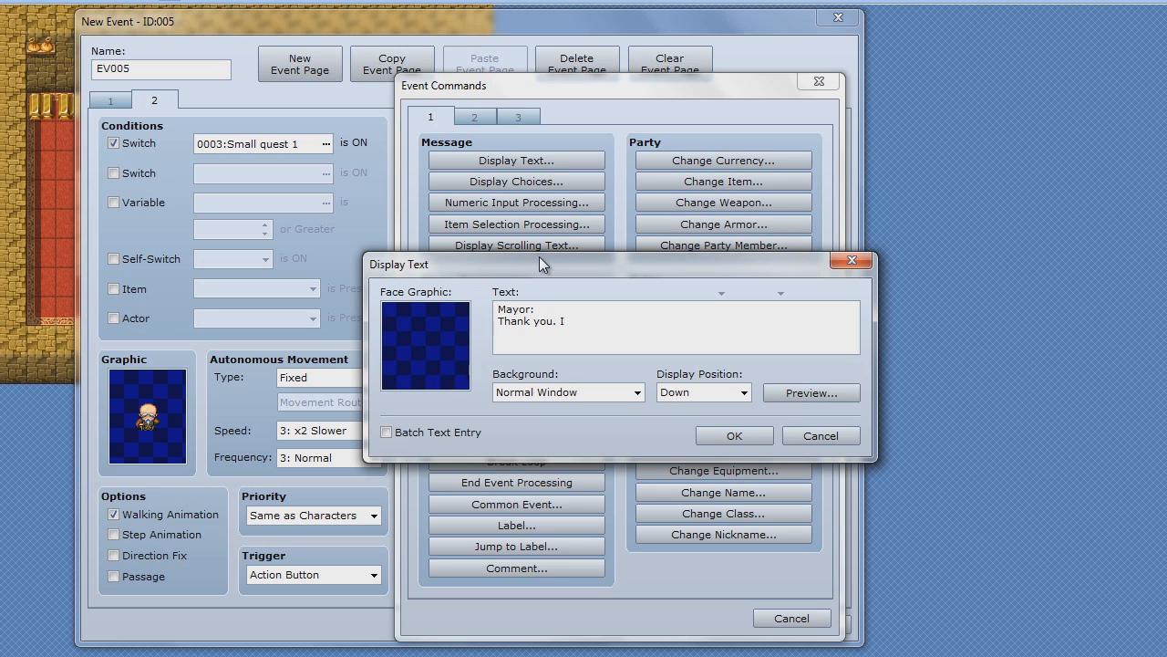
pyautogui.write('ne')
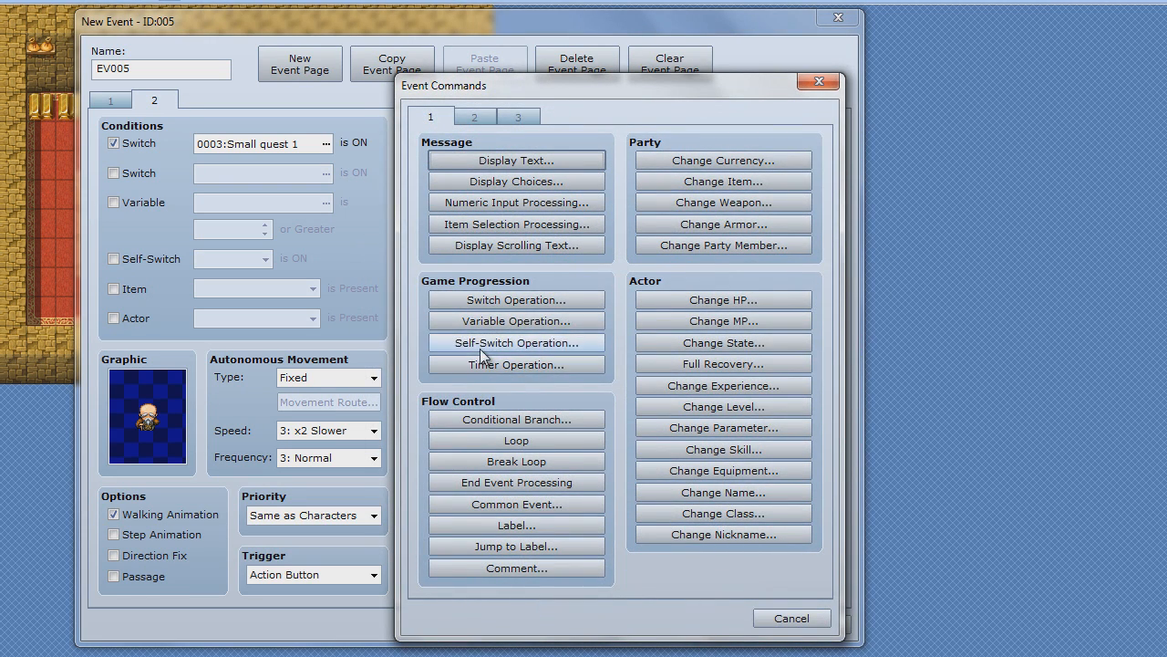
pyautogui.moveTo(481, 391)
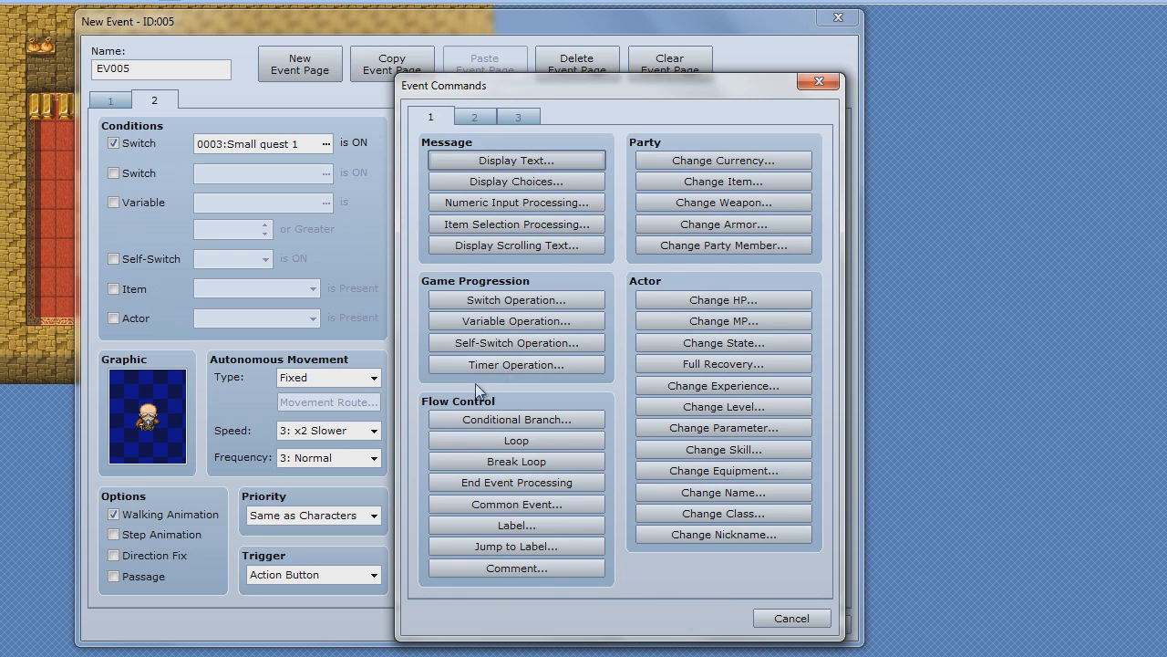
pyautogui.click(515, 342)
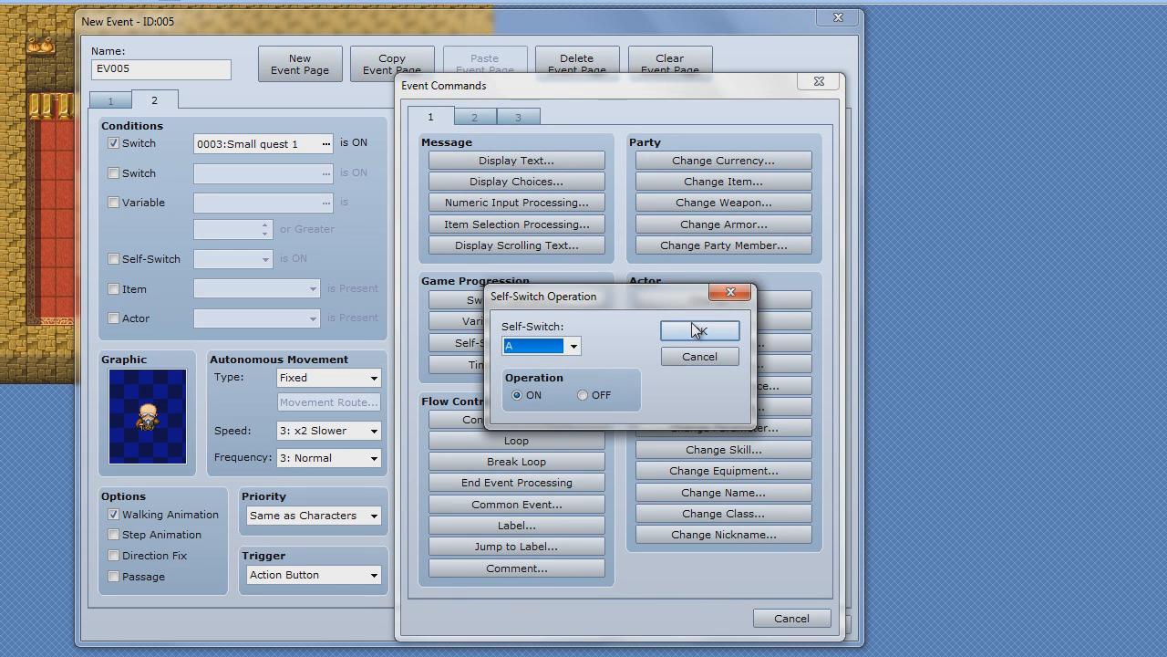
pyautogui.click(700, 329)
pyautogui.write('T')
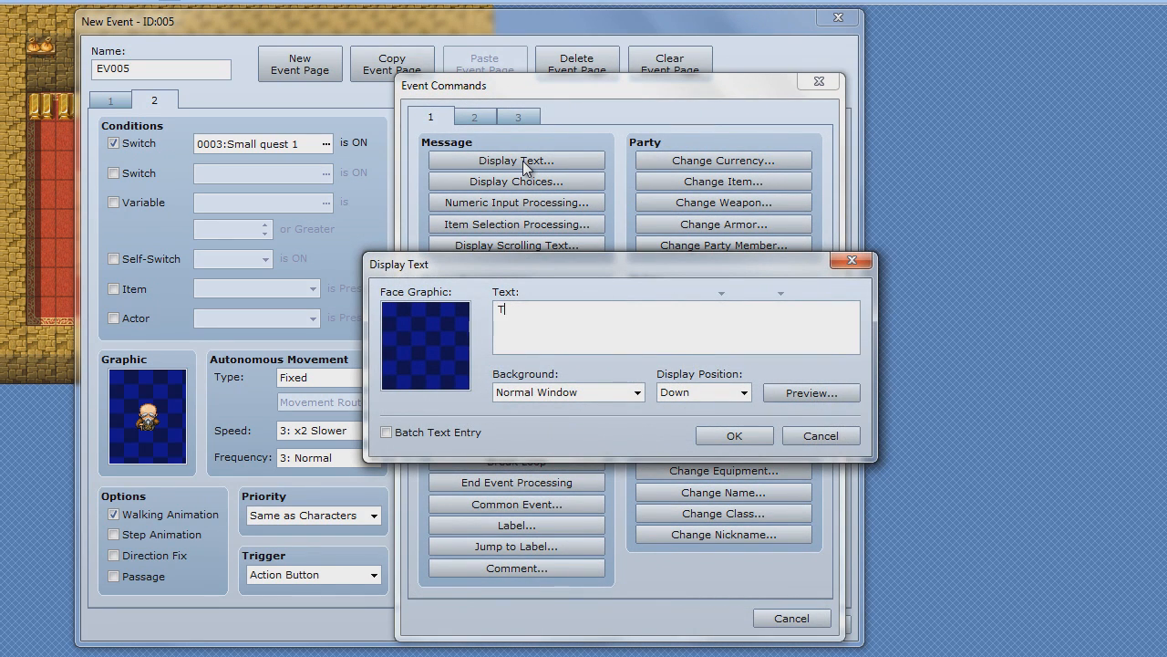
# Step: Start the Else branch message with 'Tha- wait,' and preview how it looks
pyautogui.write('Mayir')
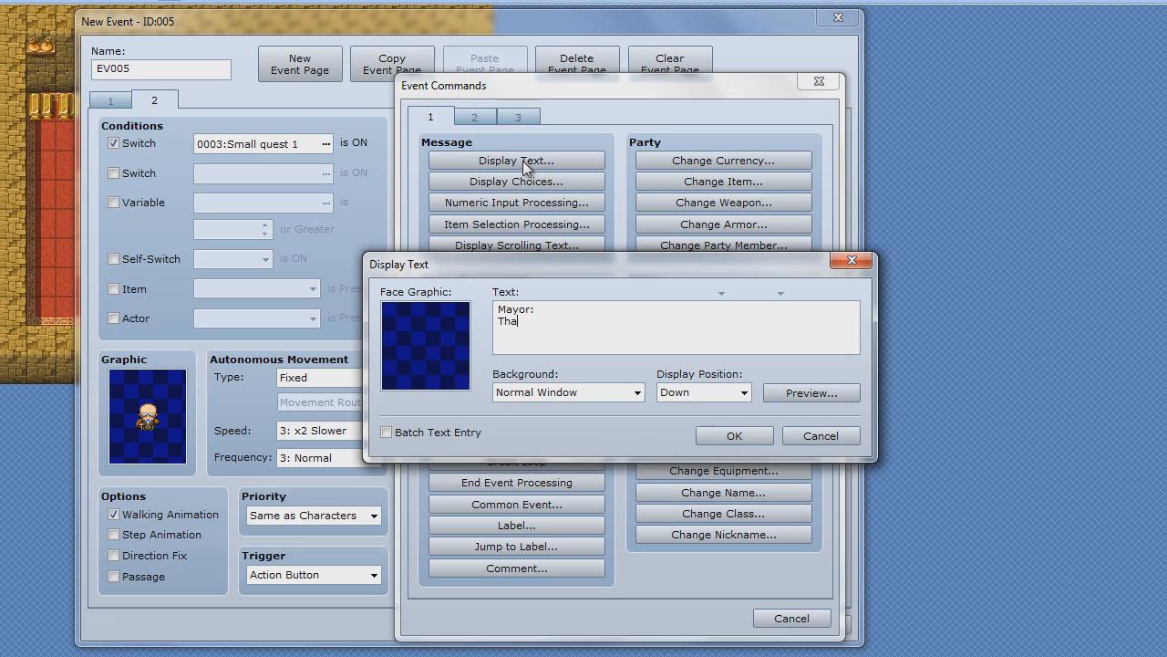
pyautogui.write('- wait.')
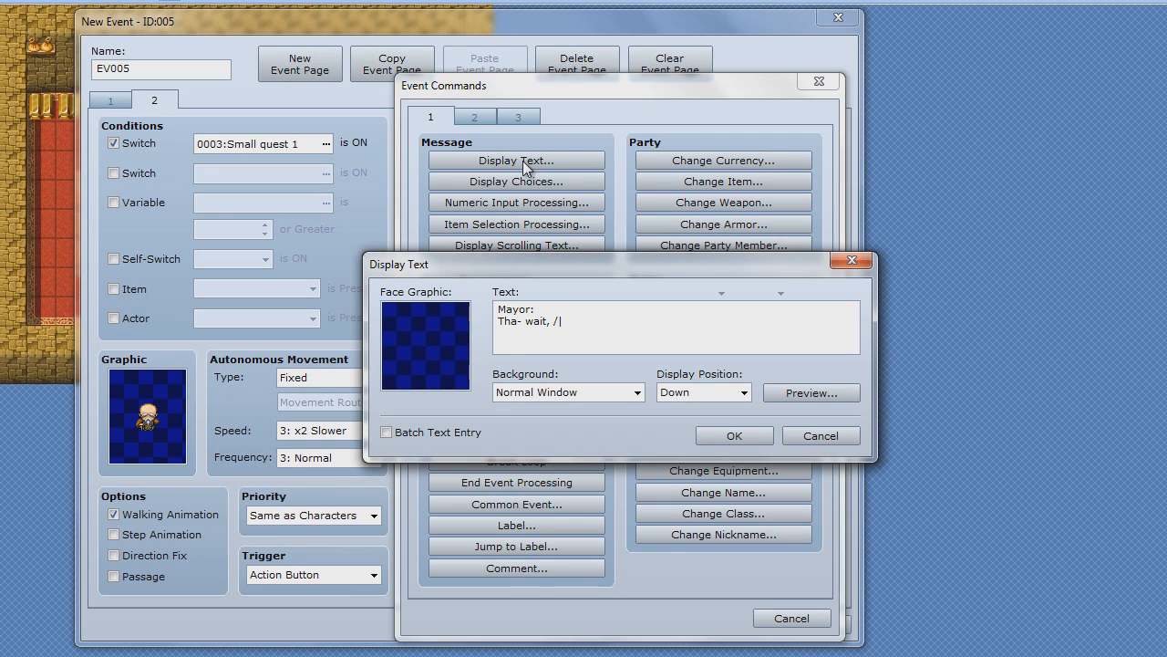
pyautogui.click(810, 392)
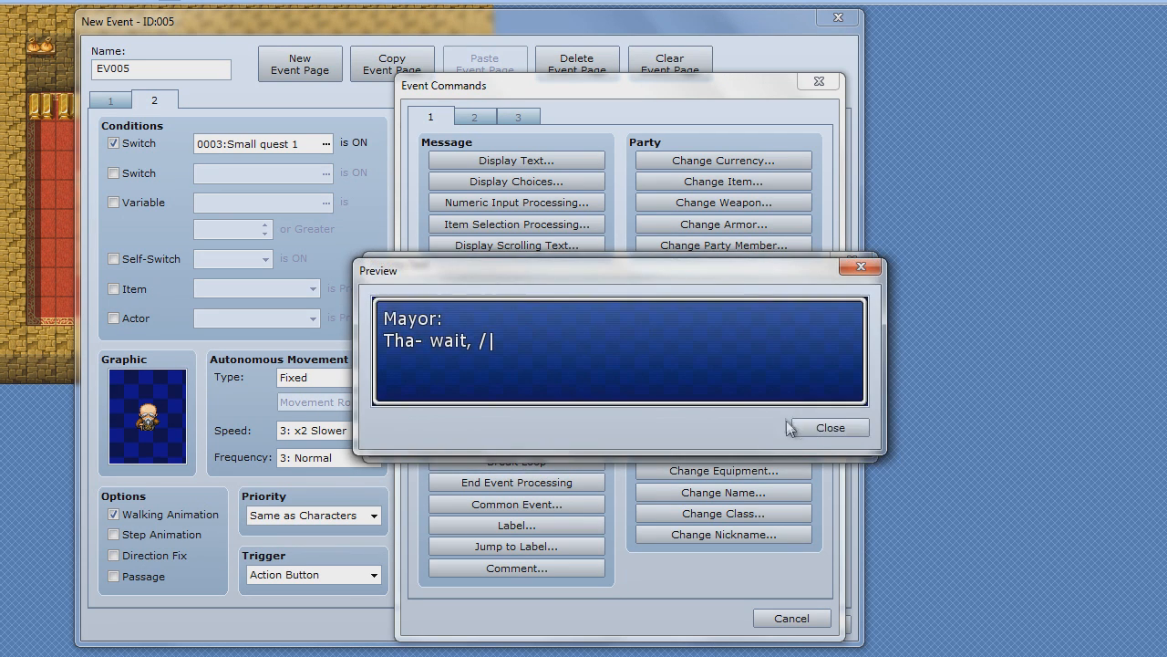
pyautogui.click(827, 427)
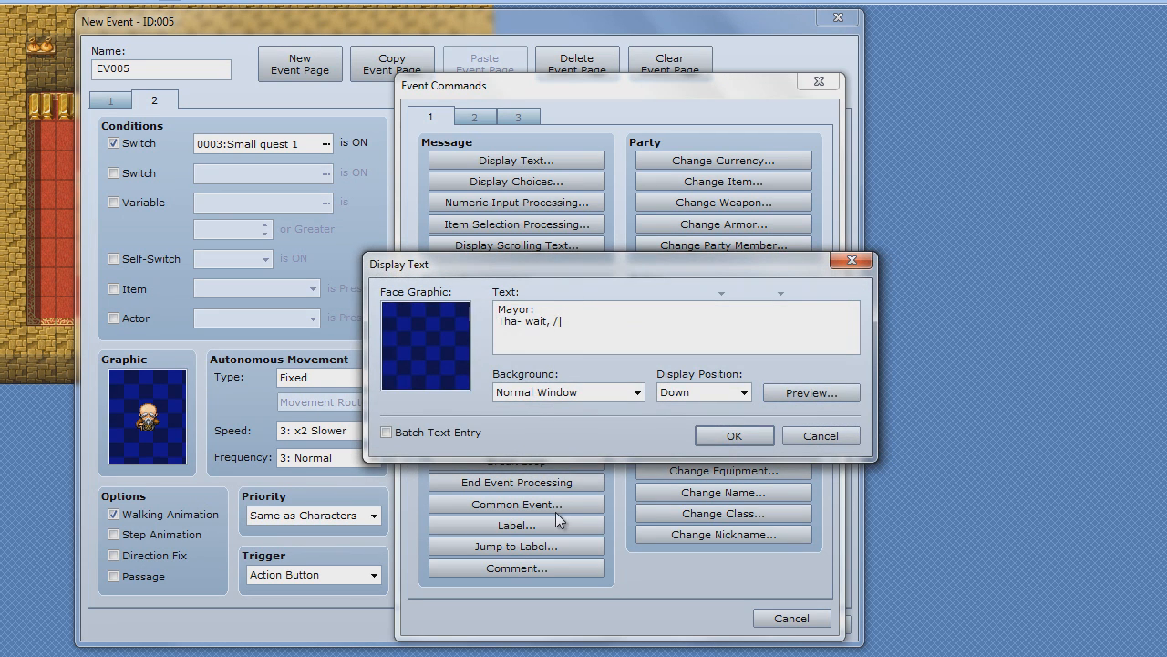
# Step: Add the \| pause code and 'you don't have all of the items!' to the message
pyautogui.write('\\')
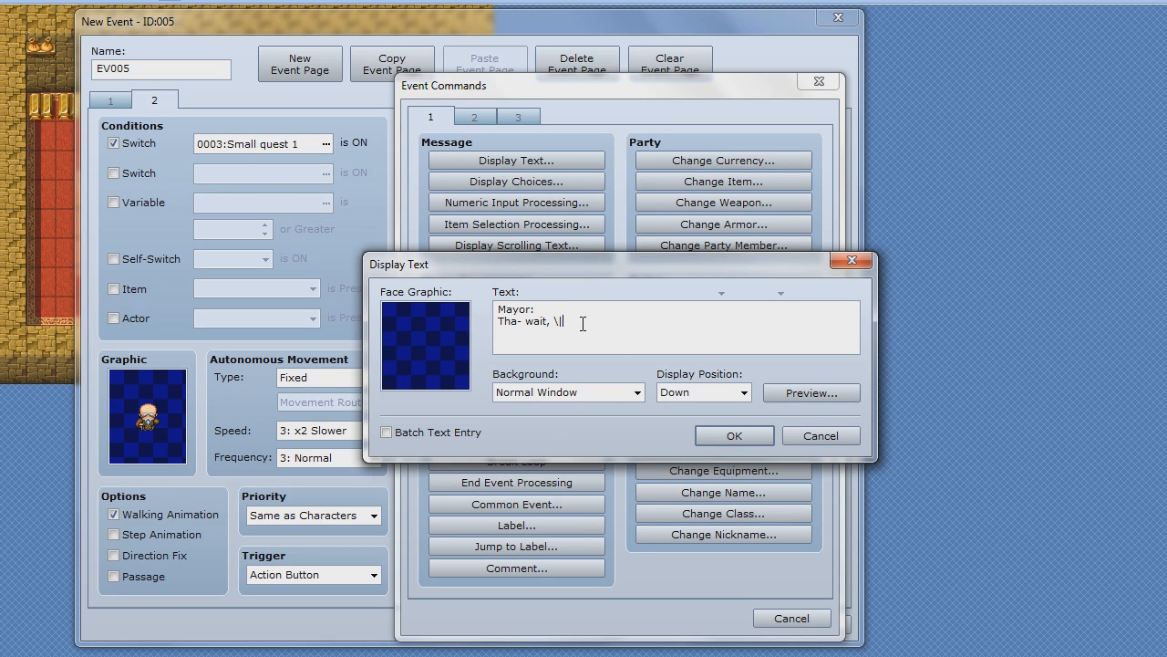
pyautogui.click(811, 392)
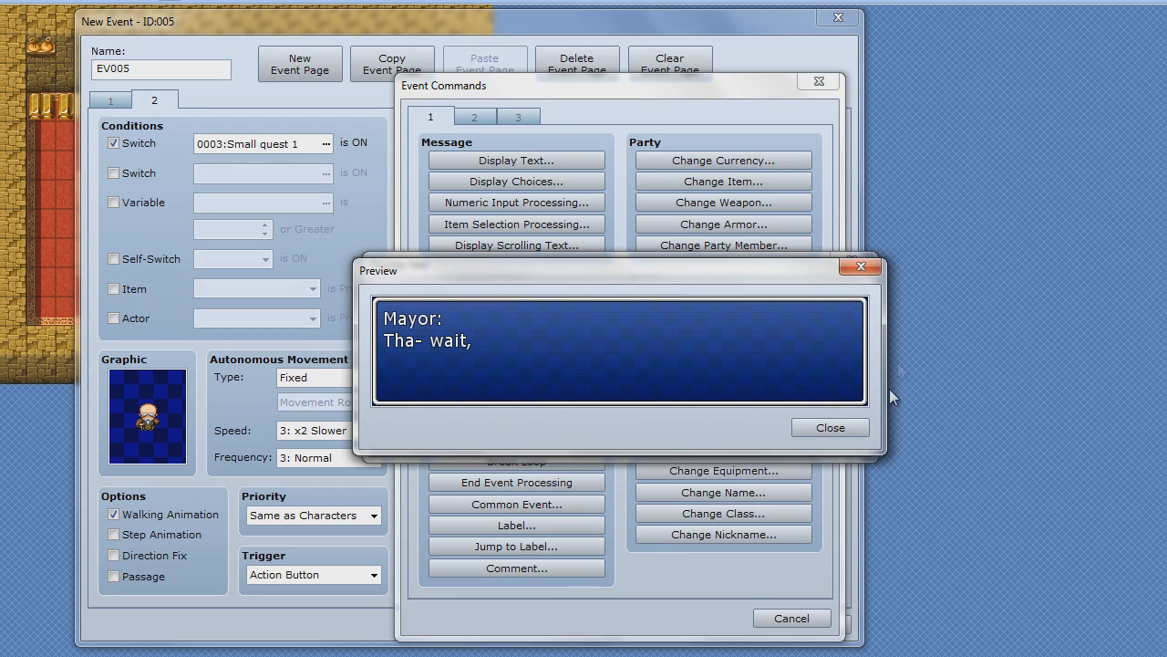
pyautogui.click(829, 426)
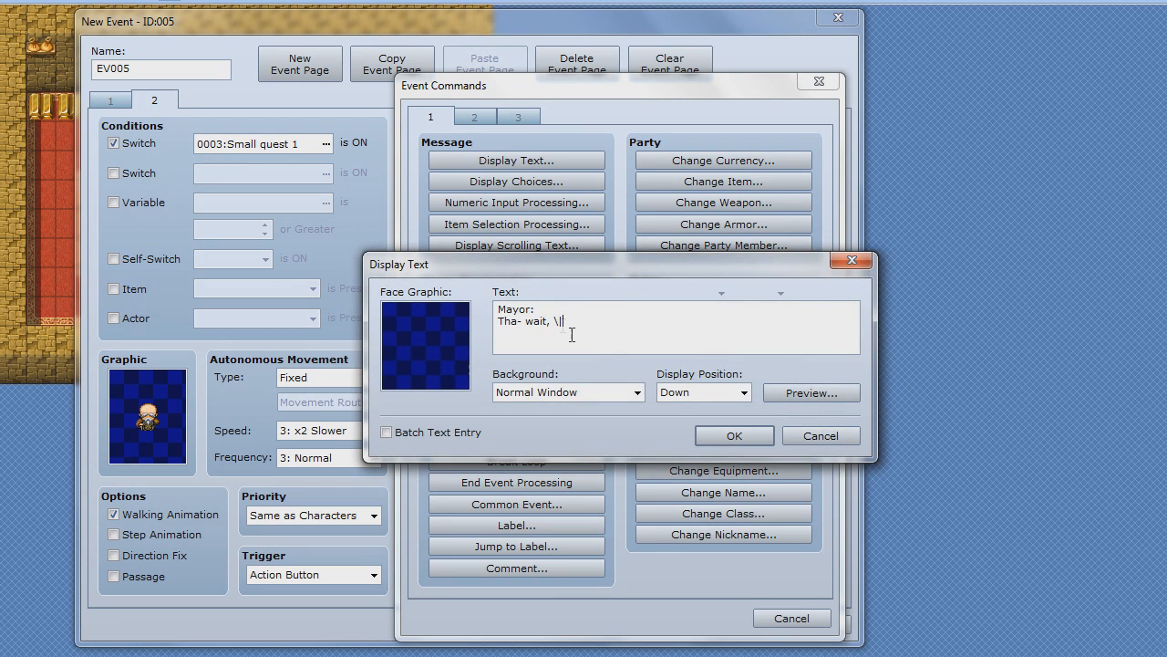
pyautogui.write('you')
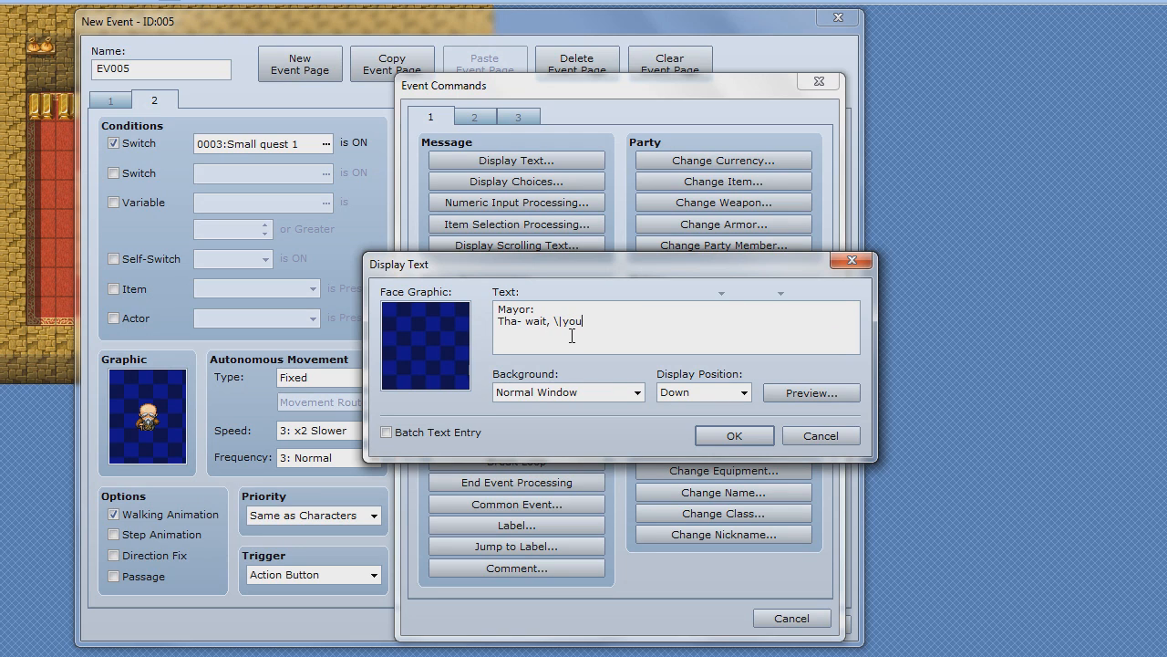
pyautogui.write("don't")
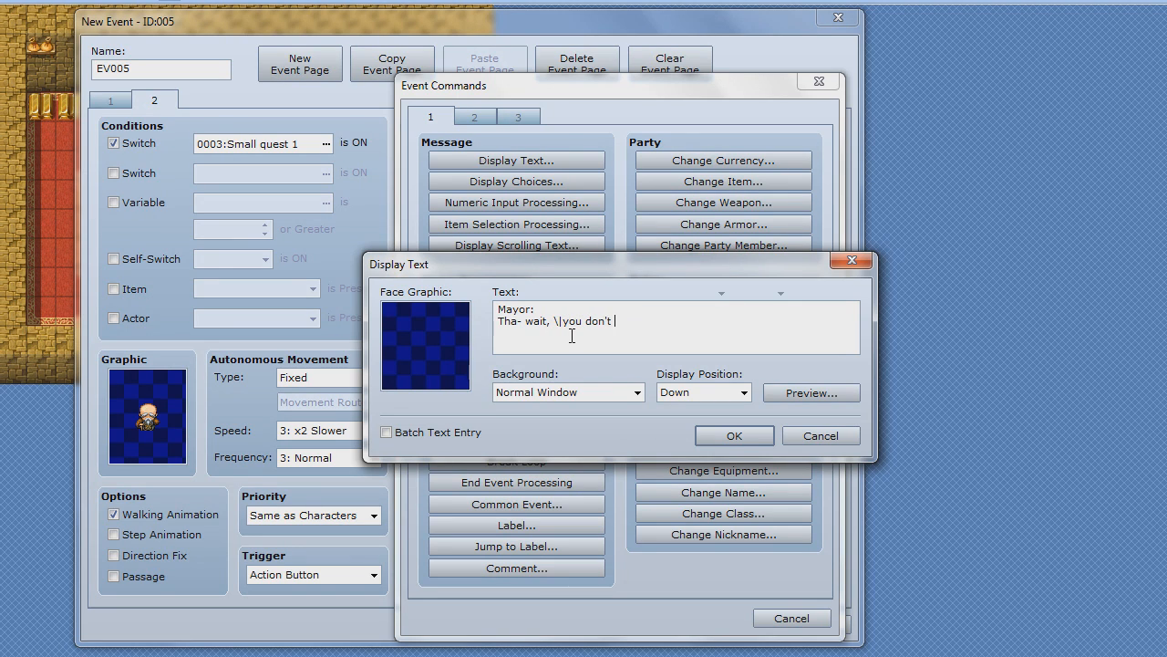
pyautogui.write('have all of the')
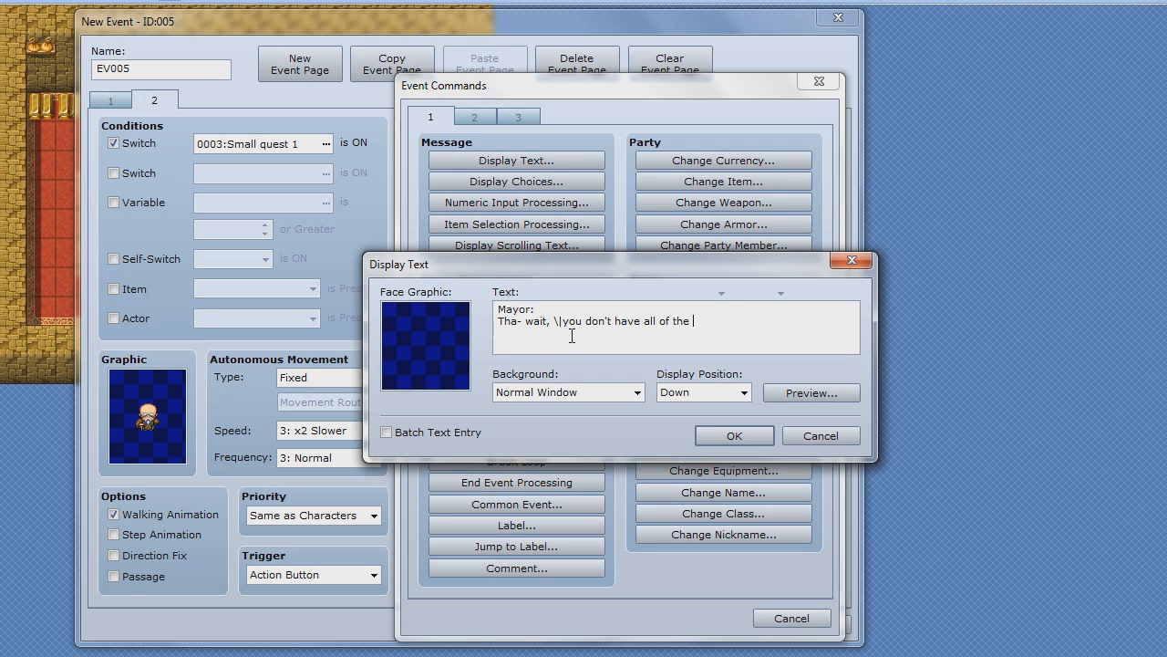
pyautogui.write('items!')
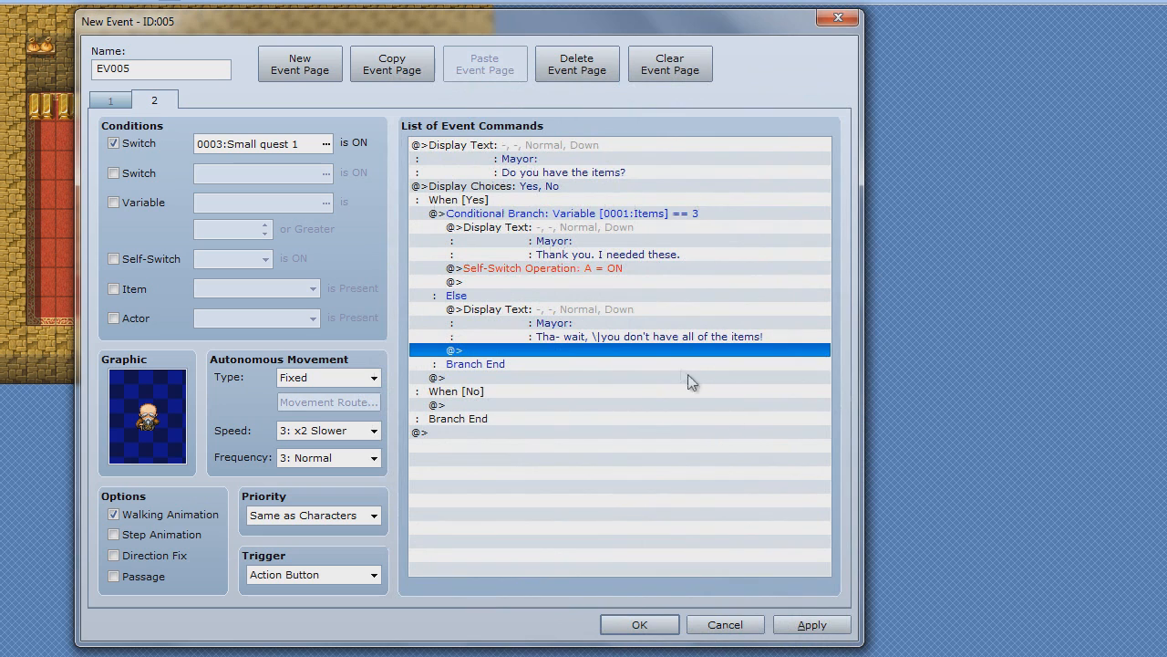
pyautogui.moveTo(509, 377)
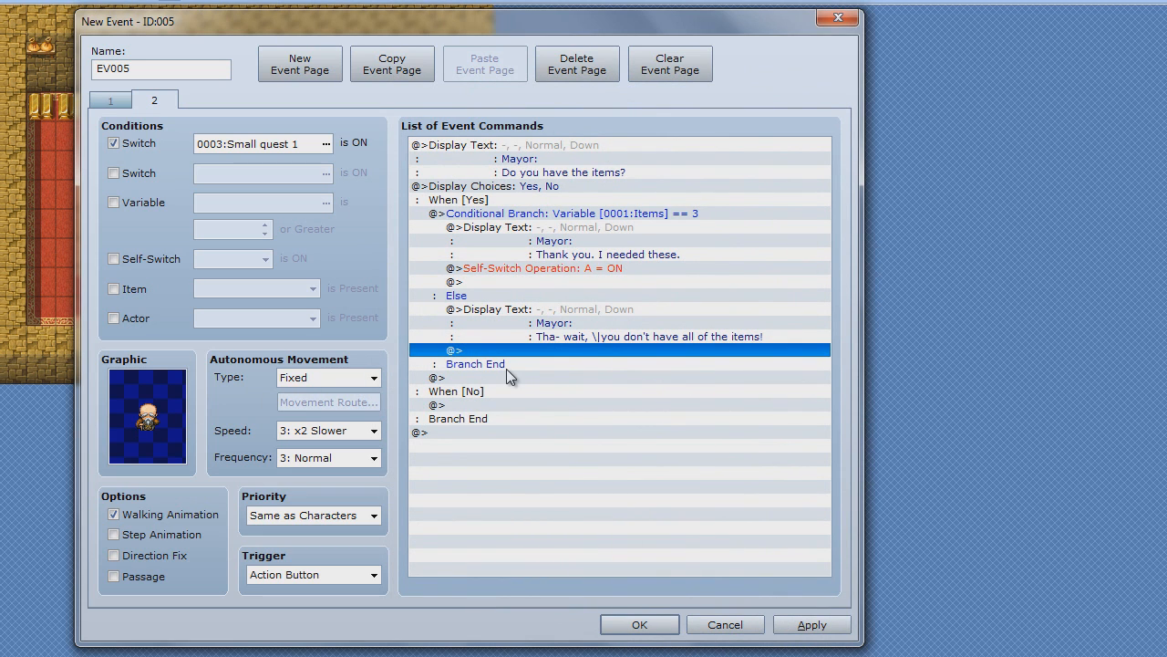
pyautogui.moveTo(875, 621)
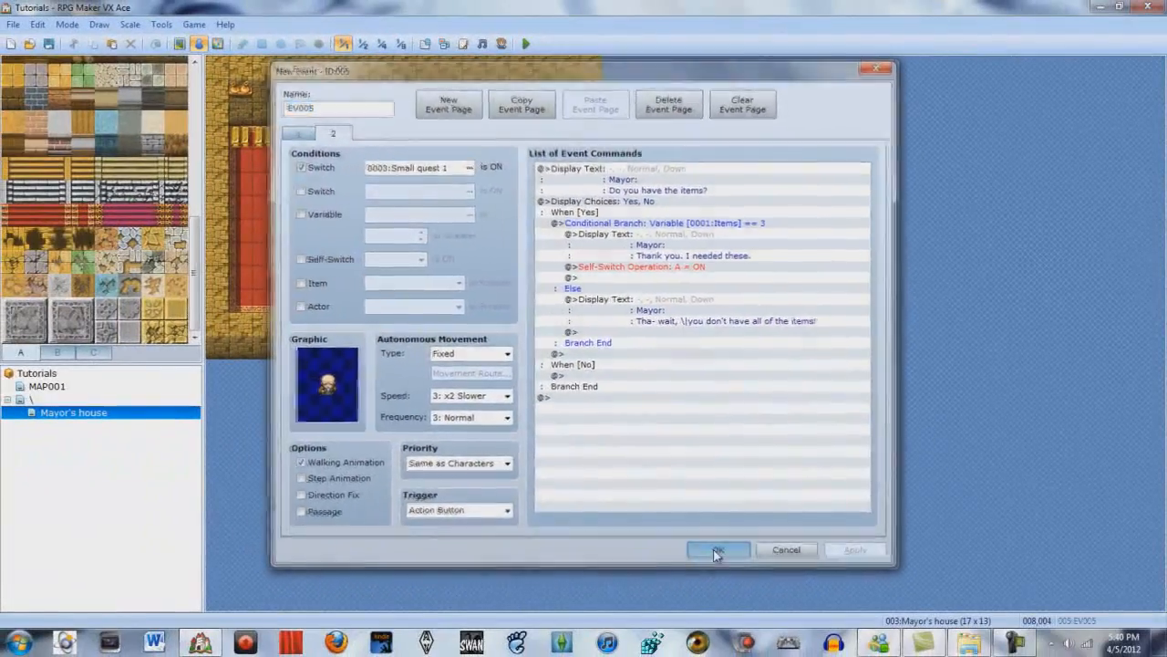
# Step: Save the mayor event and create a new event below the desert town's central building
pyautogui.click(717, 549)
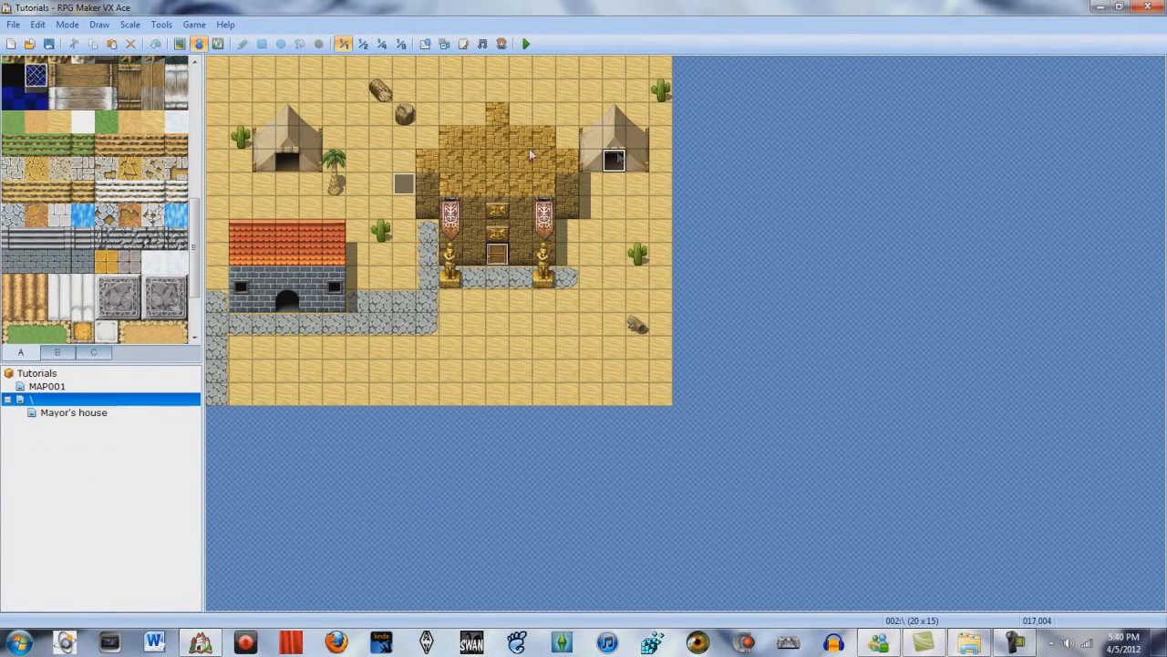
pyautogui.moveTo(588, 333)
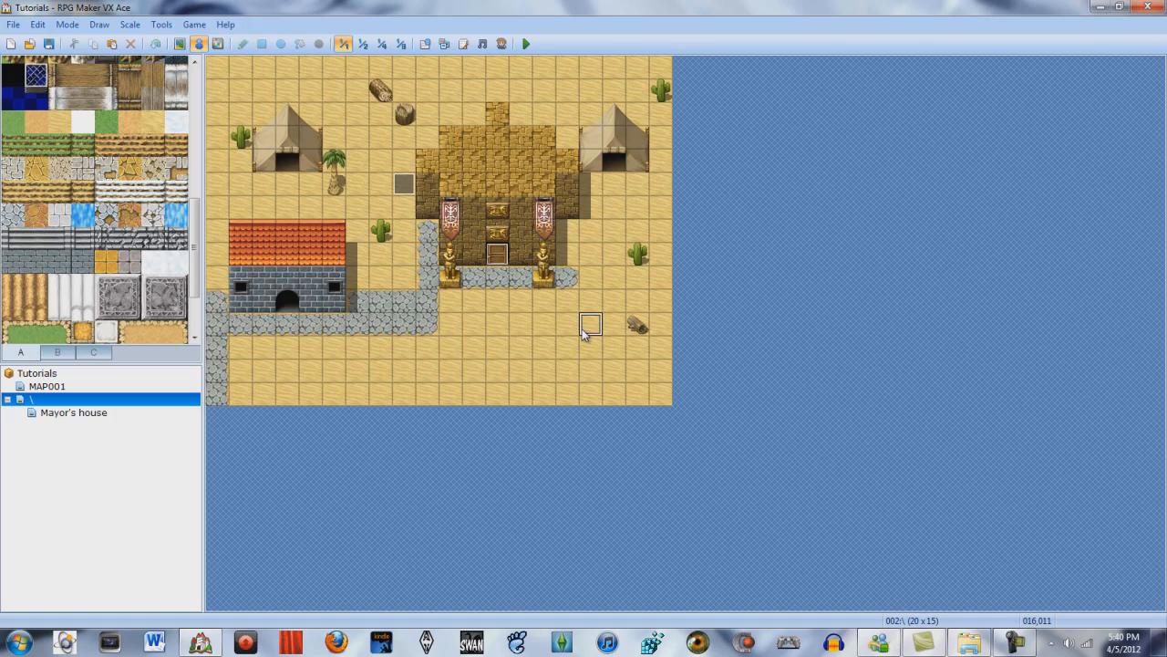
pyautogui.doubleClick(590, 324)
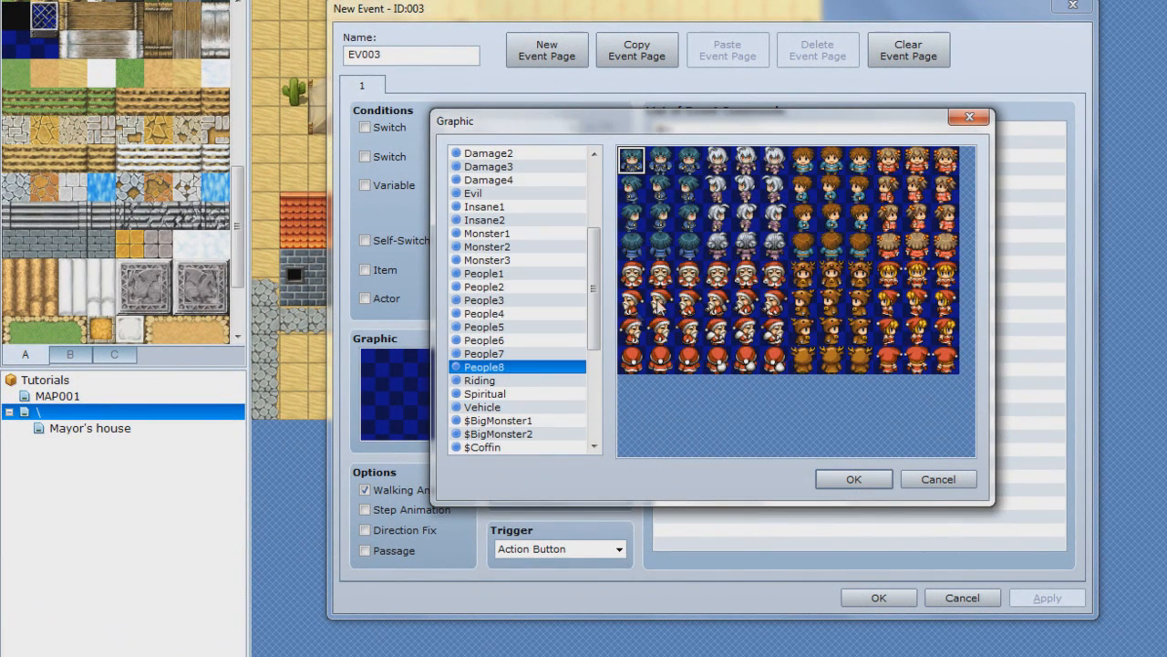
# Step: Give EV003 a brown-haired People6 villager sprite and bring up its Event Commands
pyautogui.click(483, 339)
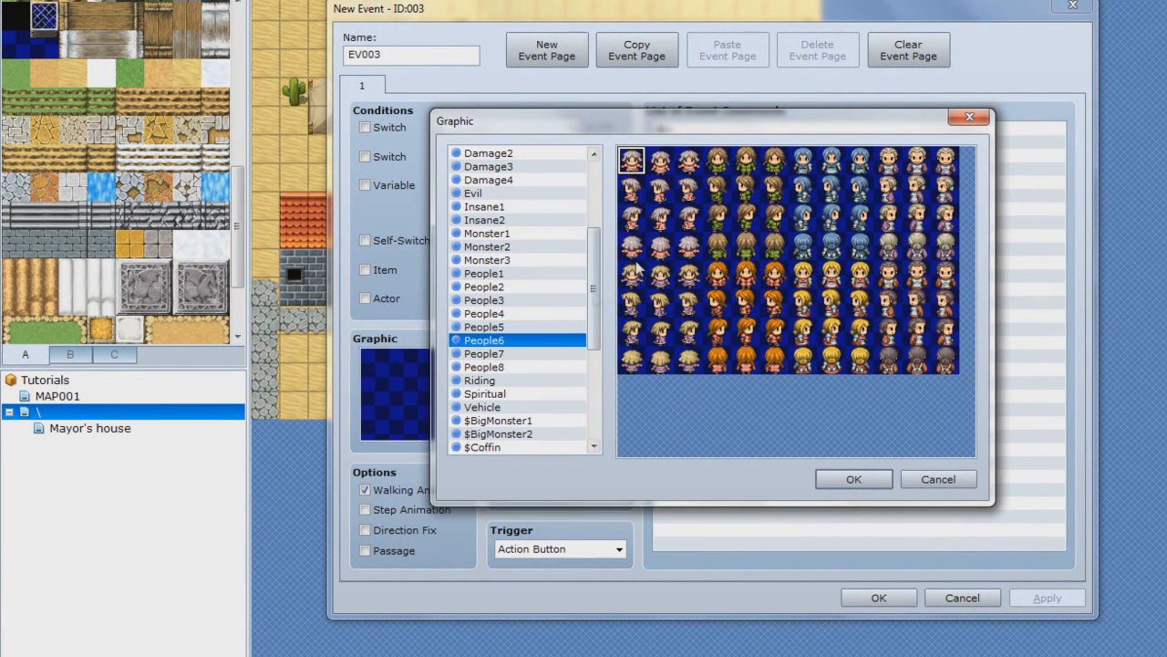
pyautogui.moveTo(746, 182)
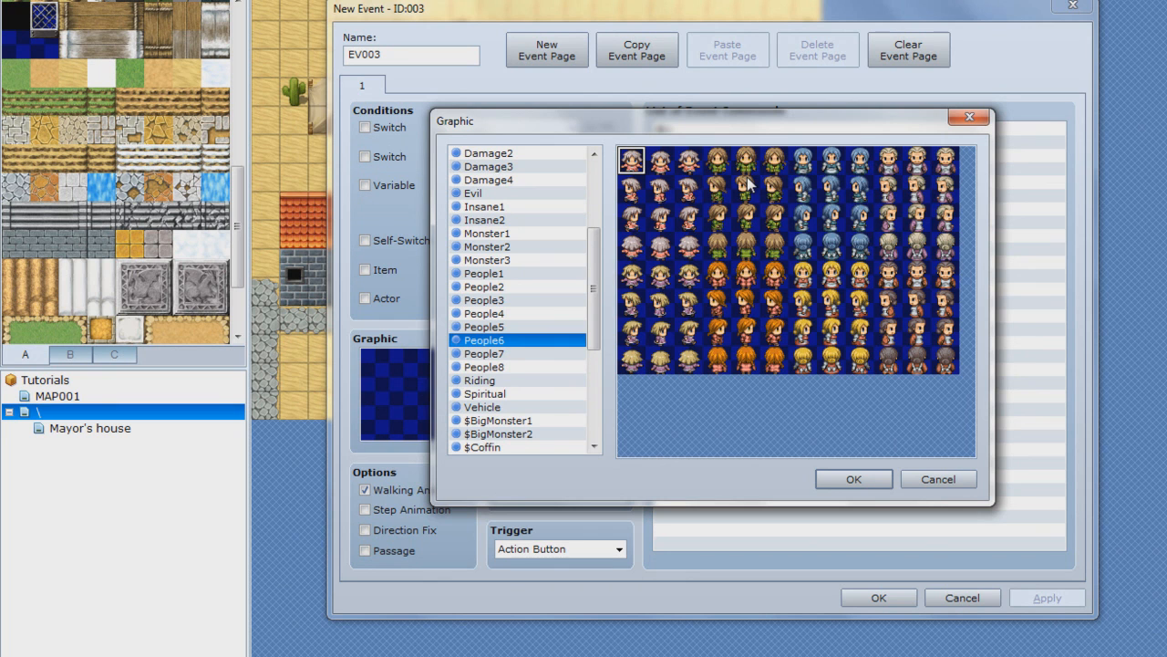
pyautogui.click(853, 479)
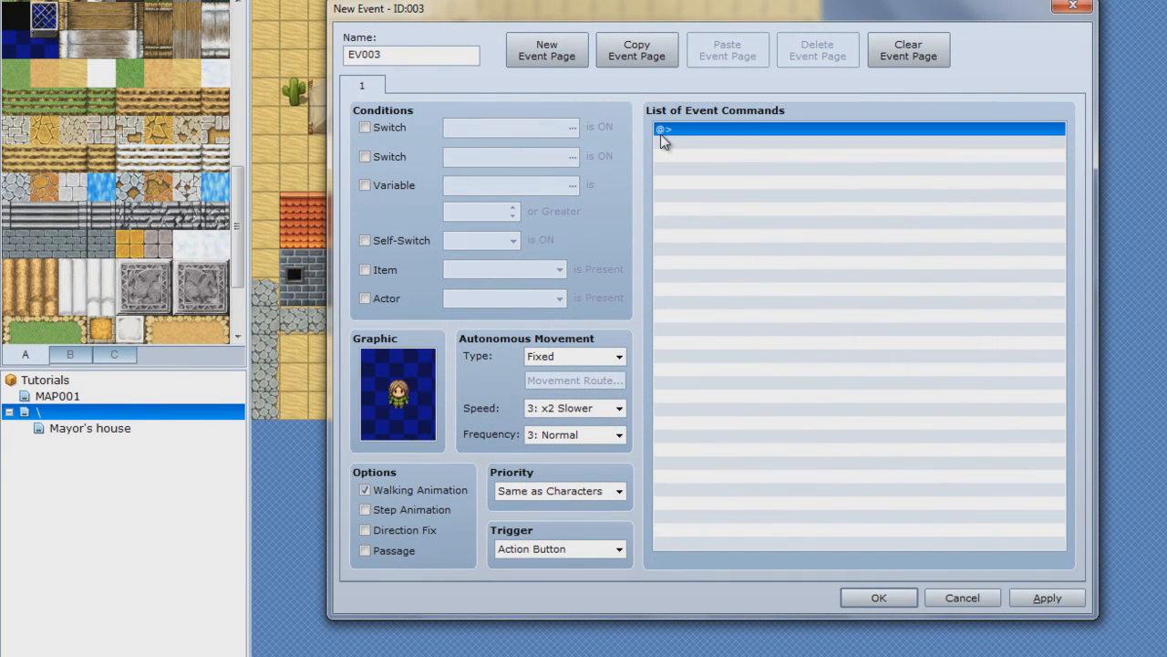
pyautogui.doubleClick(858, 128)
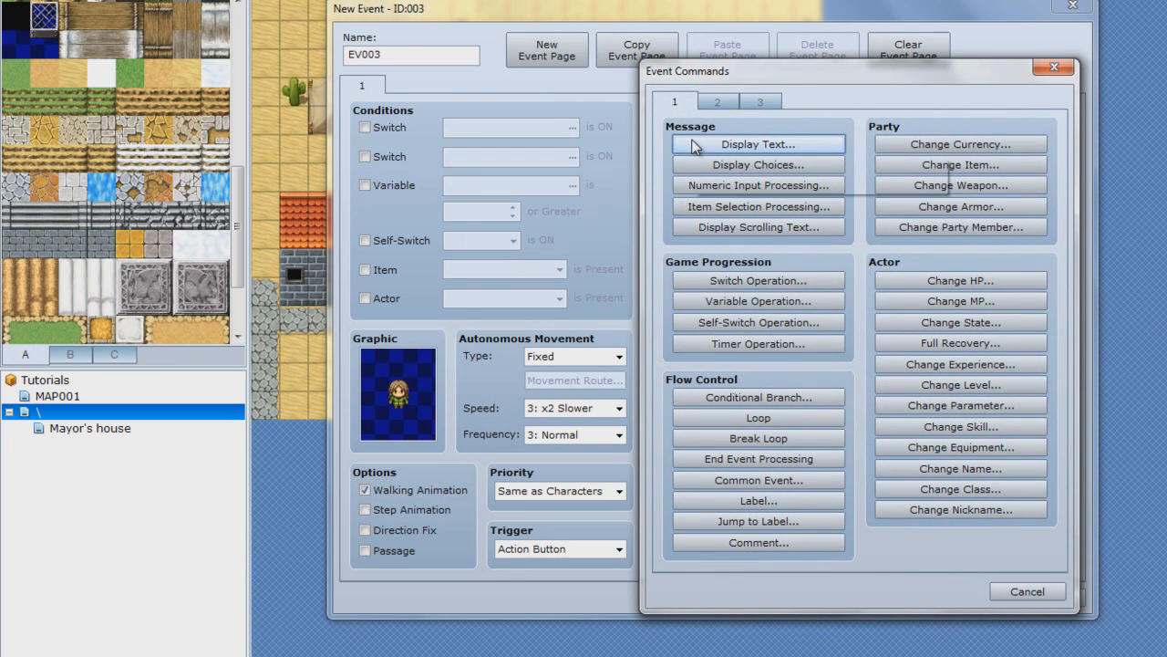